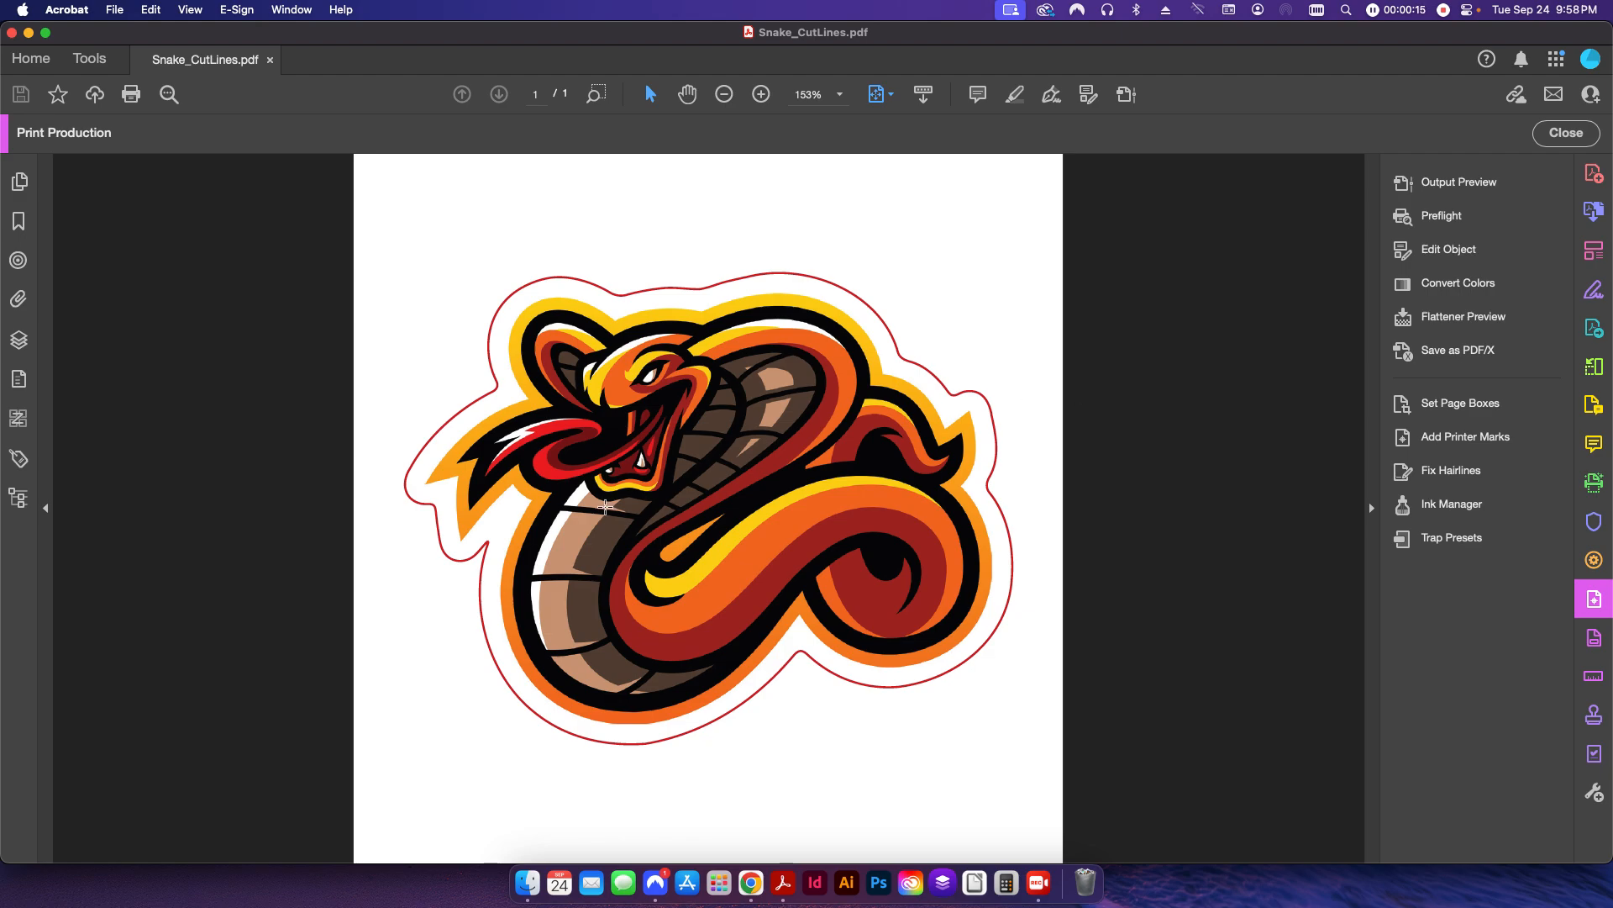
mouse_move(497, 313)
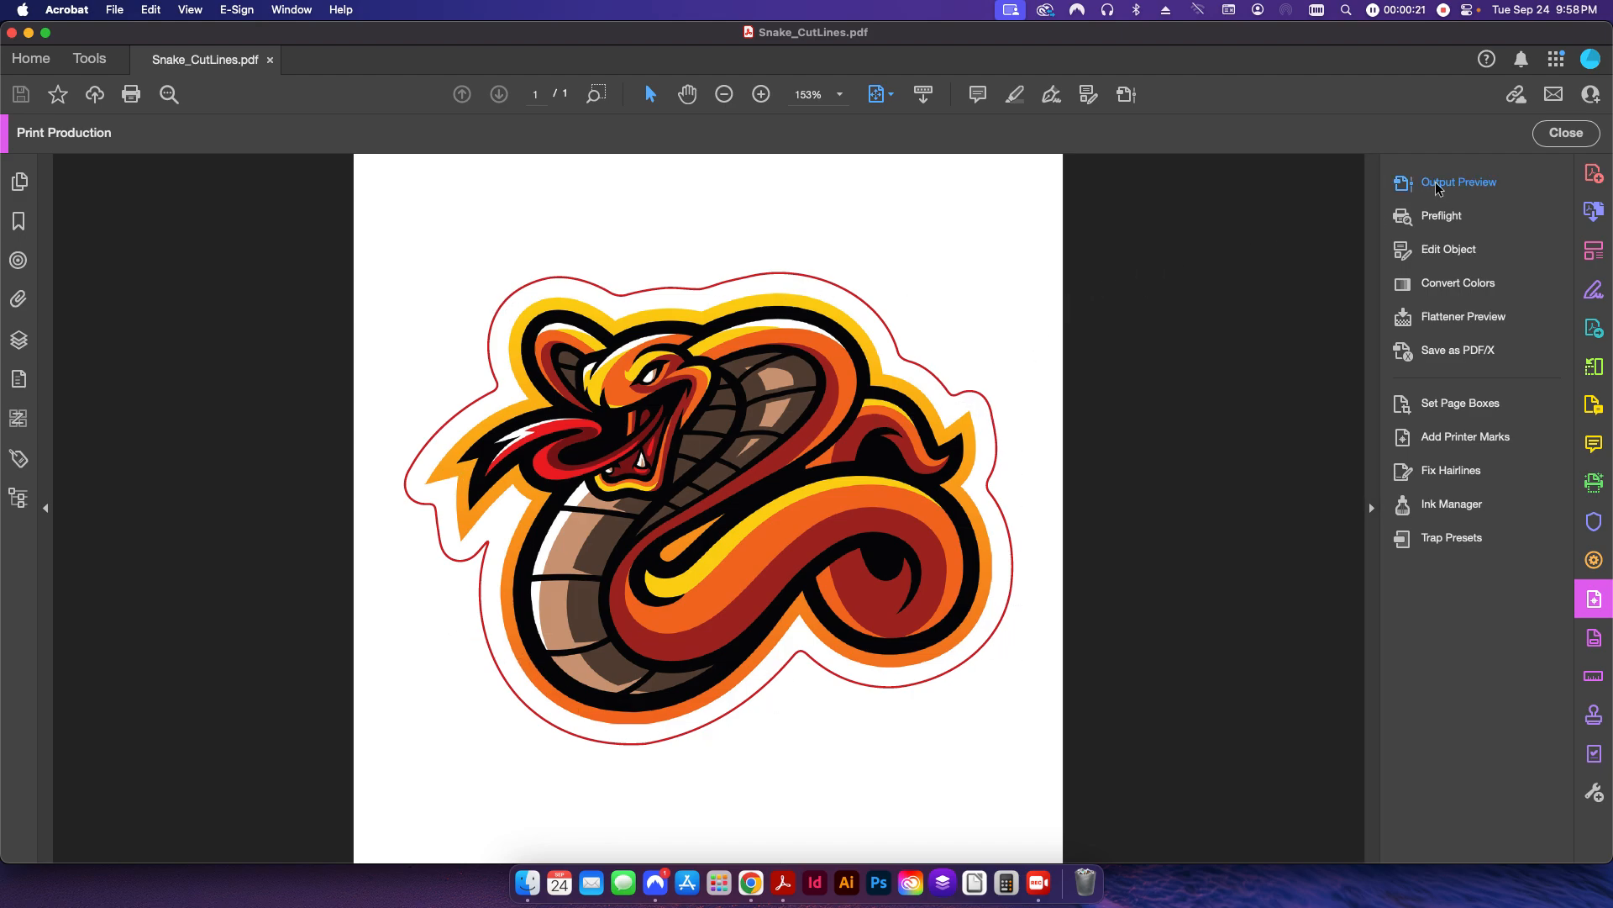
Open Output Preview and toggle the New Color Swatch spot plate among the separations
left_click(1458, 183)
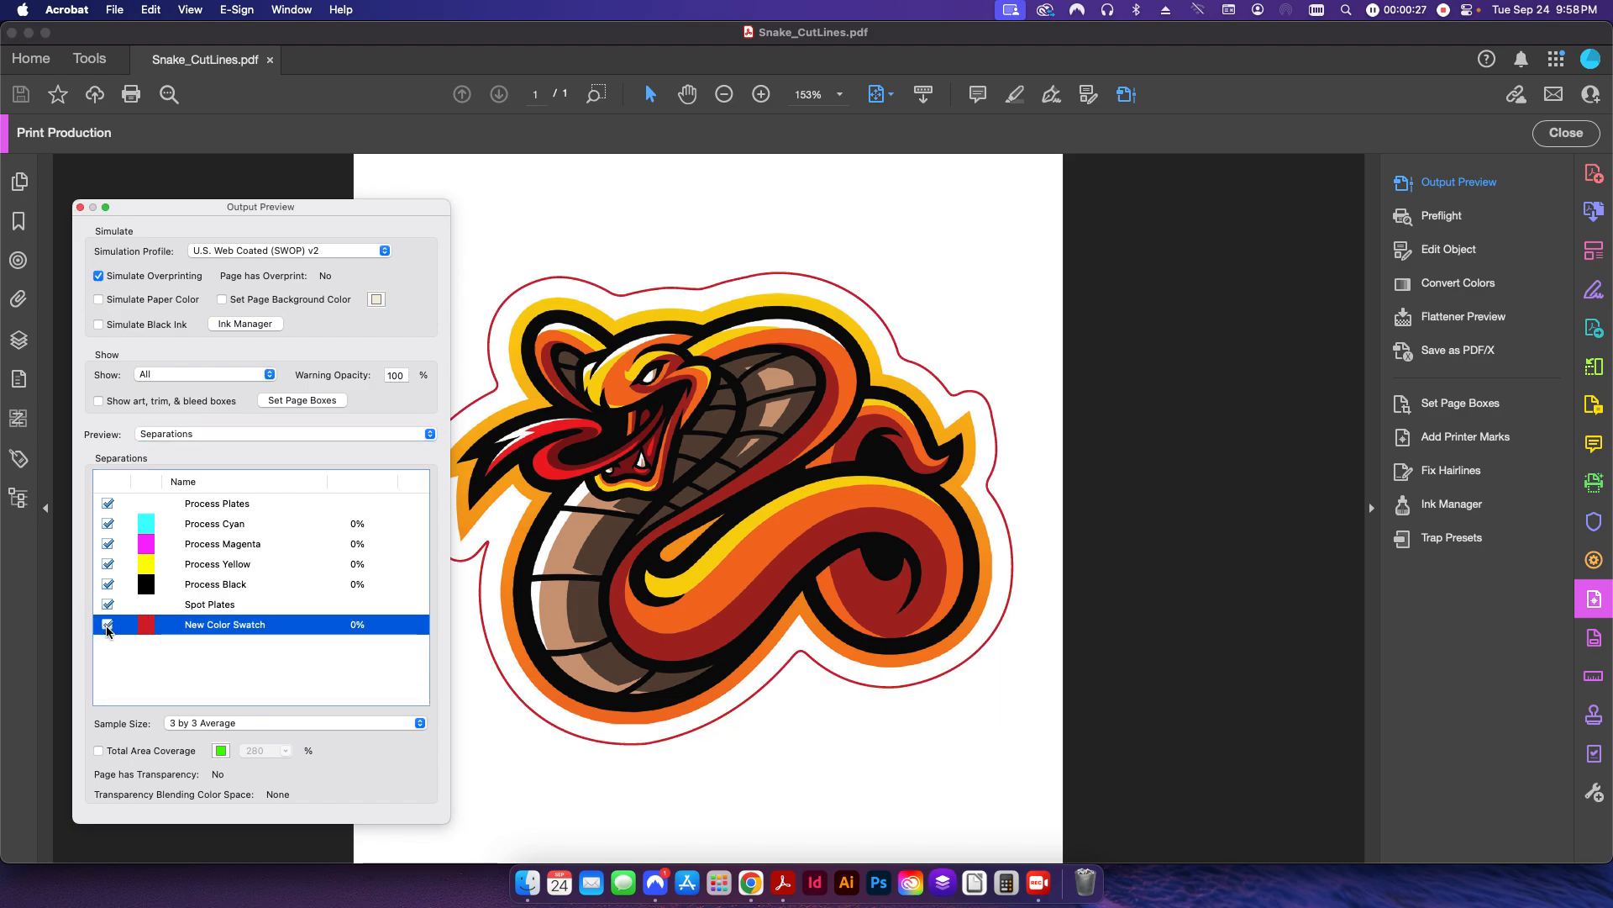
left_click(109, 624)
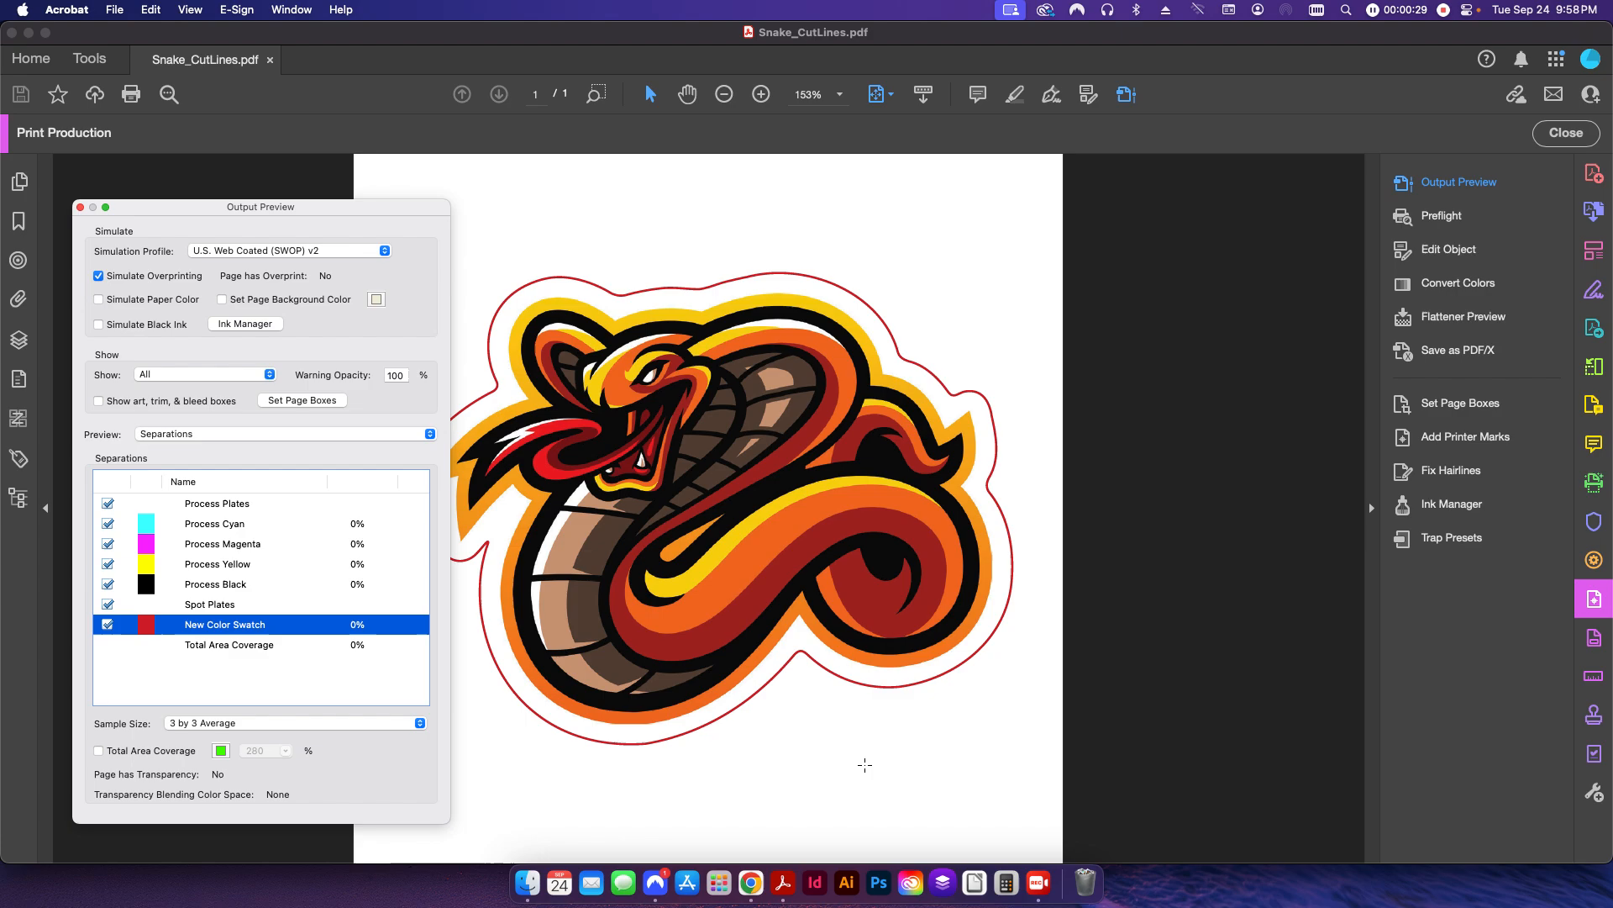
mouse_move(1051, 732)
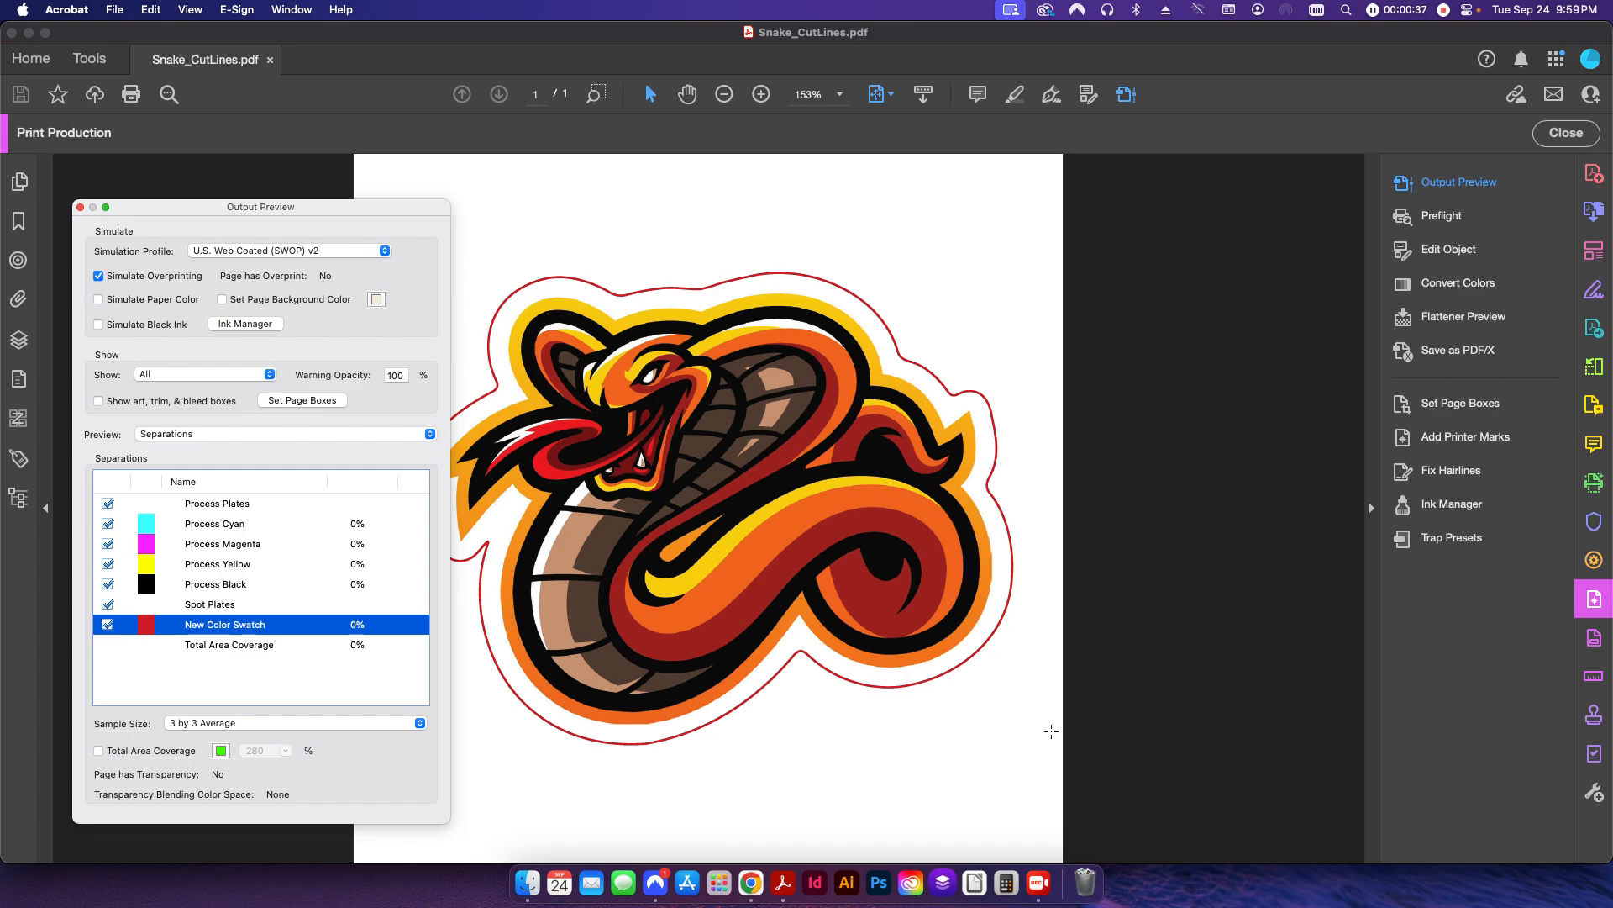
mouse_move(749, 881)
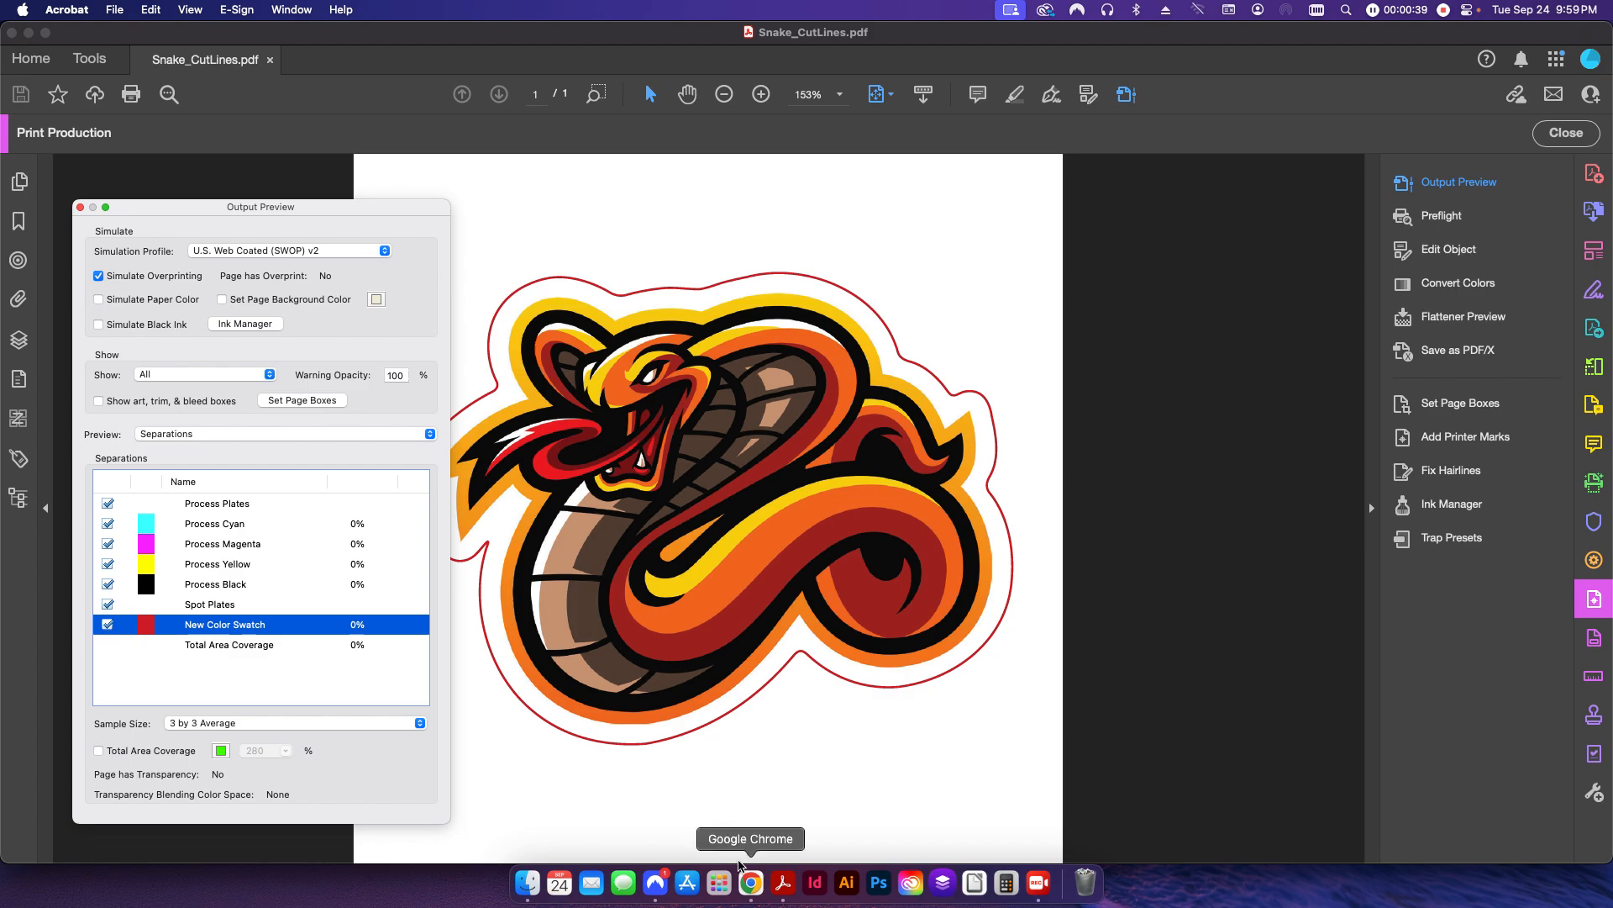
Read Chrome's SAi contour-cut article on CutContour spot colour requirements, then return to Acrobat
left_click(751, 884)
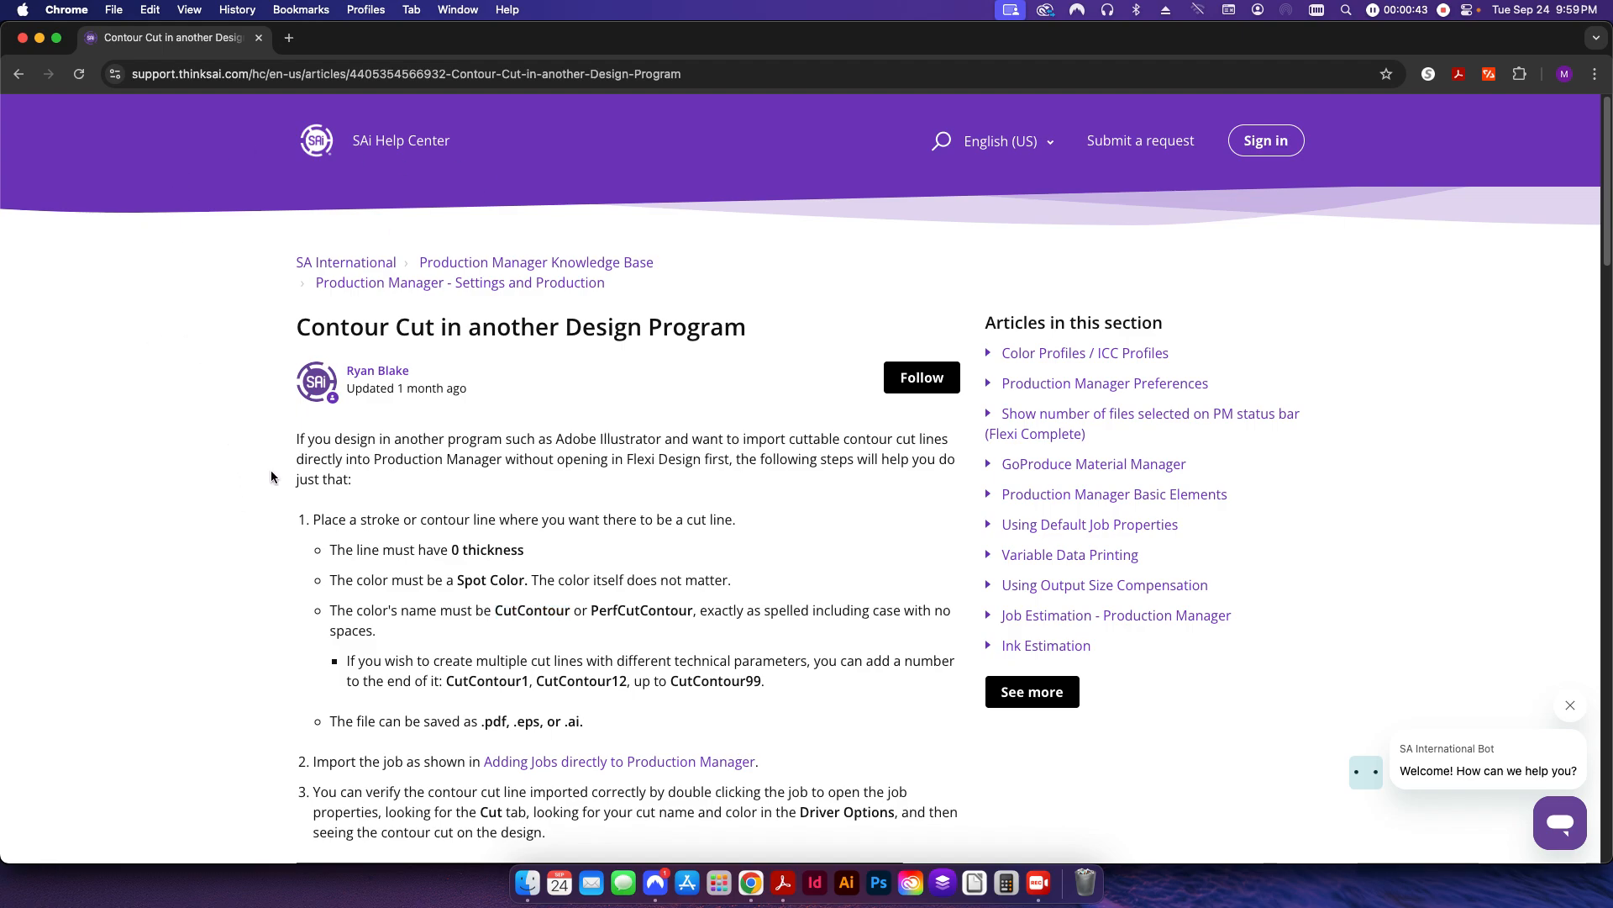
scroll("down", 3)
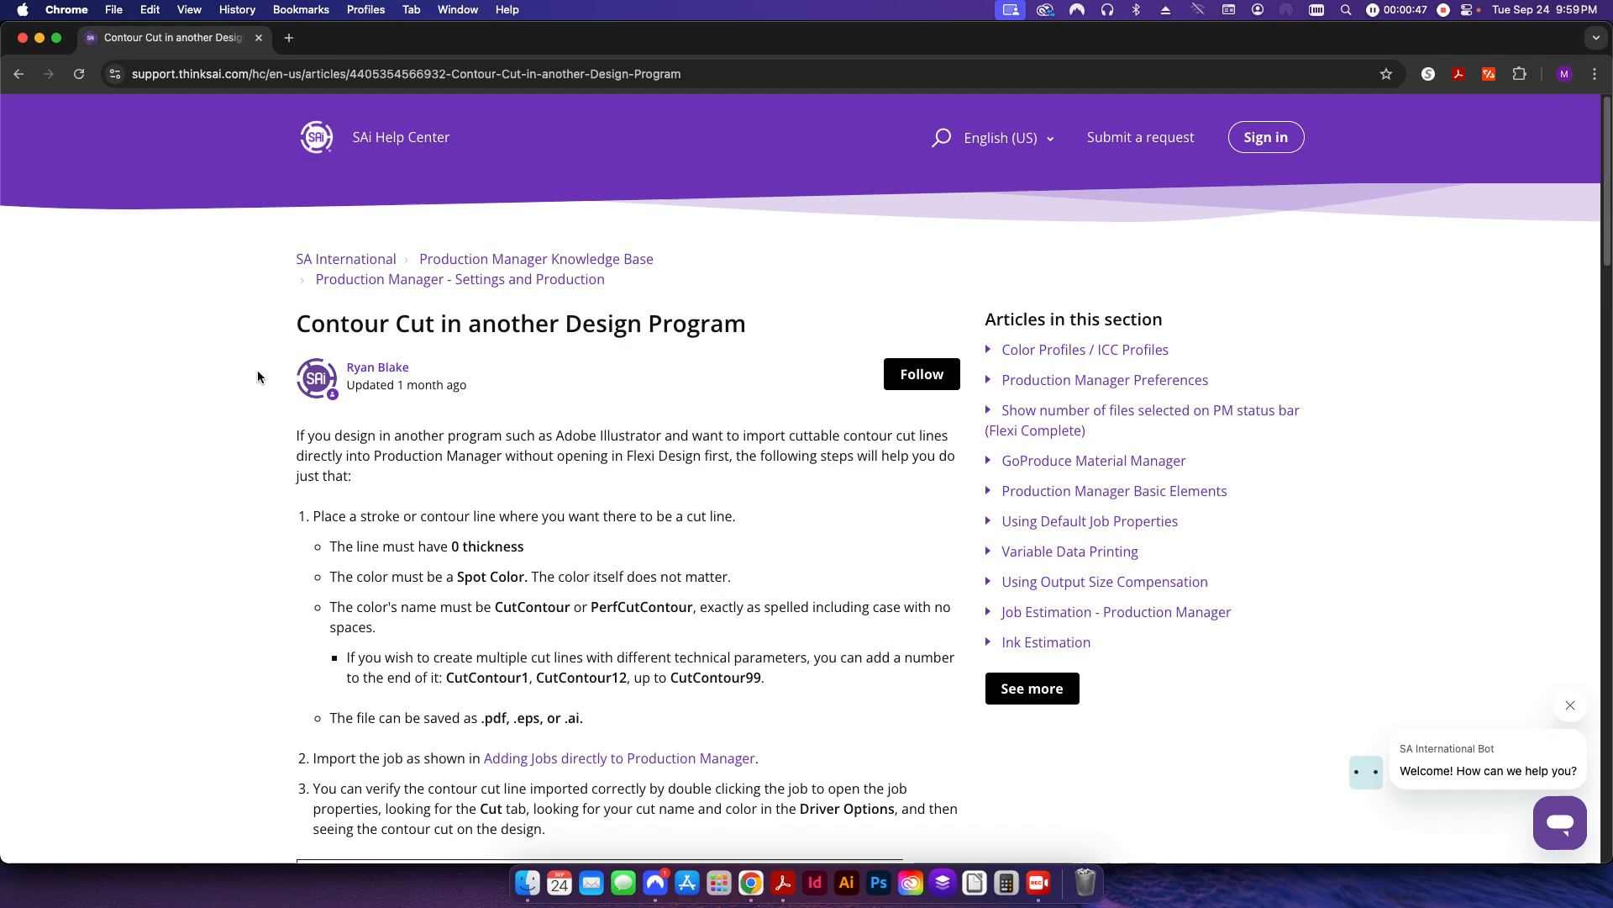
scroll("down", 3)
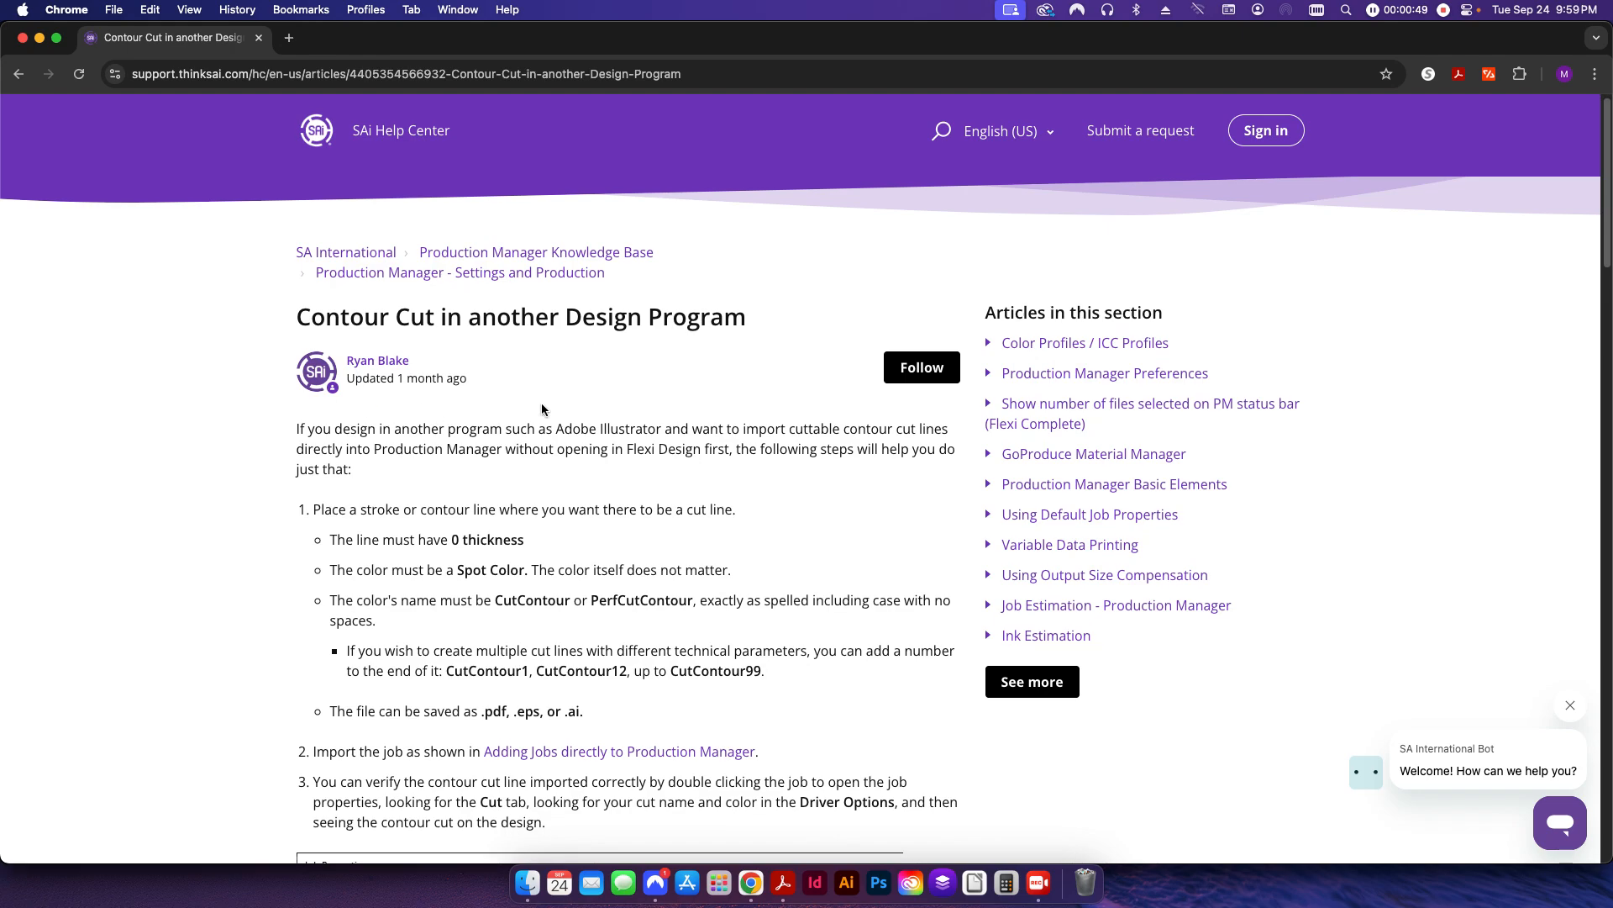
scroll("down", 3)
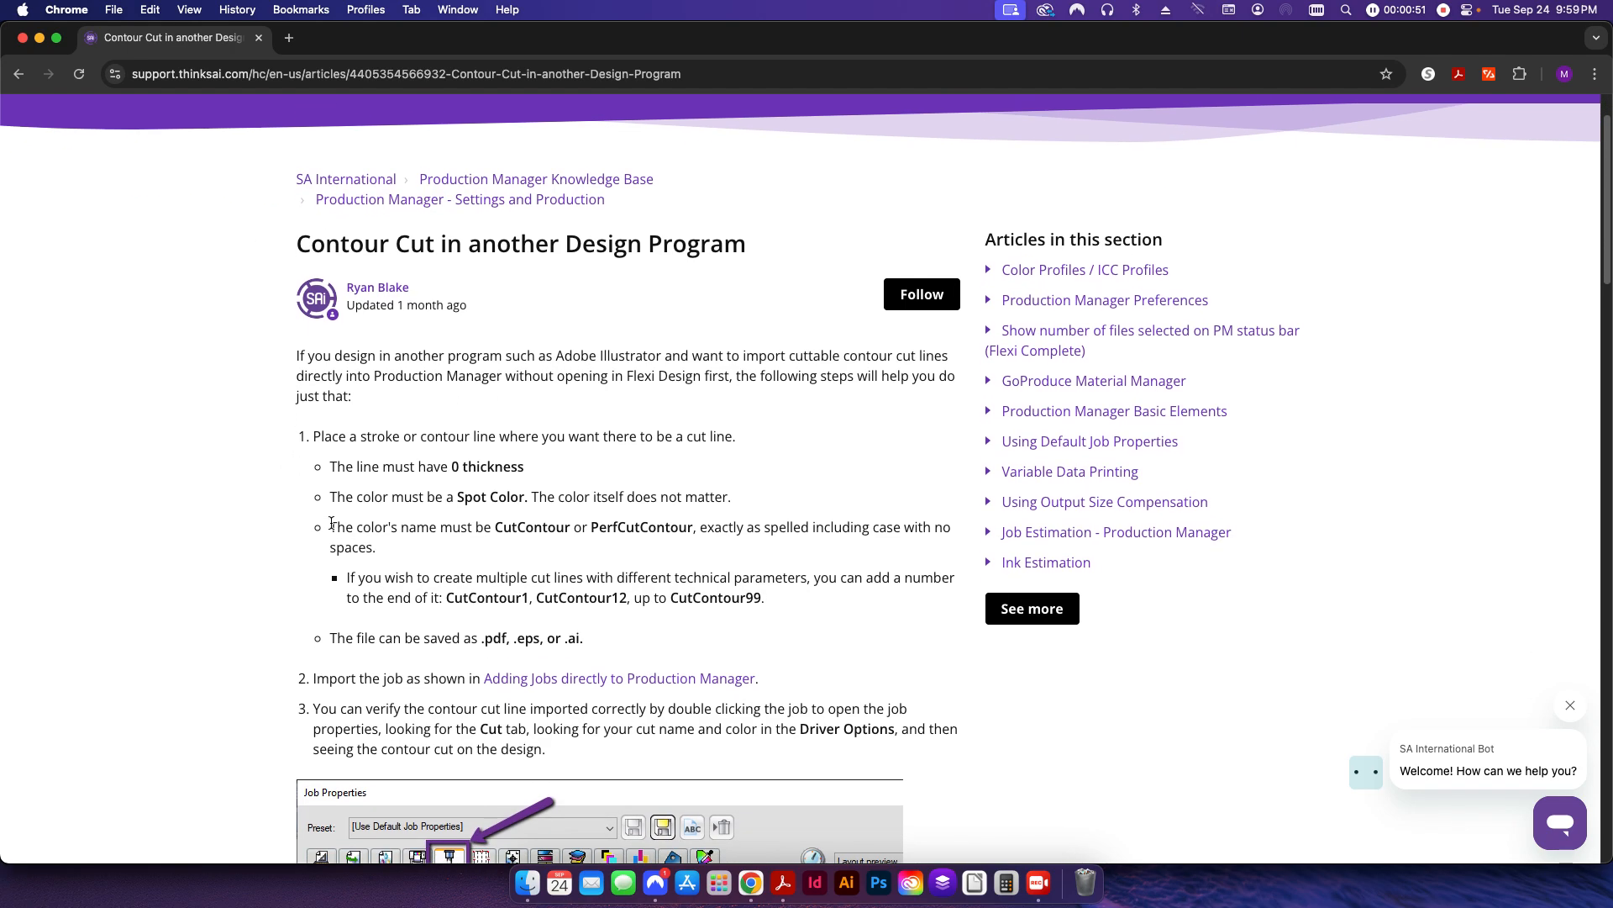
left_click_drag(329, 527, 528, 527)
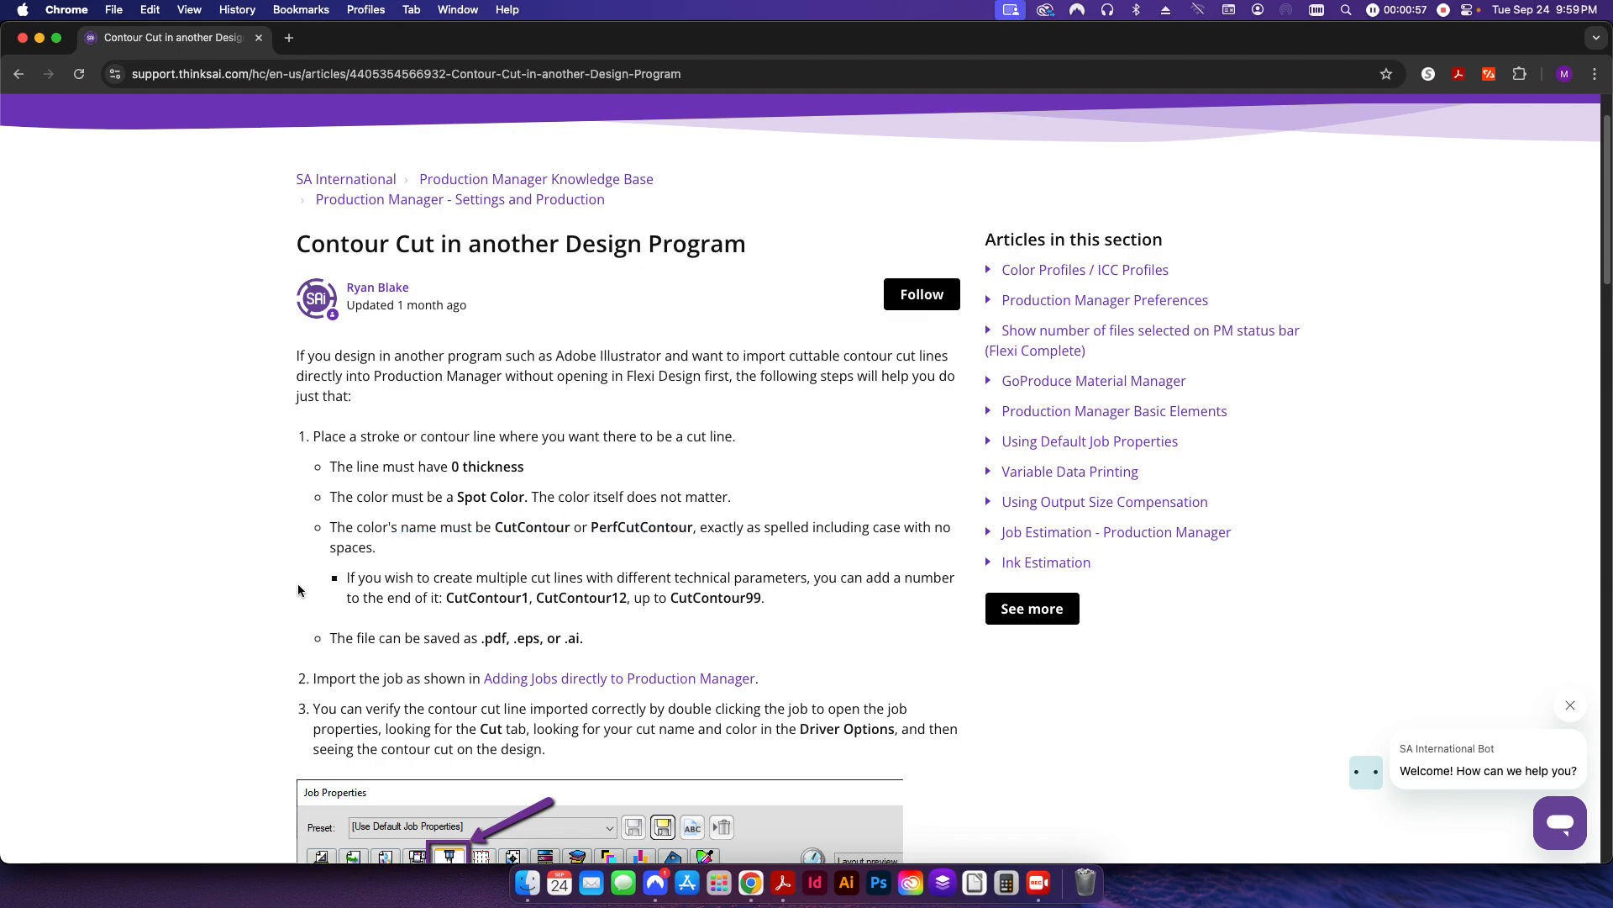
scroll("down", 3)
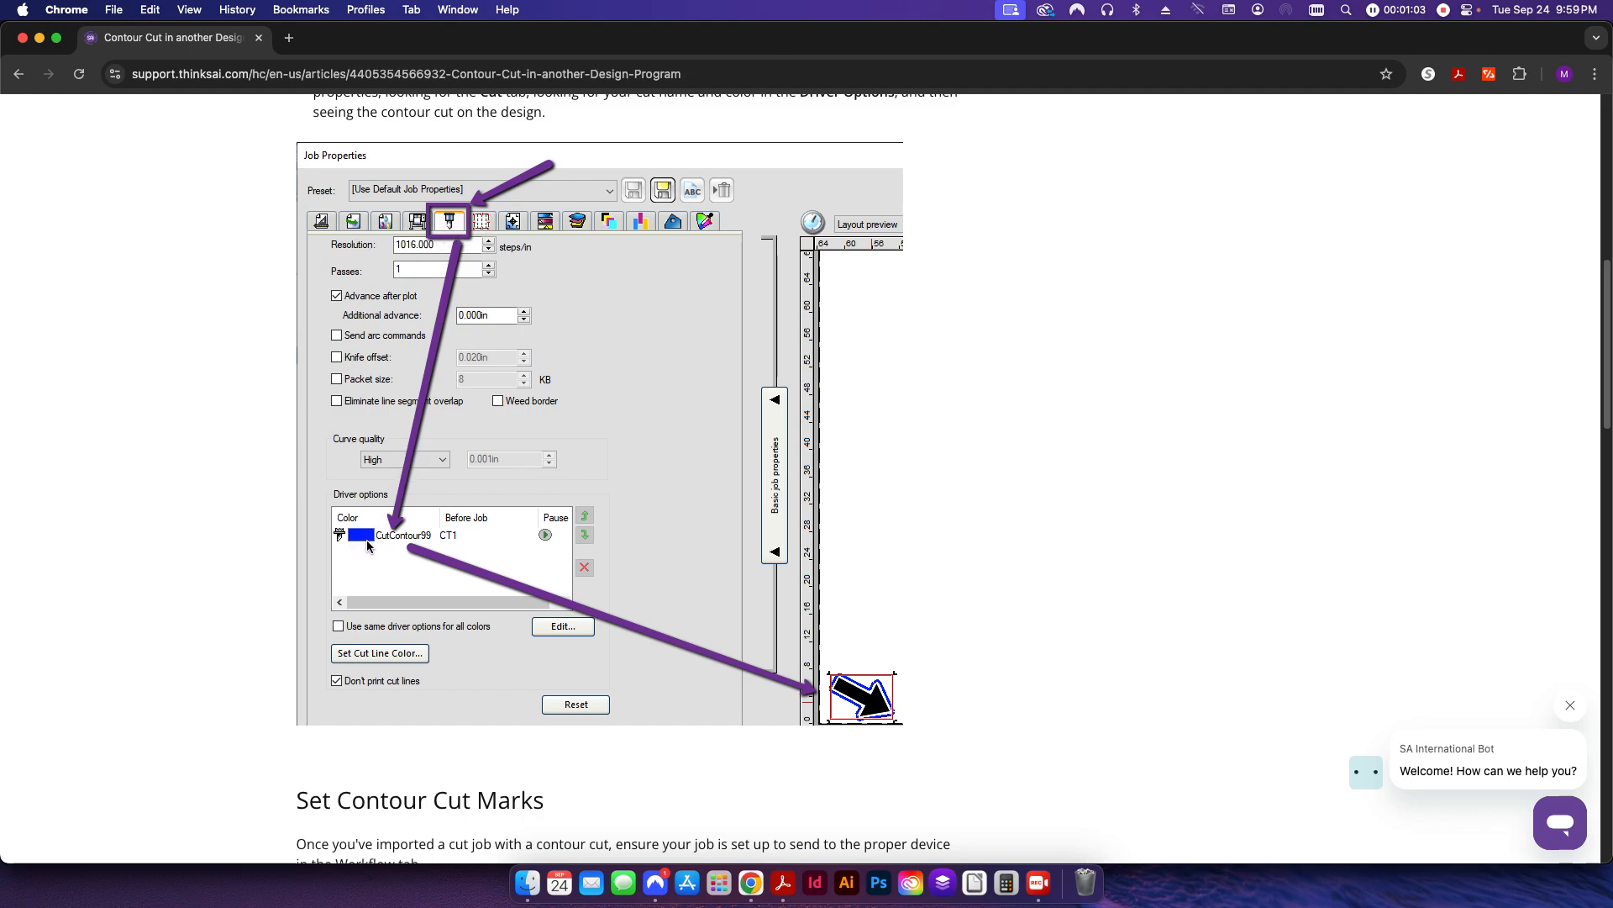
mouse_move(383, 543)
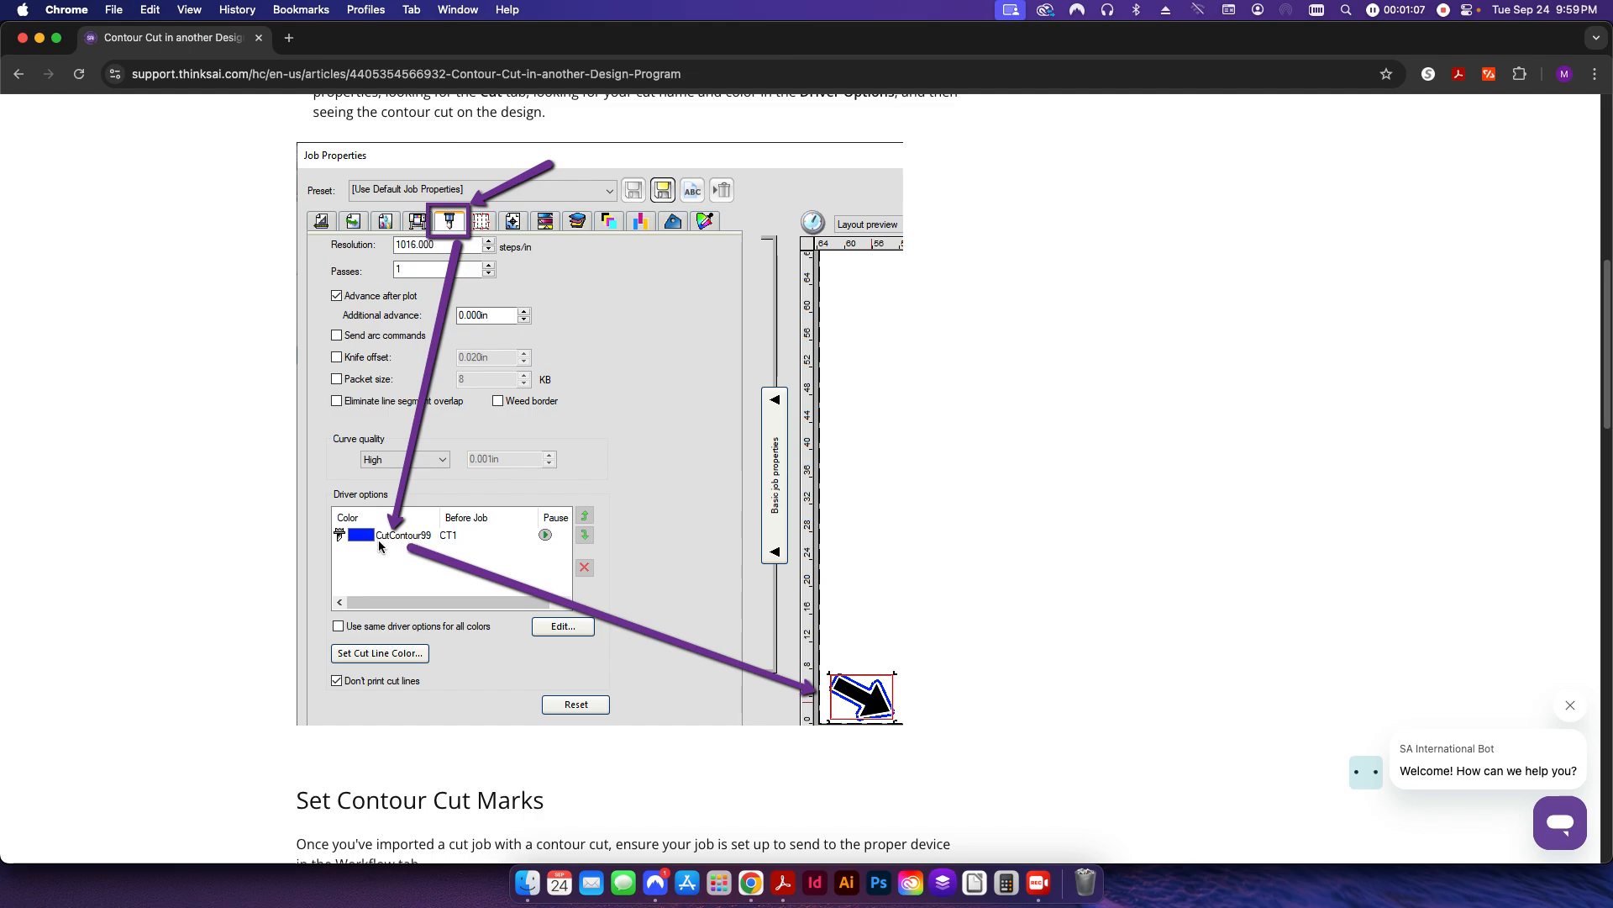
mouse_move(256, 532)
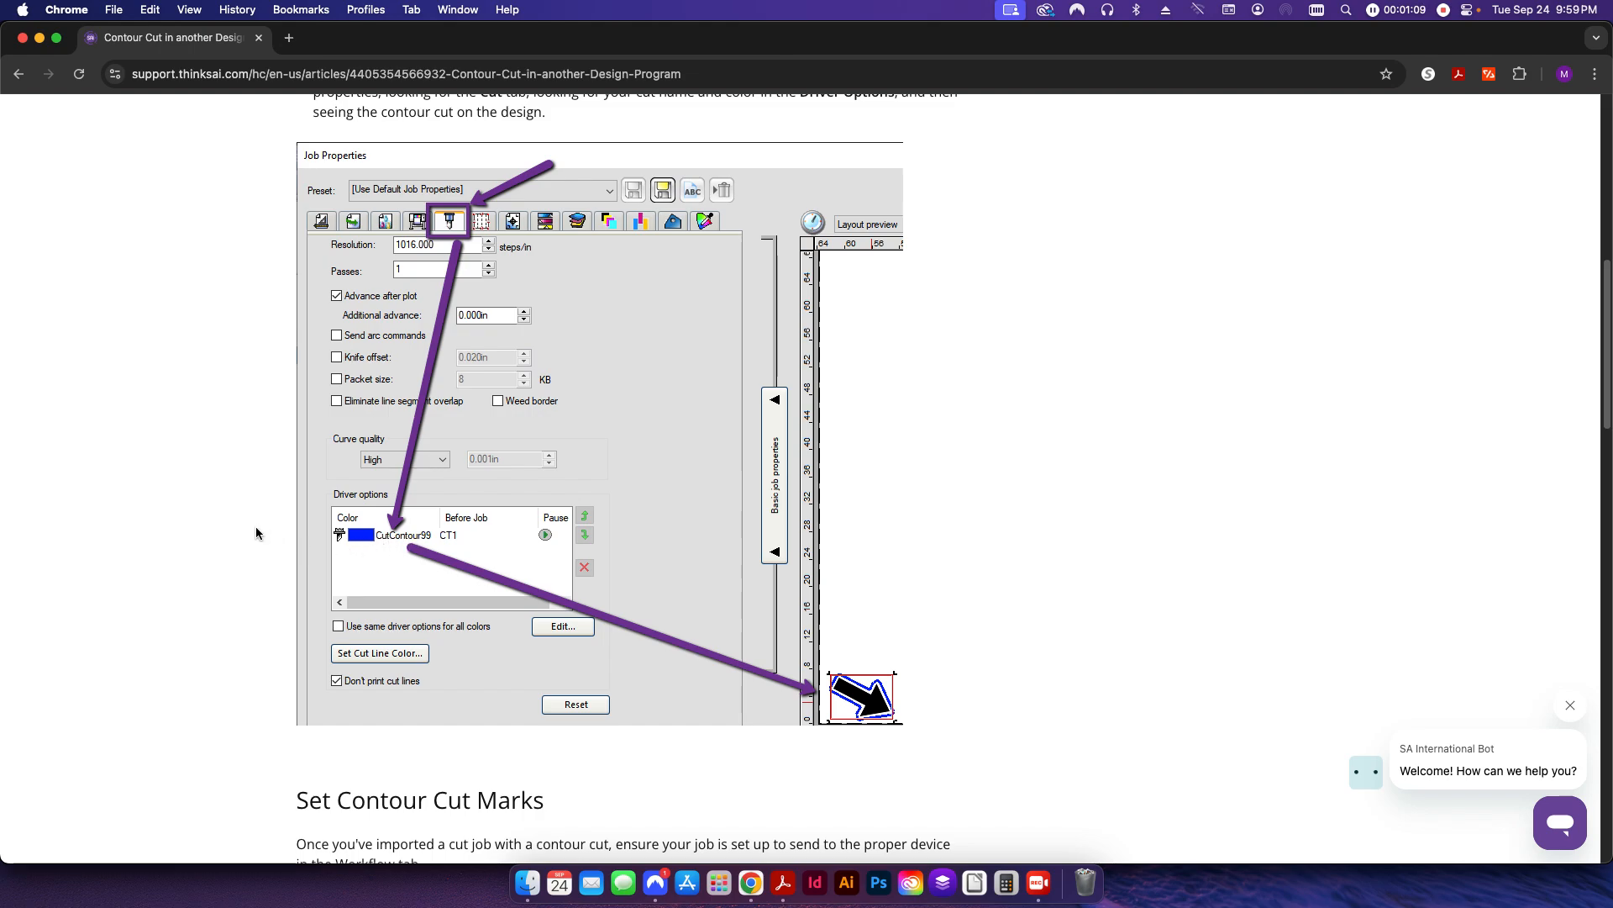
mouse_move(237, 538)
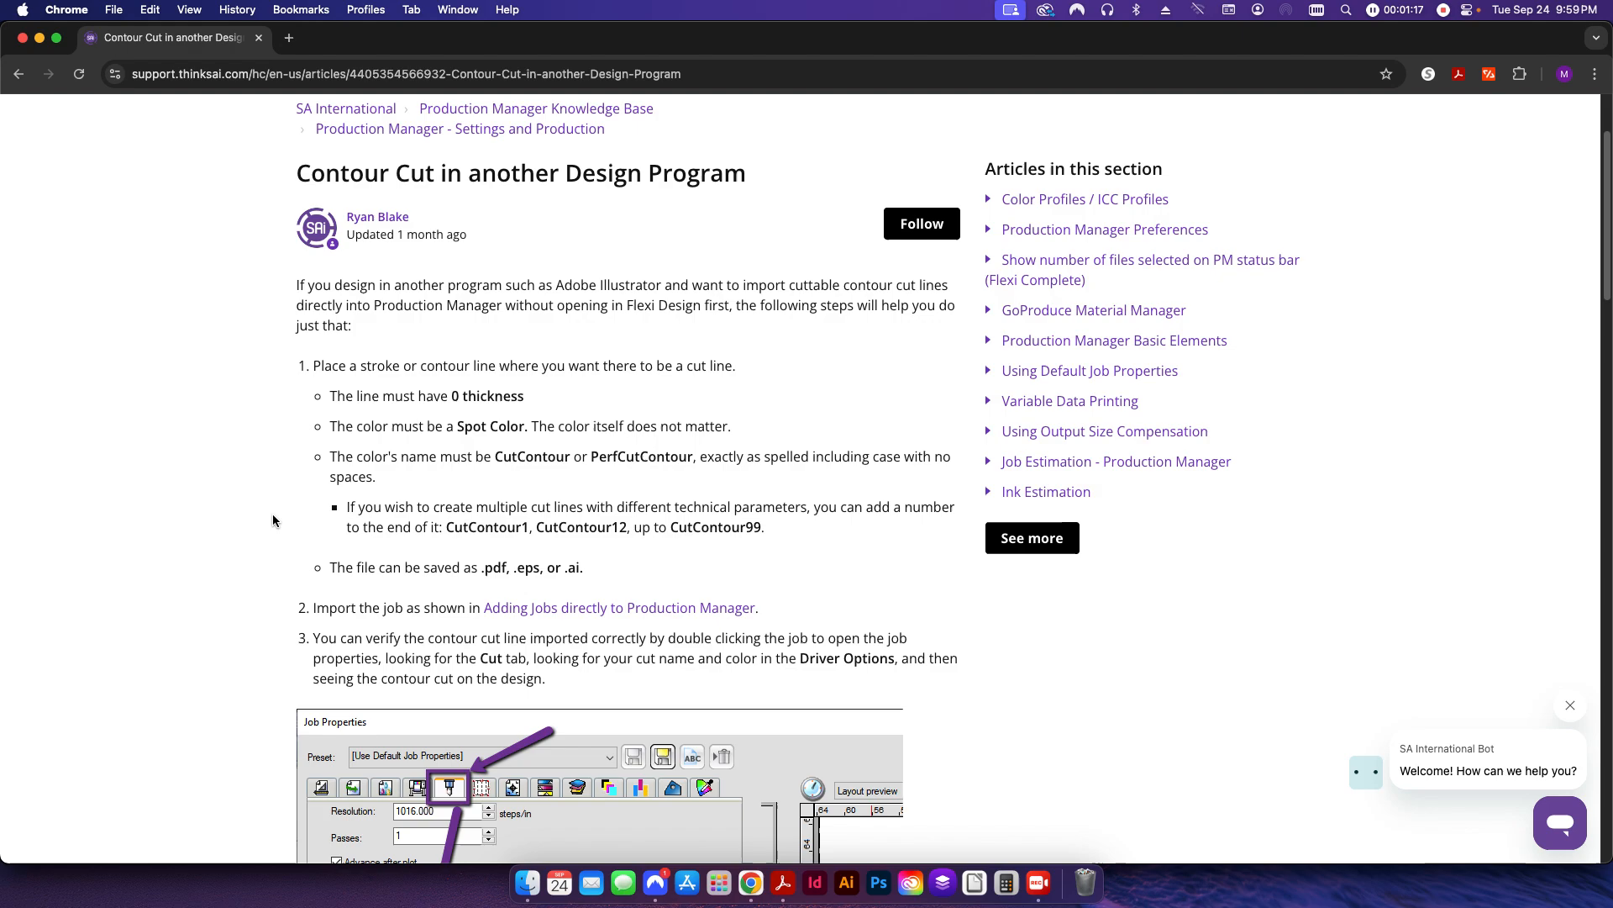
left_click(782, 883)
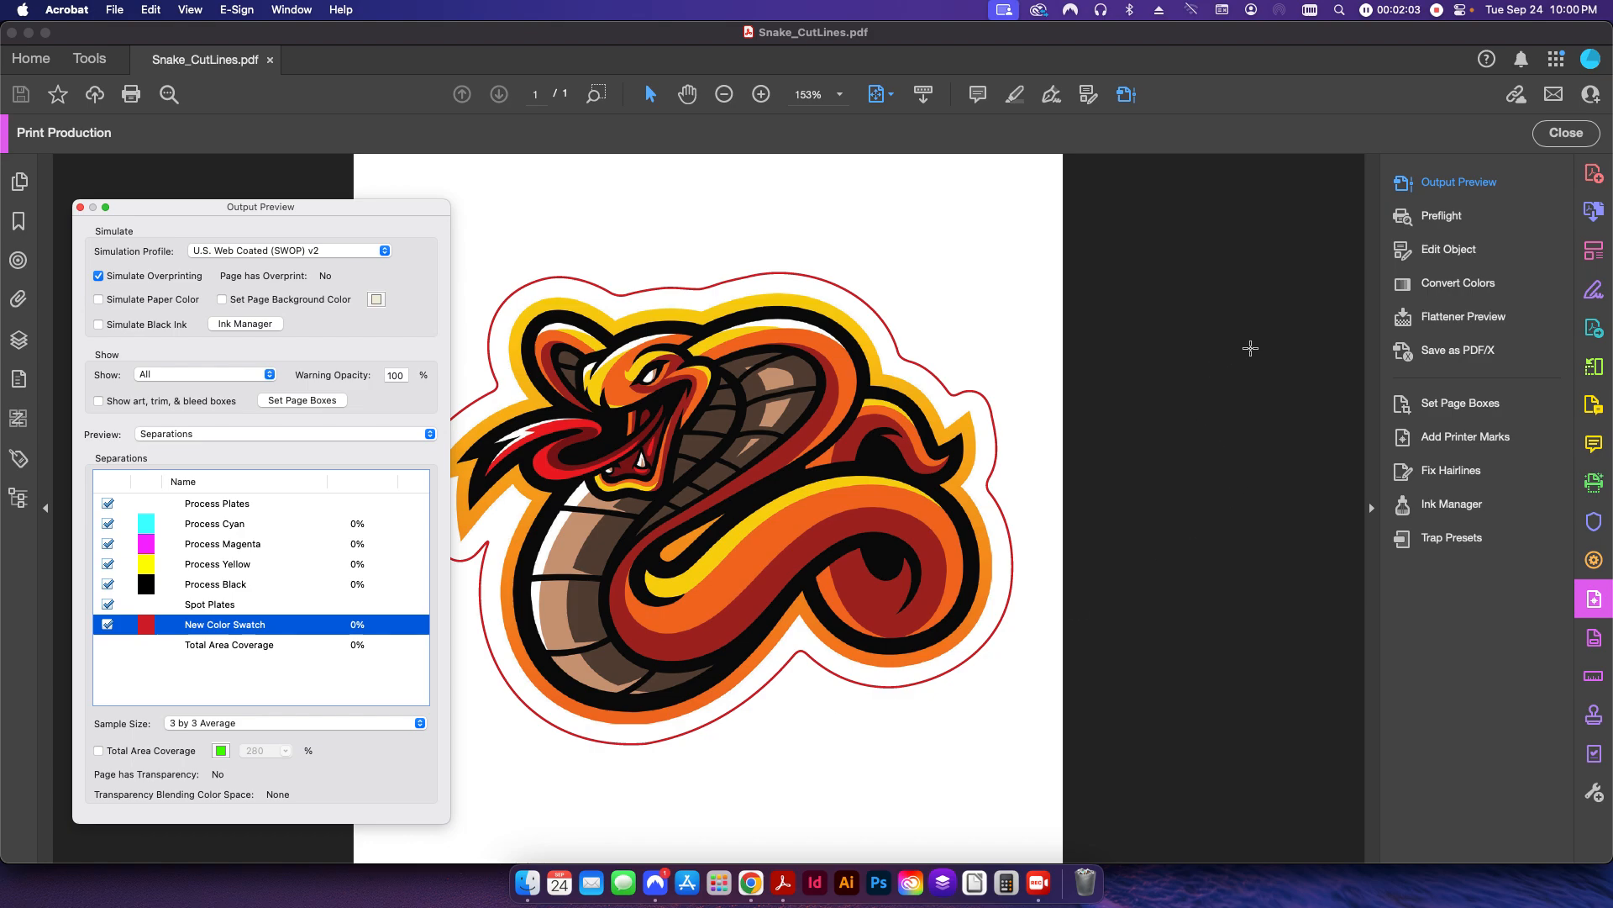
mouse_move(1443, 215)
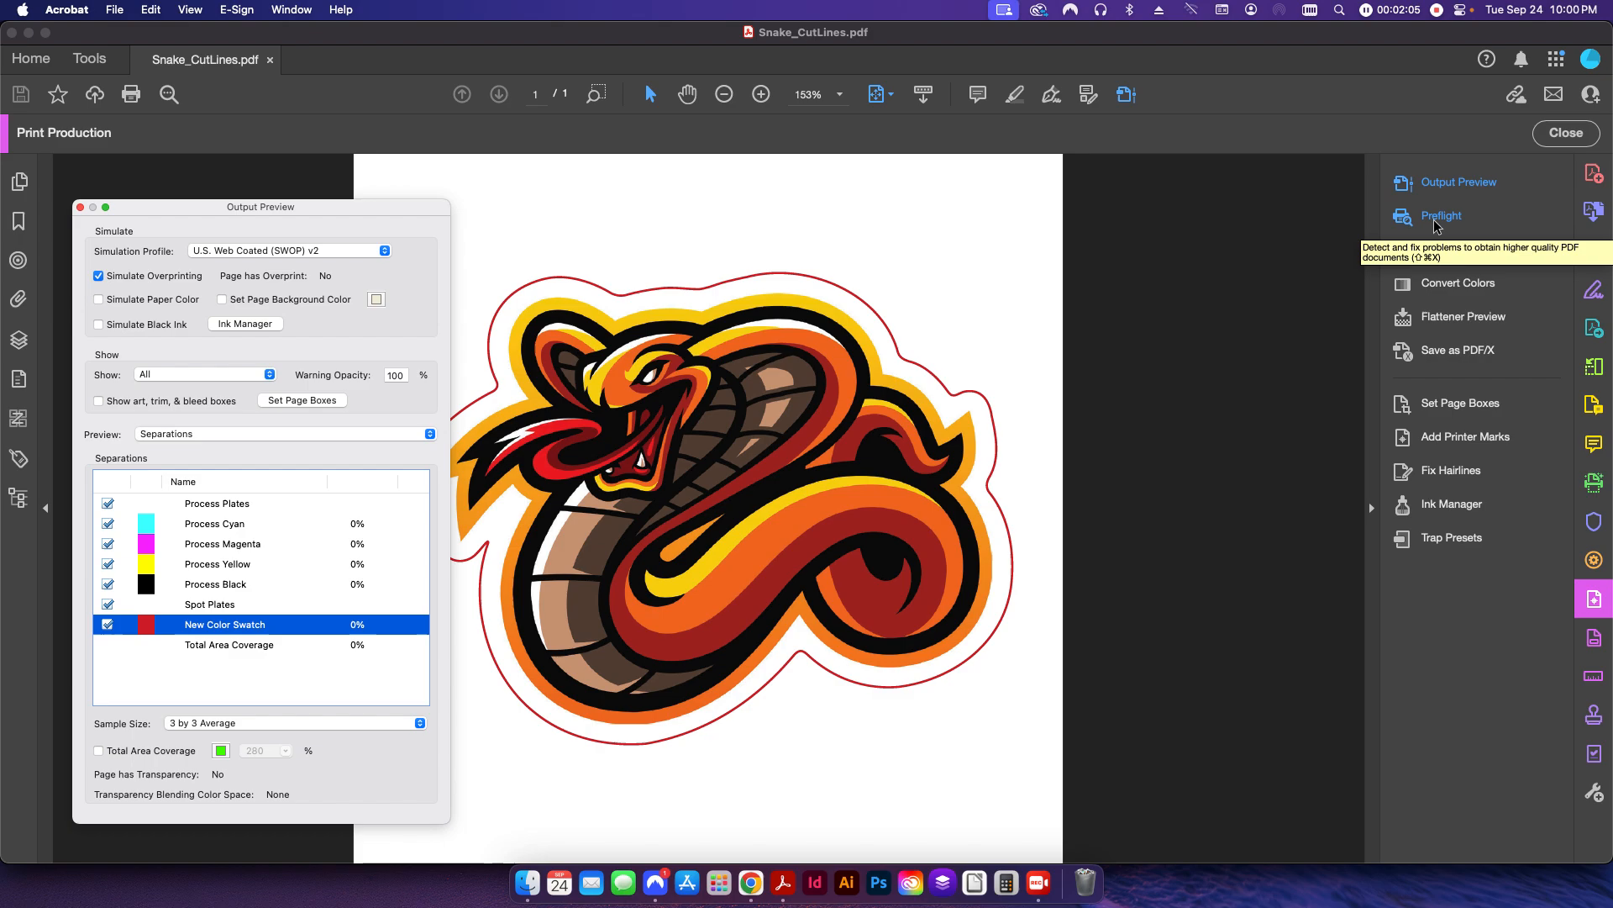
Search Preflight fixups for 'color name' and edit Change Spot Color Name from Options
left_click(1443, 216)
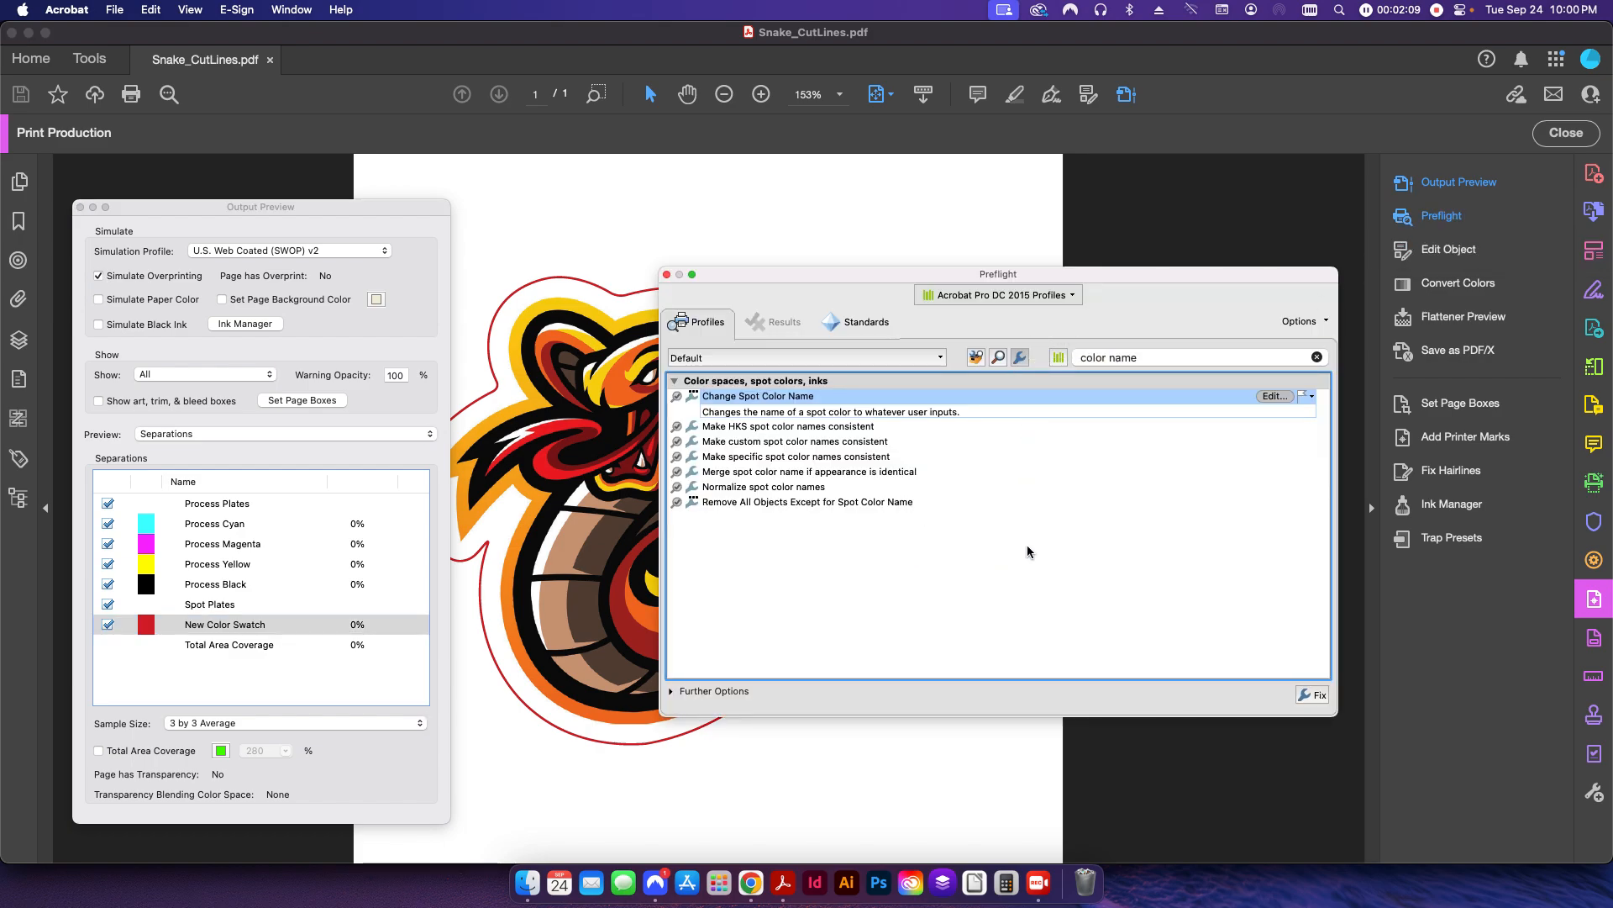
left_click(1301, 320)
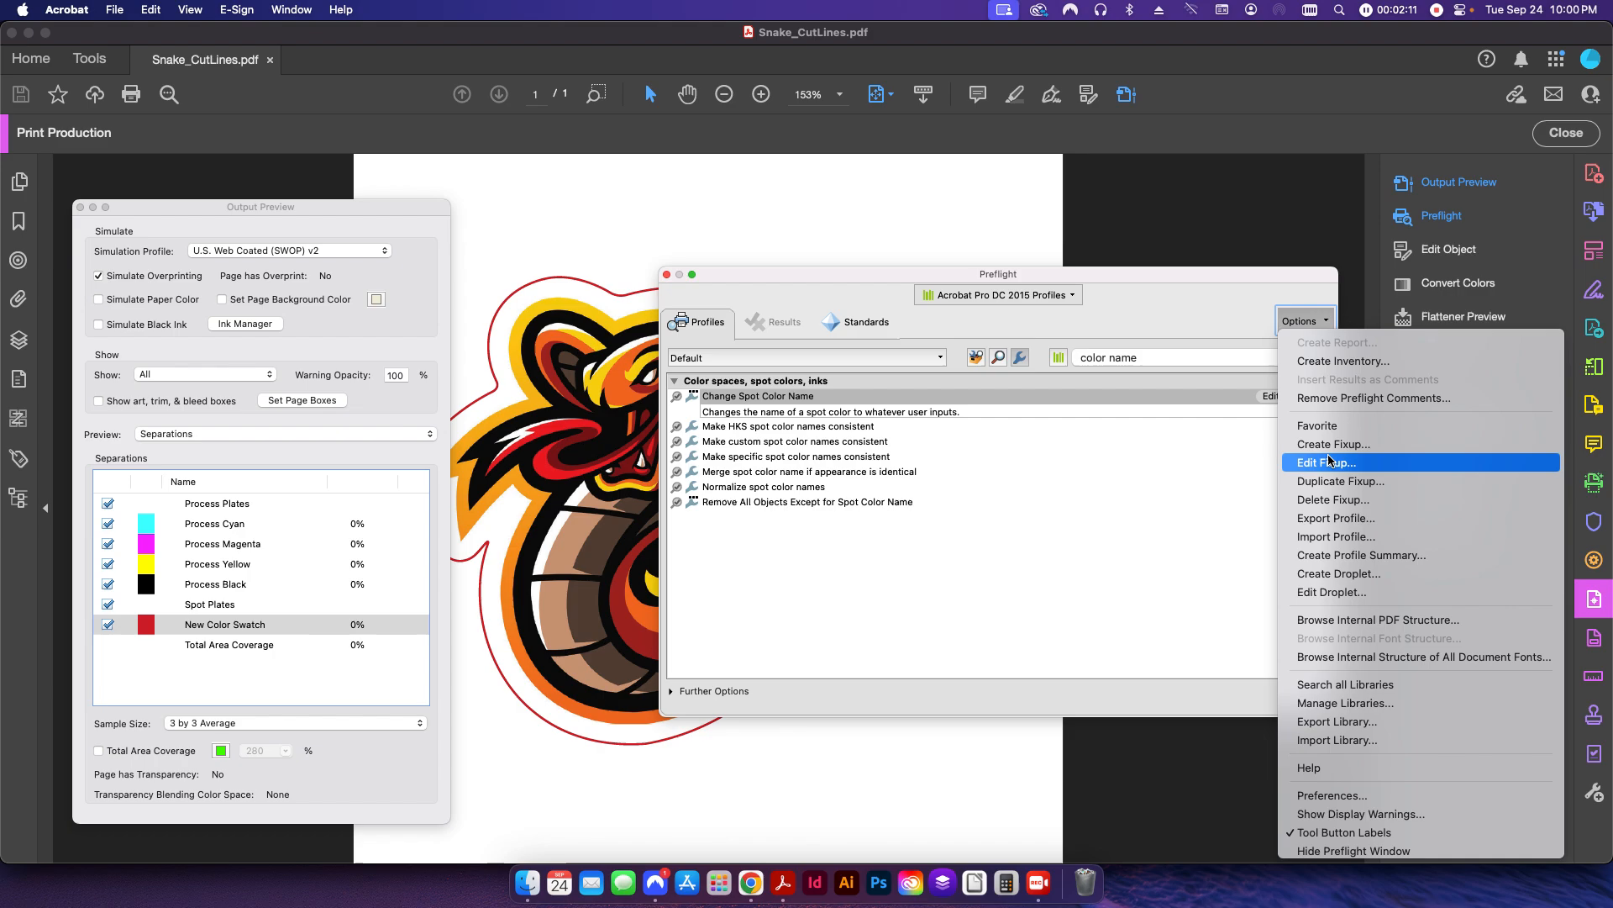
mouse_move(1333, 444)
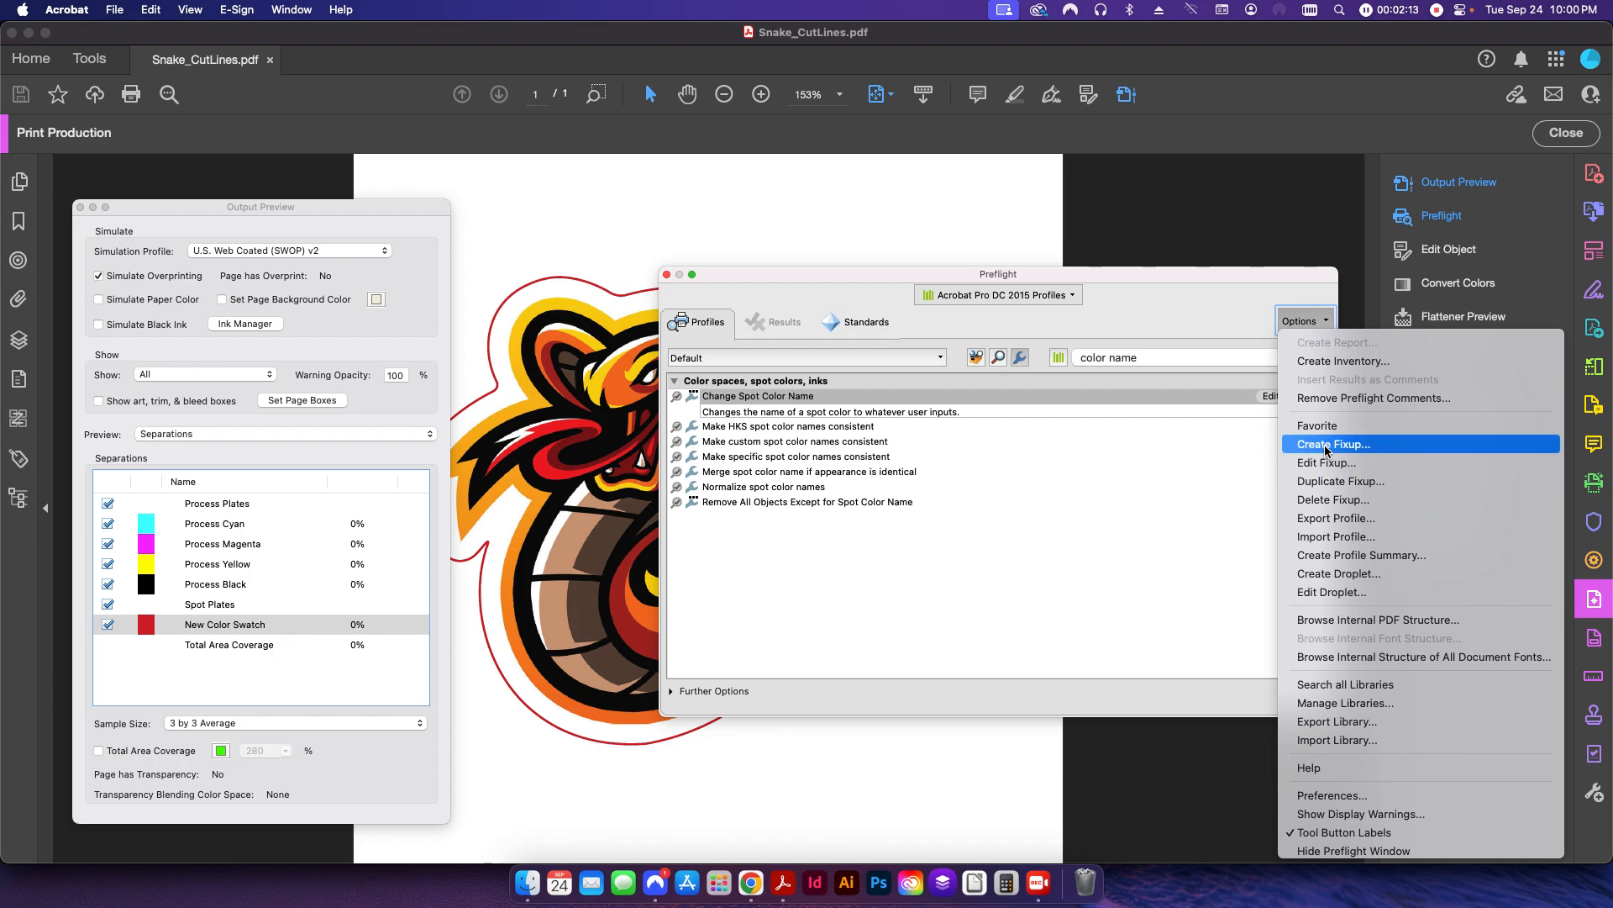
left_click(1334, 444)
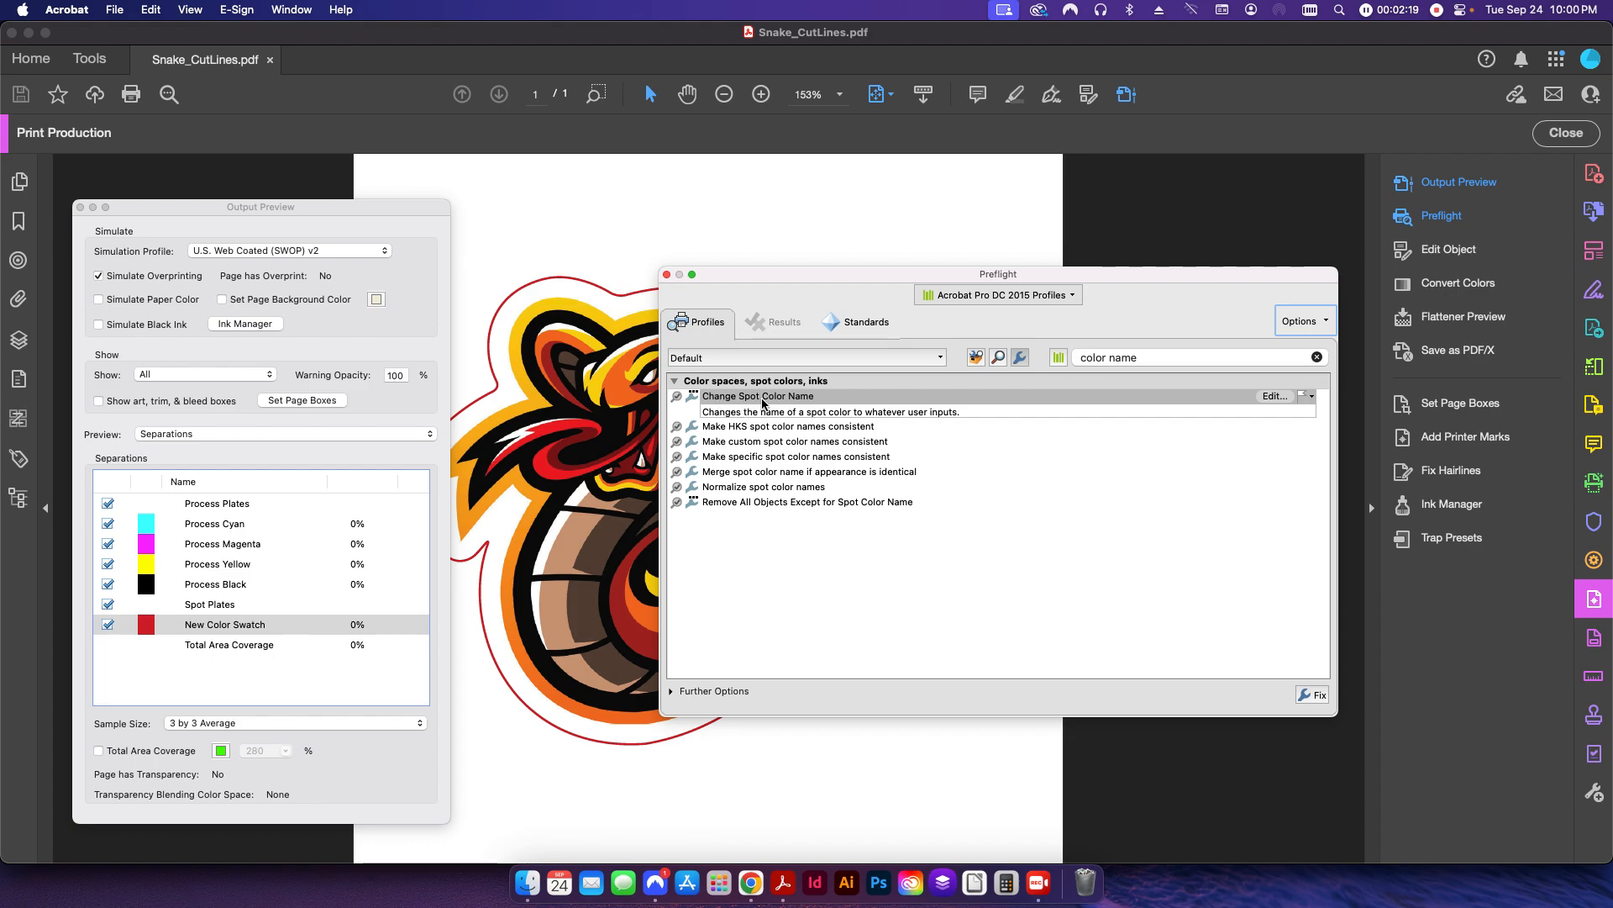
left_click(1274, 396)
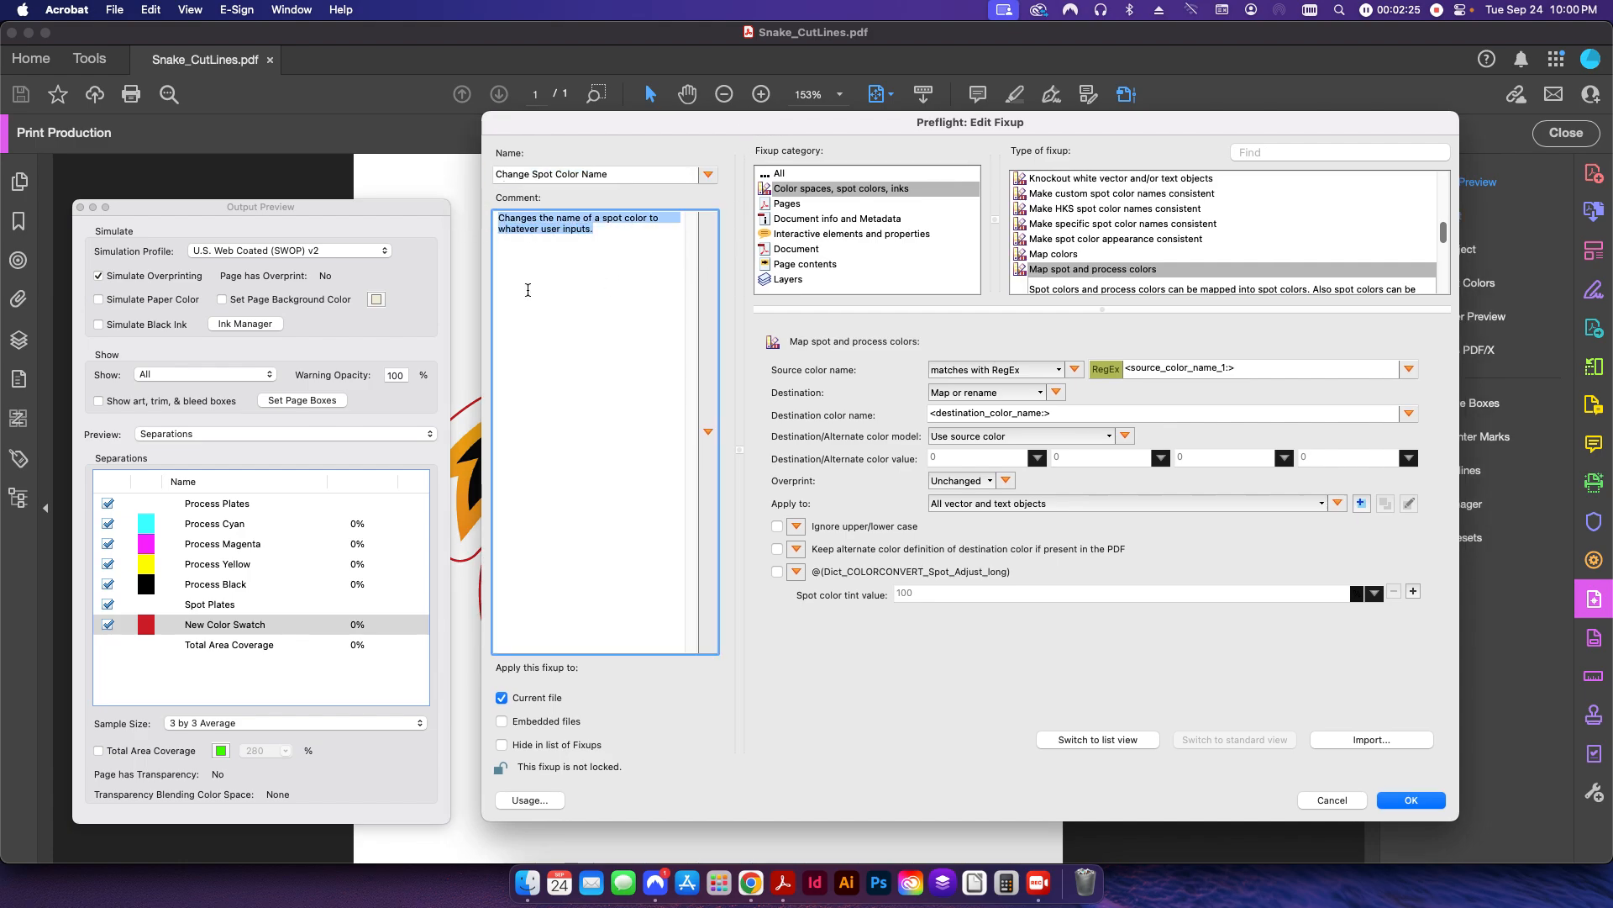
Keep 'matches with RegEx' for the source colour name and show source_color_name_1 variable options
left_click(594, 269)
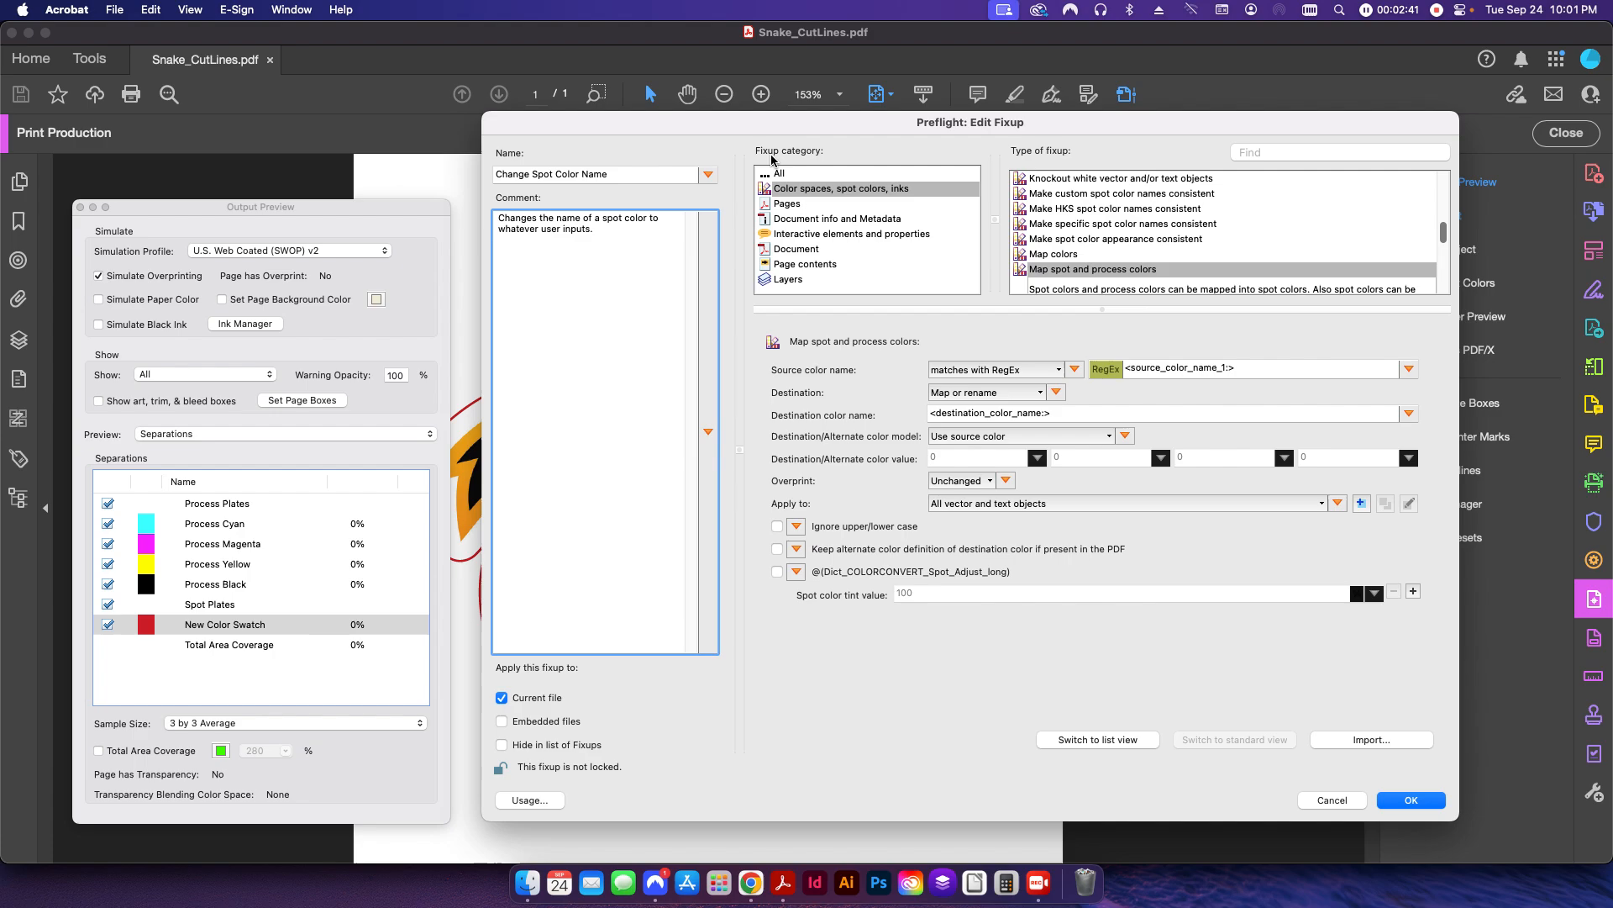
mouse_move(861, 200)
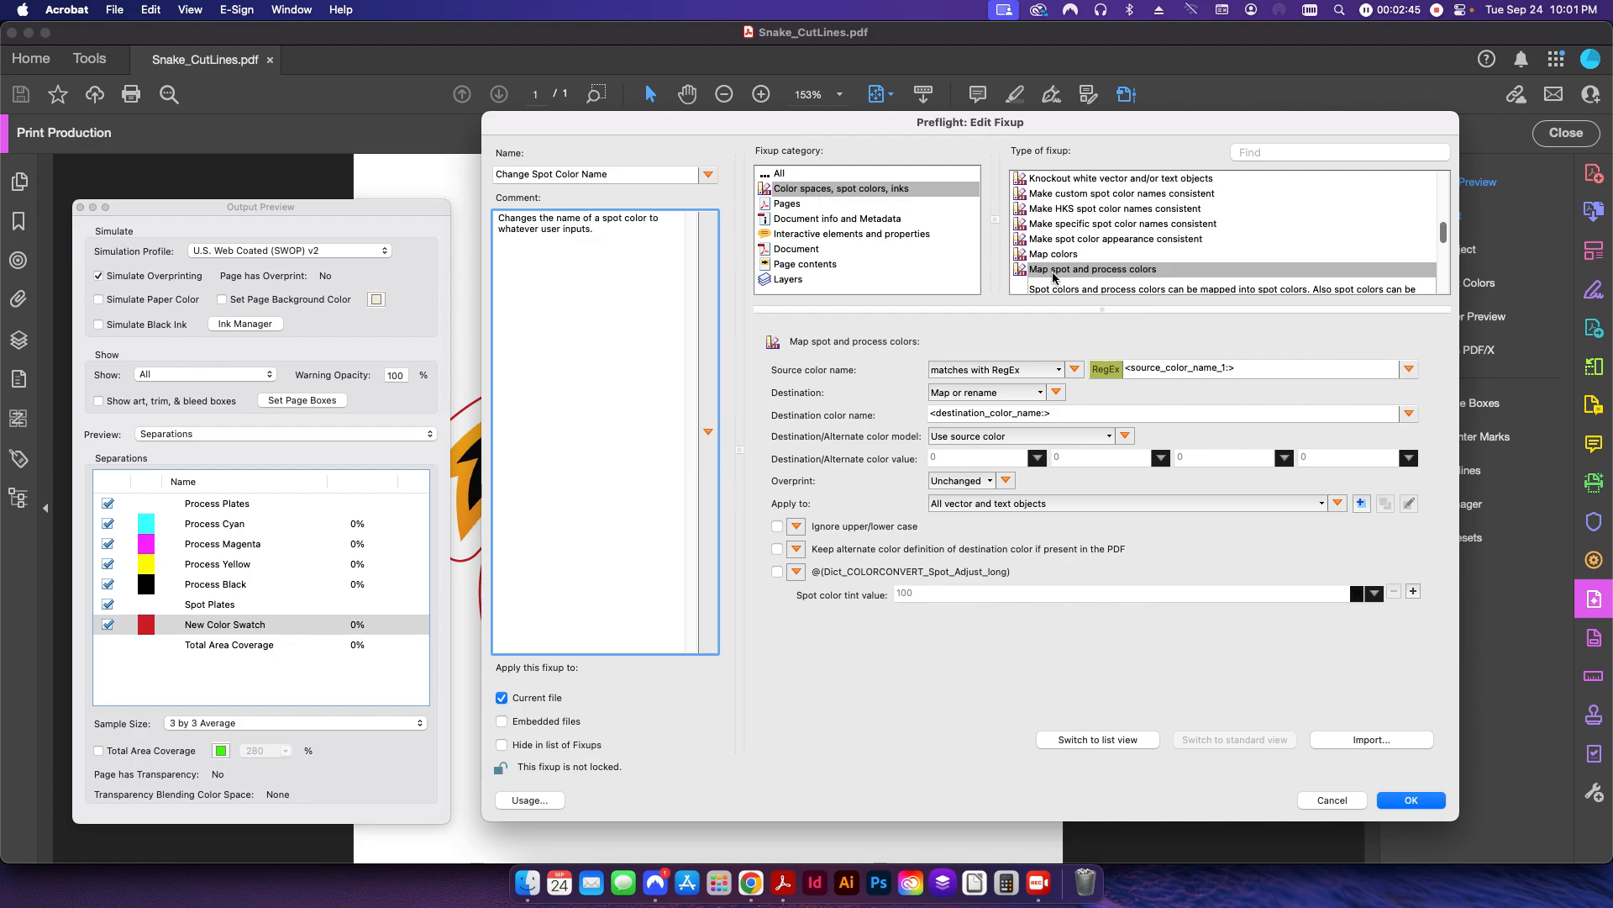
mouse_move(994, 348)
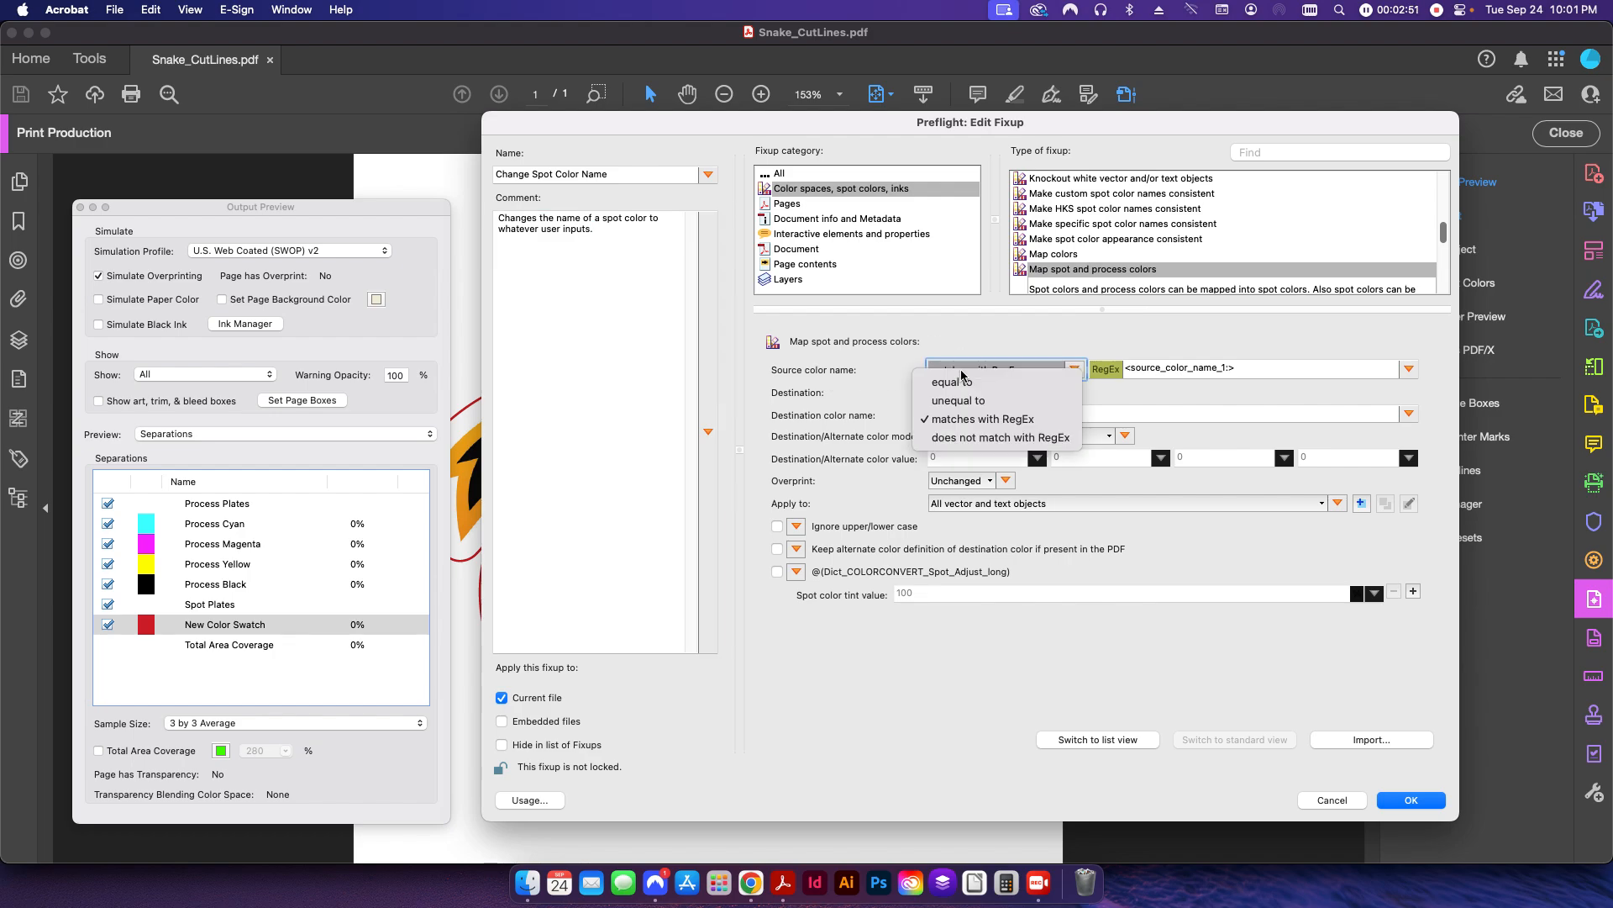
left_click(979, 418)
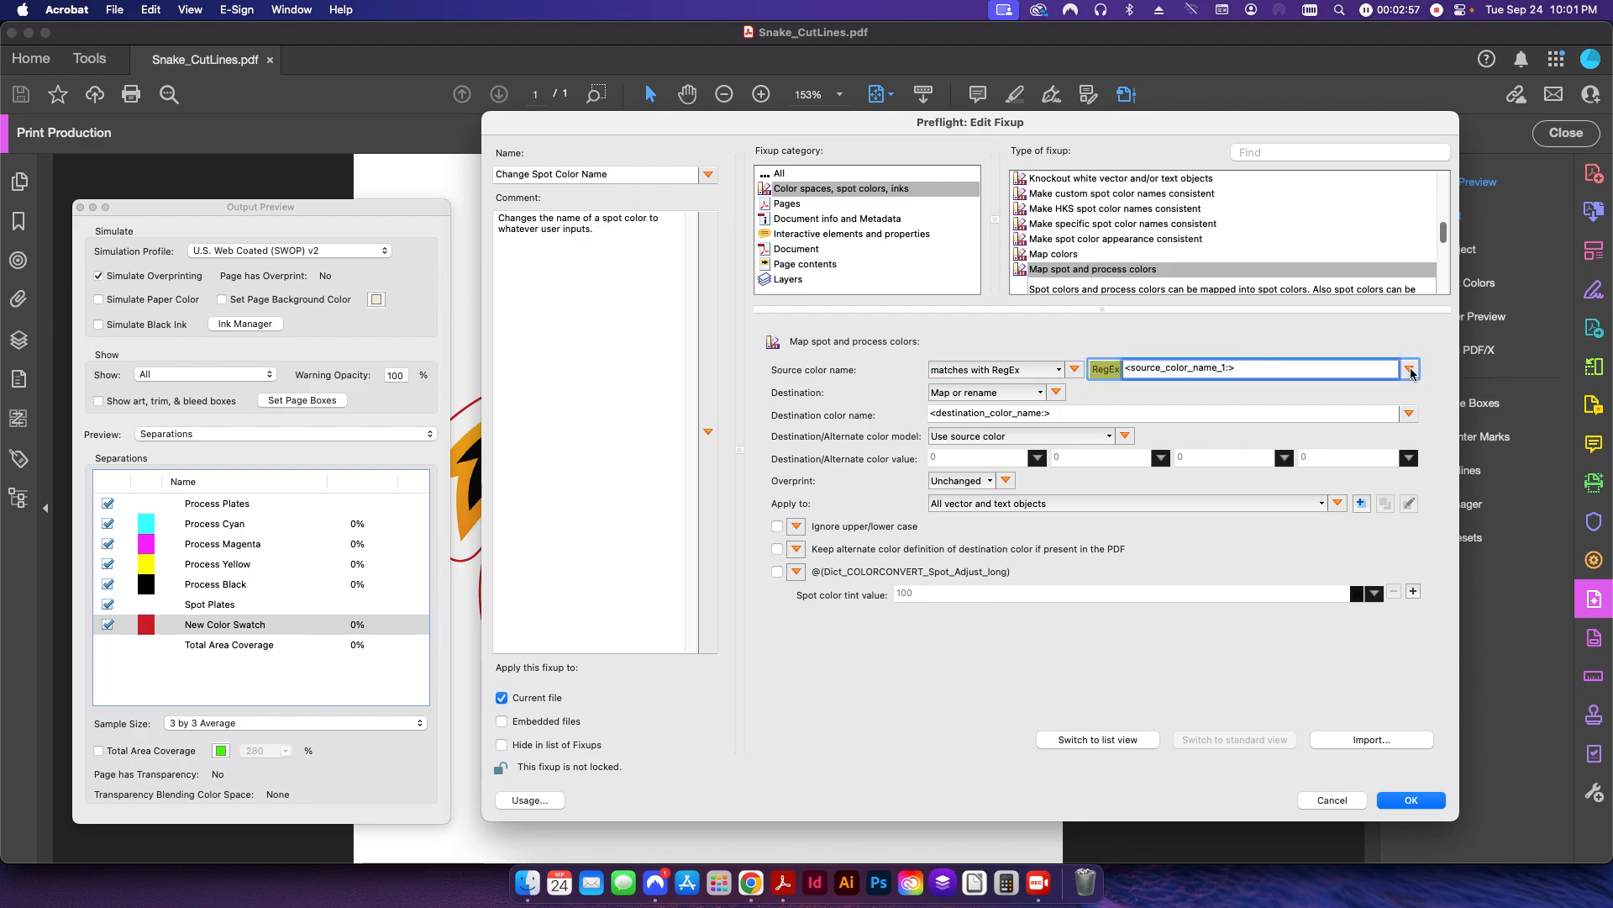
mouse_move(1410, 371)
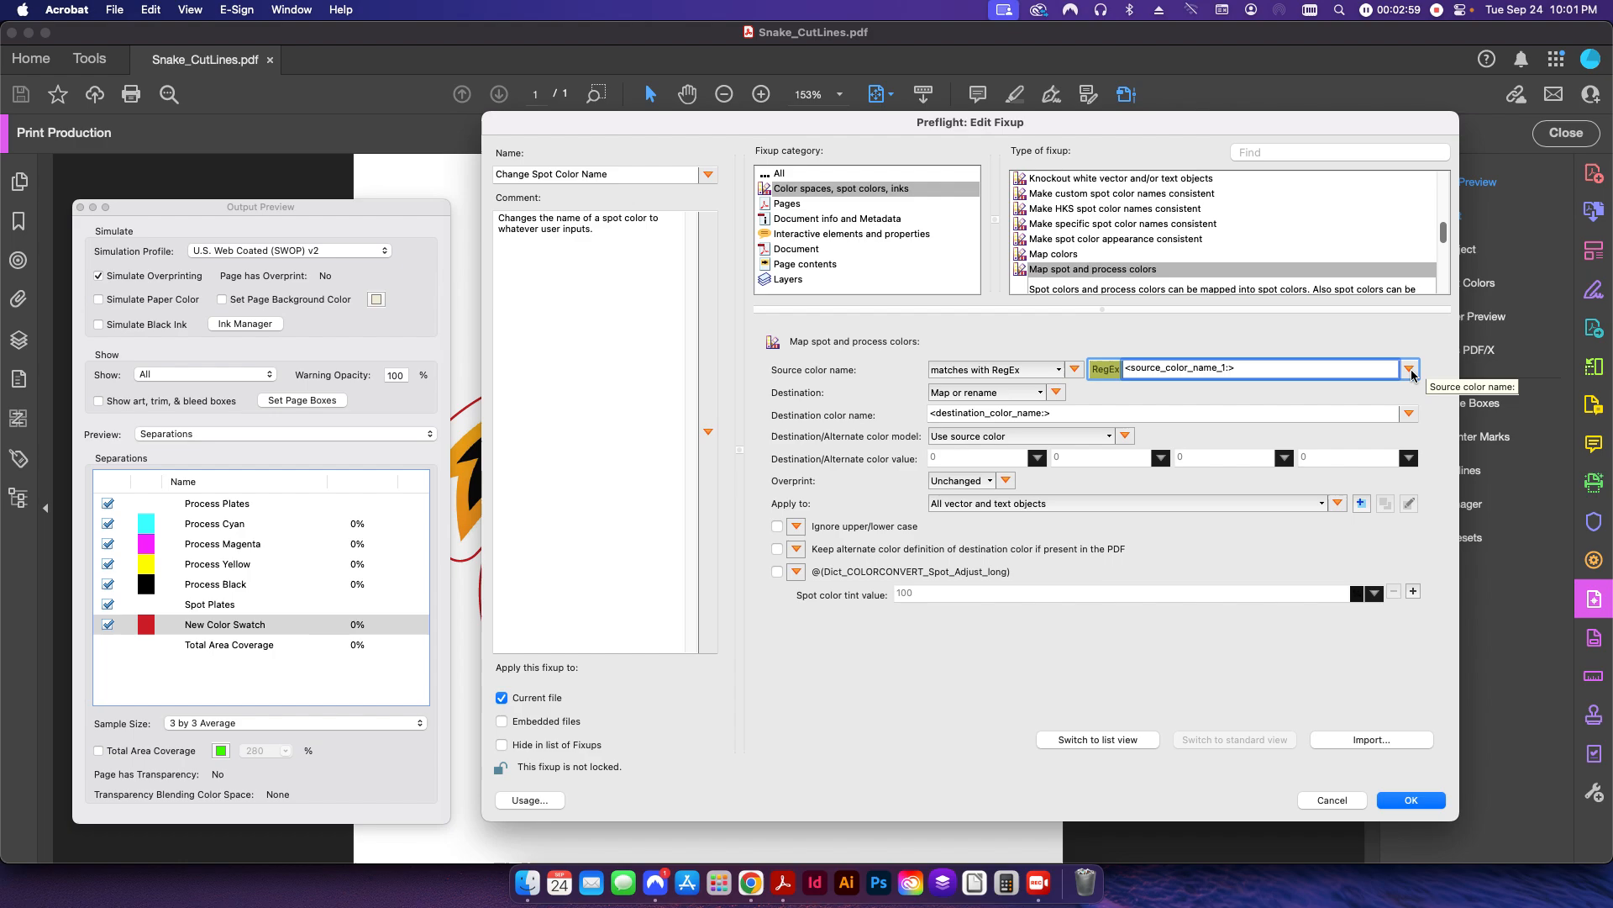
left_click(1408, 368)
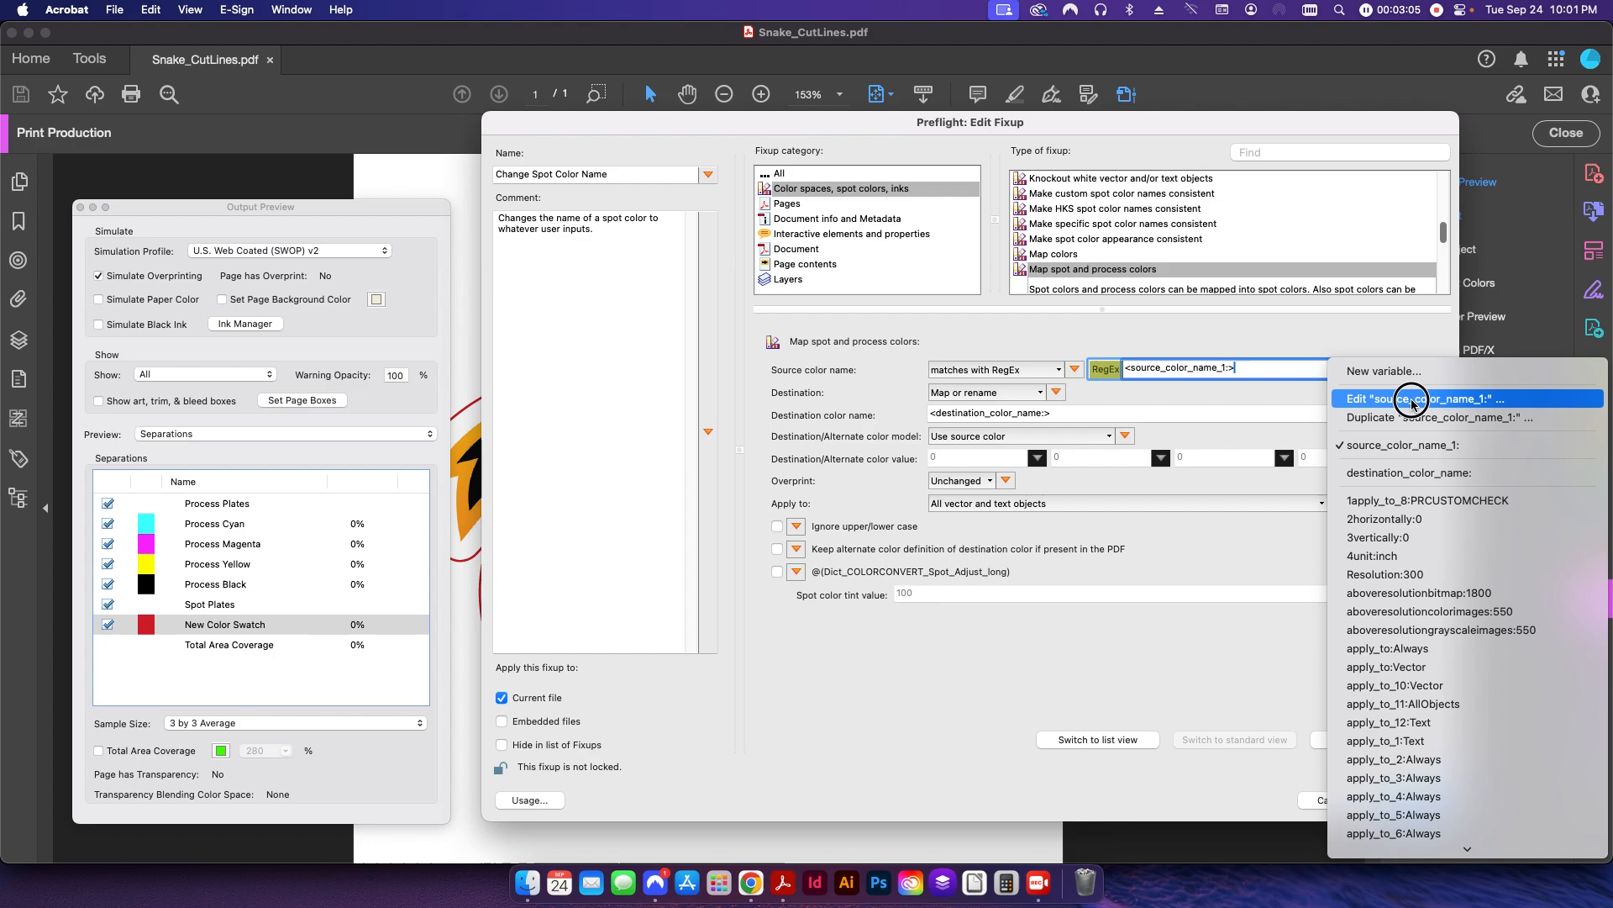
left_click(1415, 399)
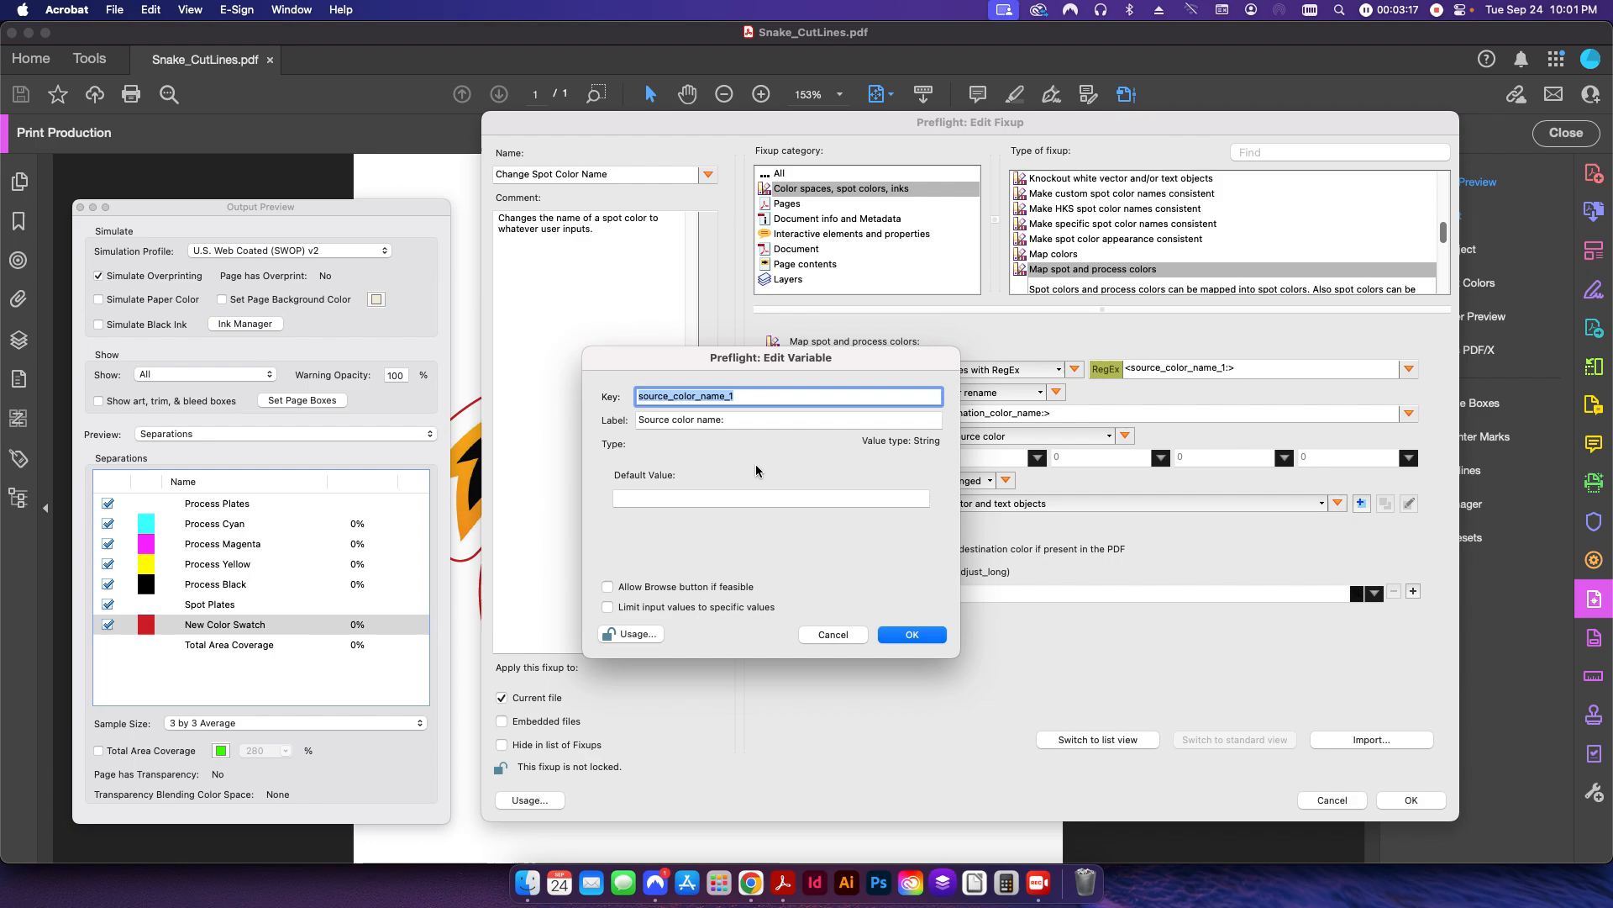
mouse_move(612, 427)
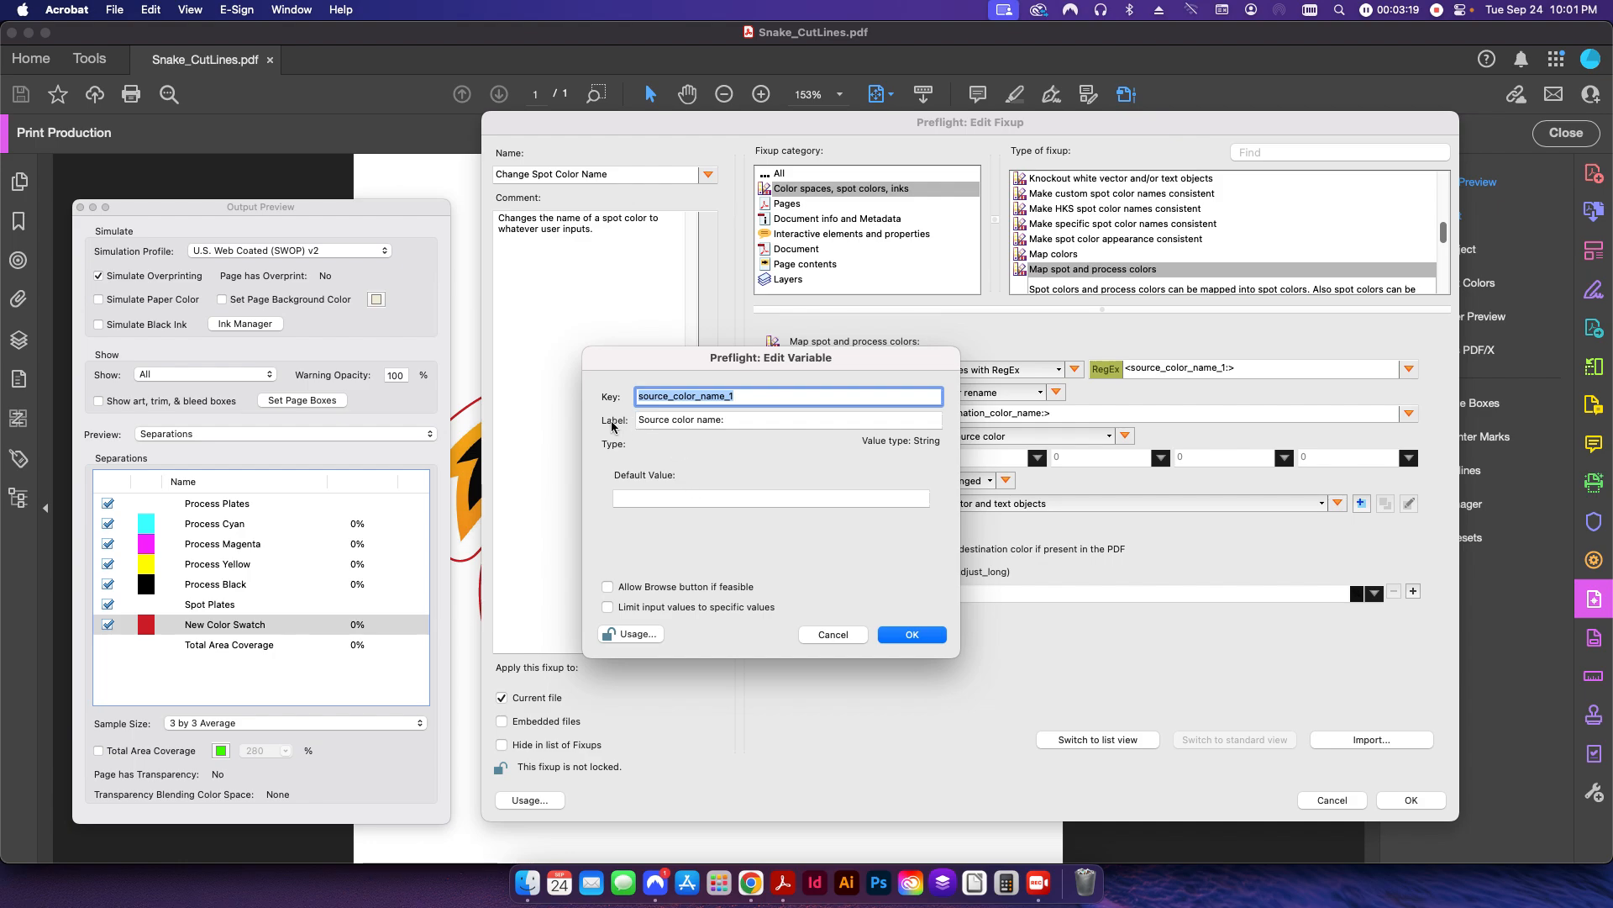
left_click(788, 418)
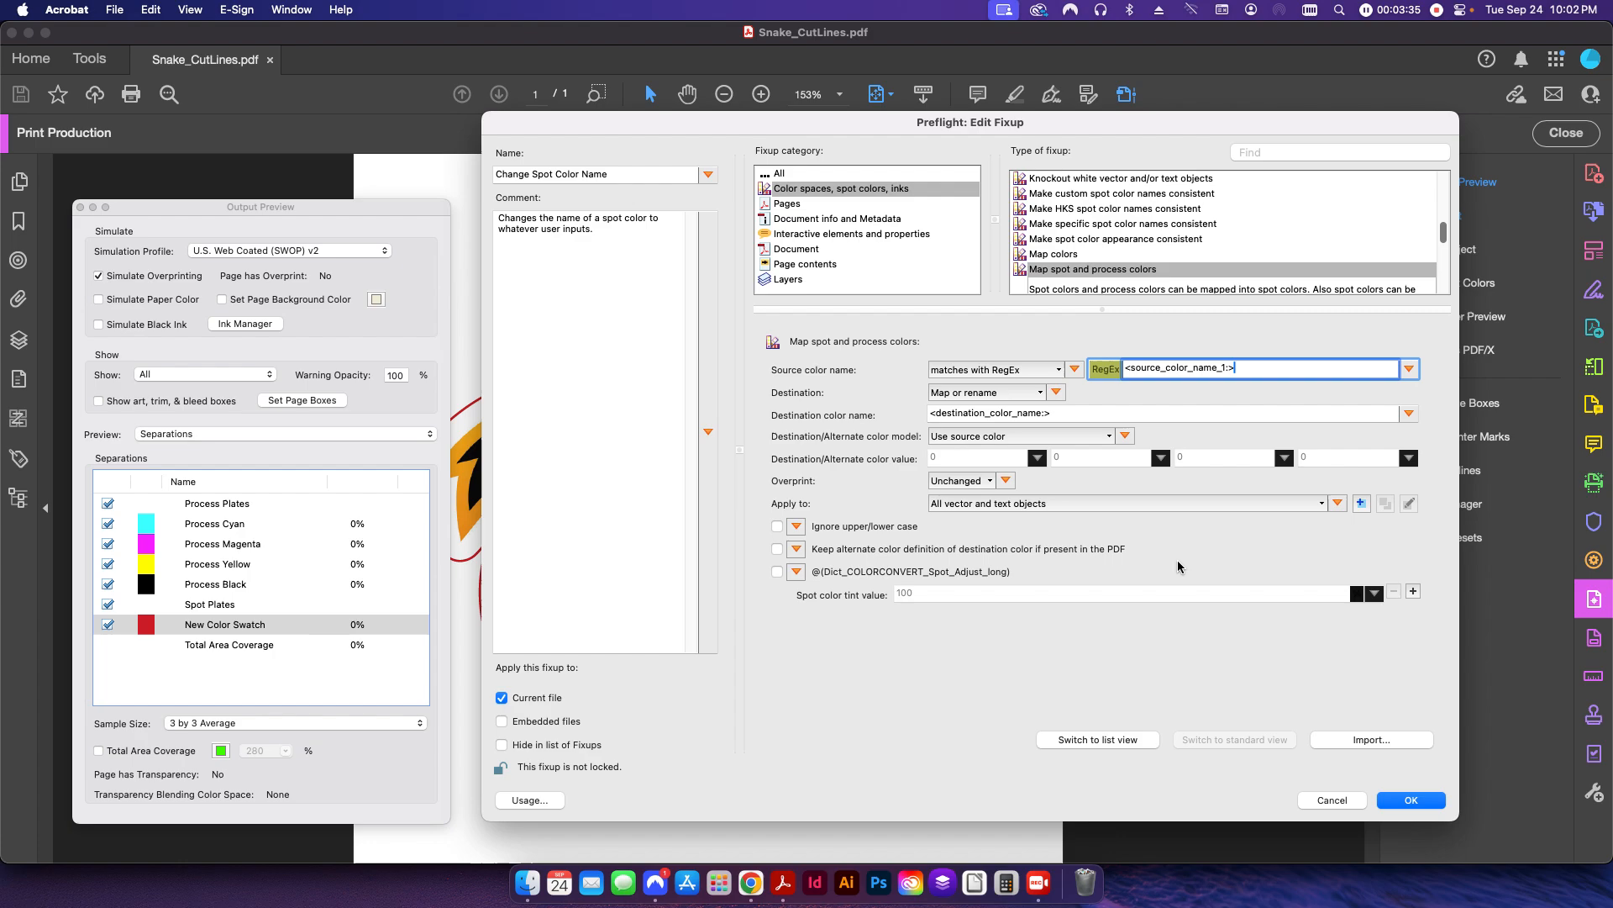
mouse_move(816, 402)
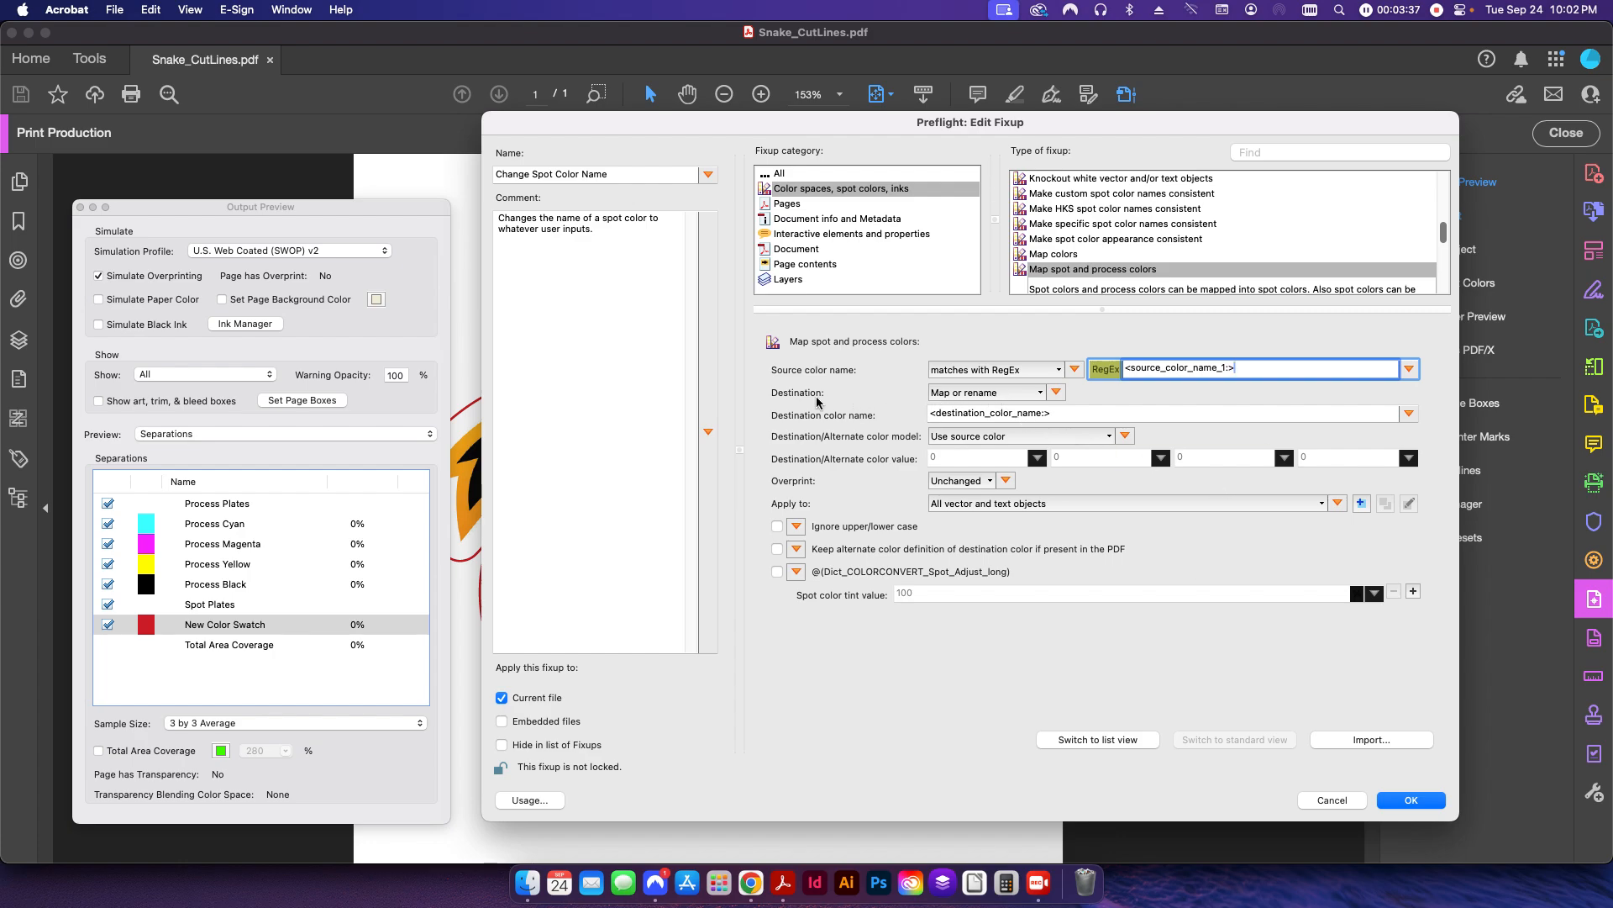
left_click(985, 392)
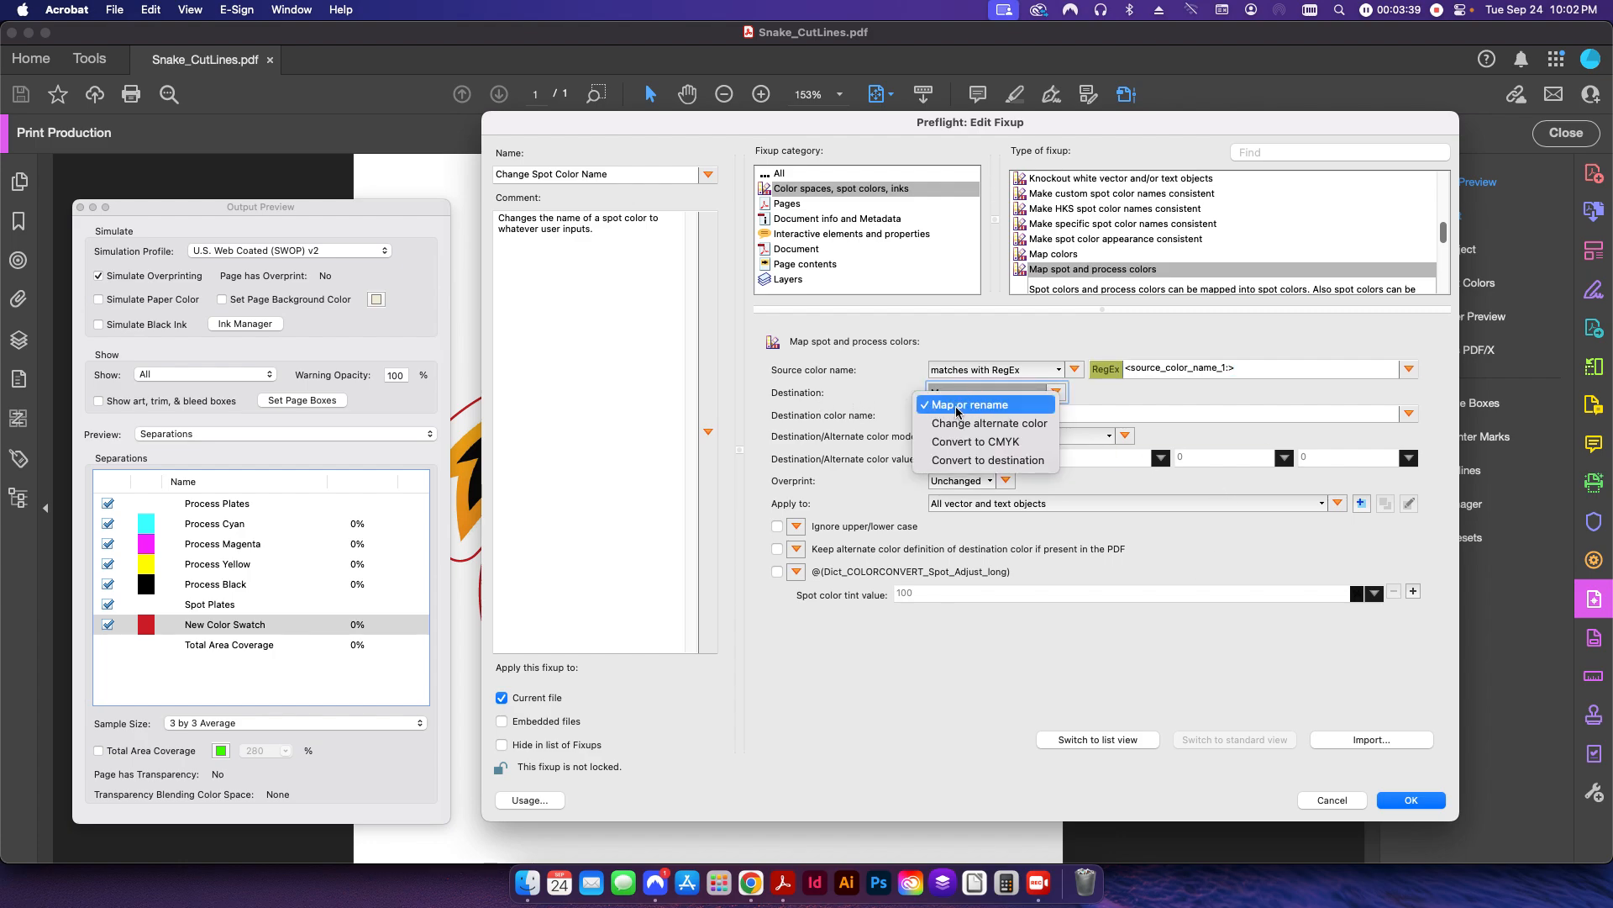
left_click(963, 403)
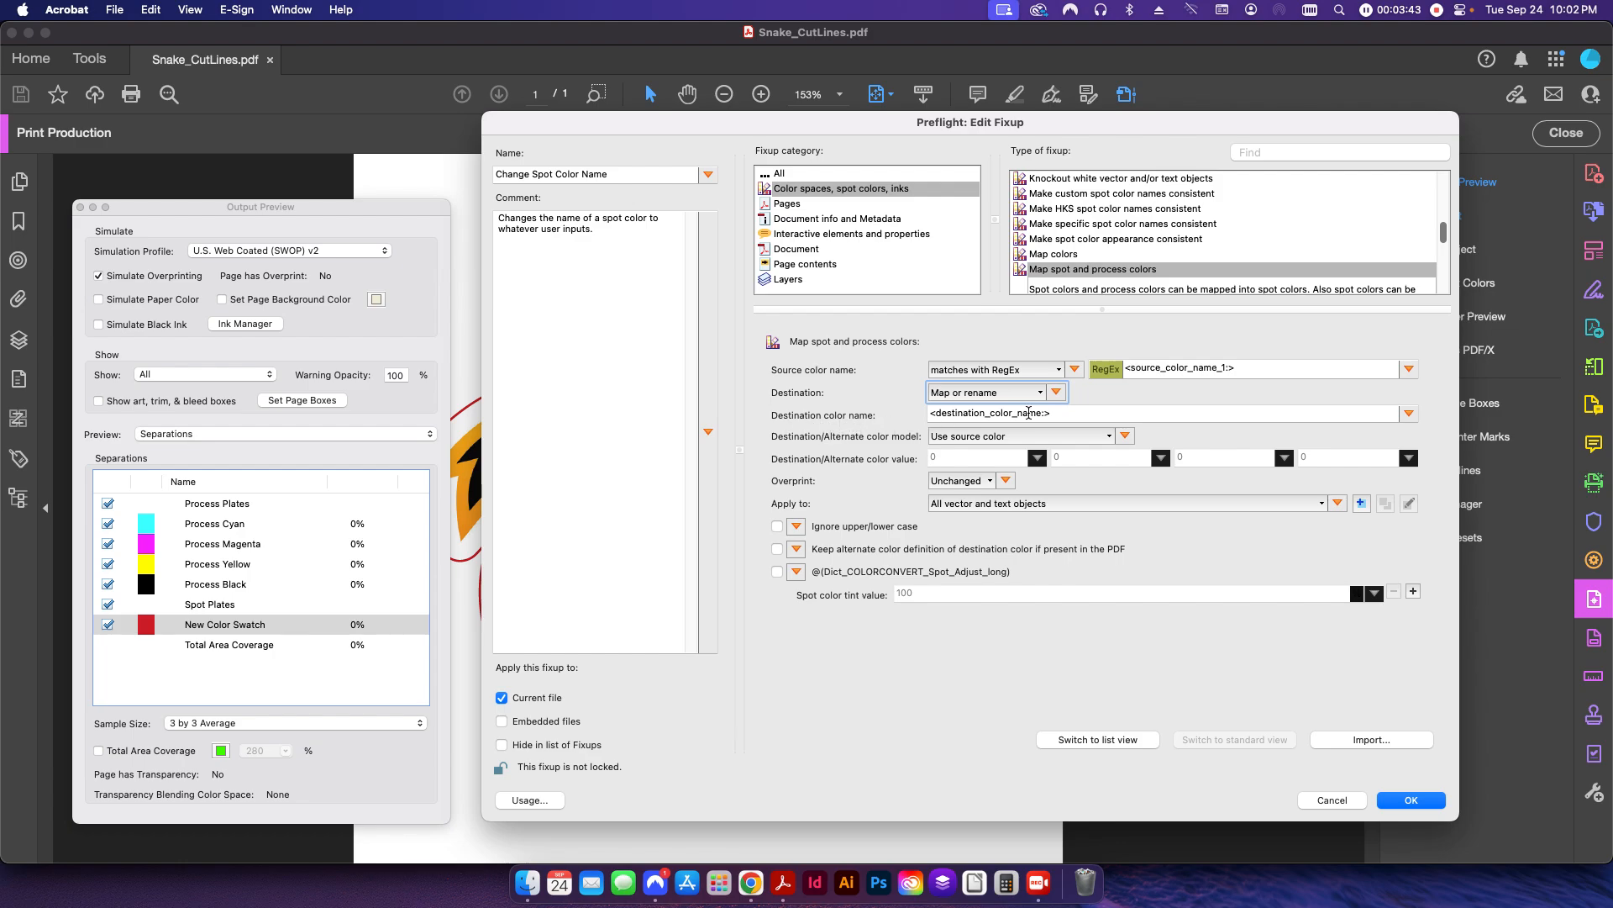
left_click(1408, 413)
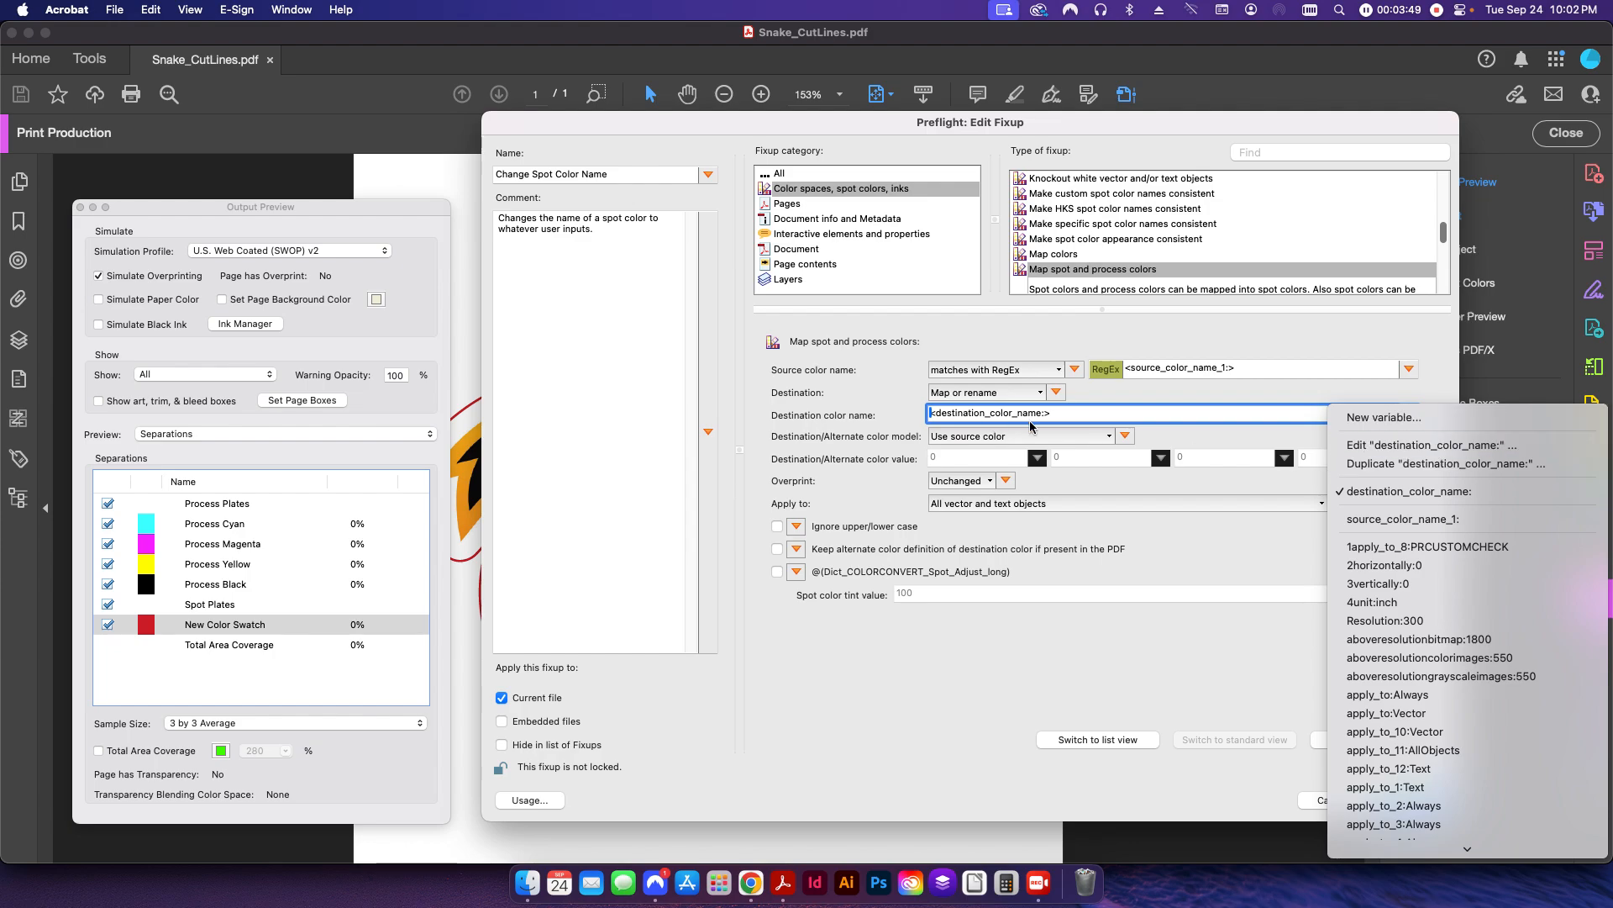
left_click(1432, 445)
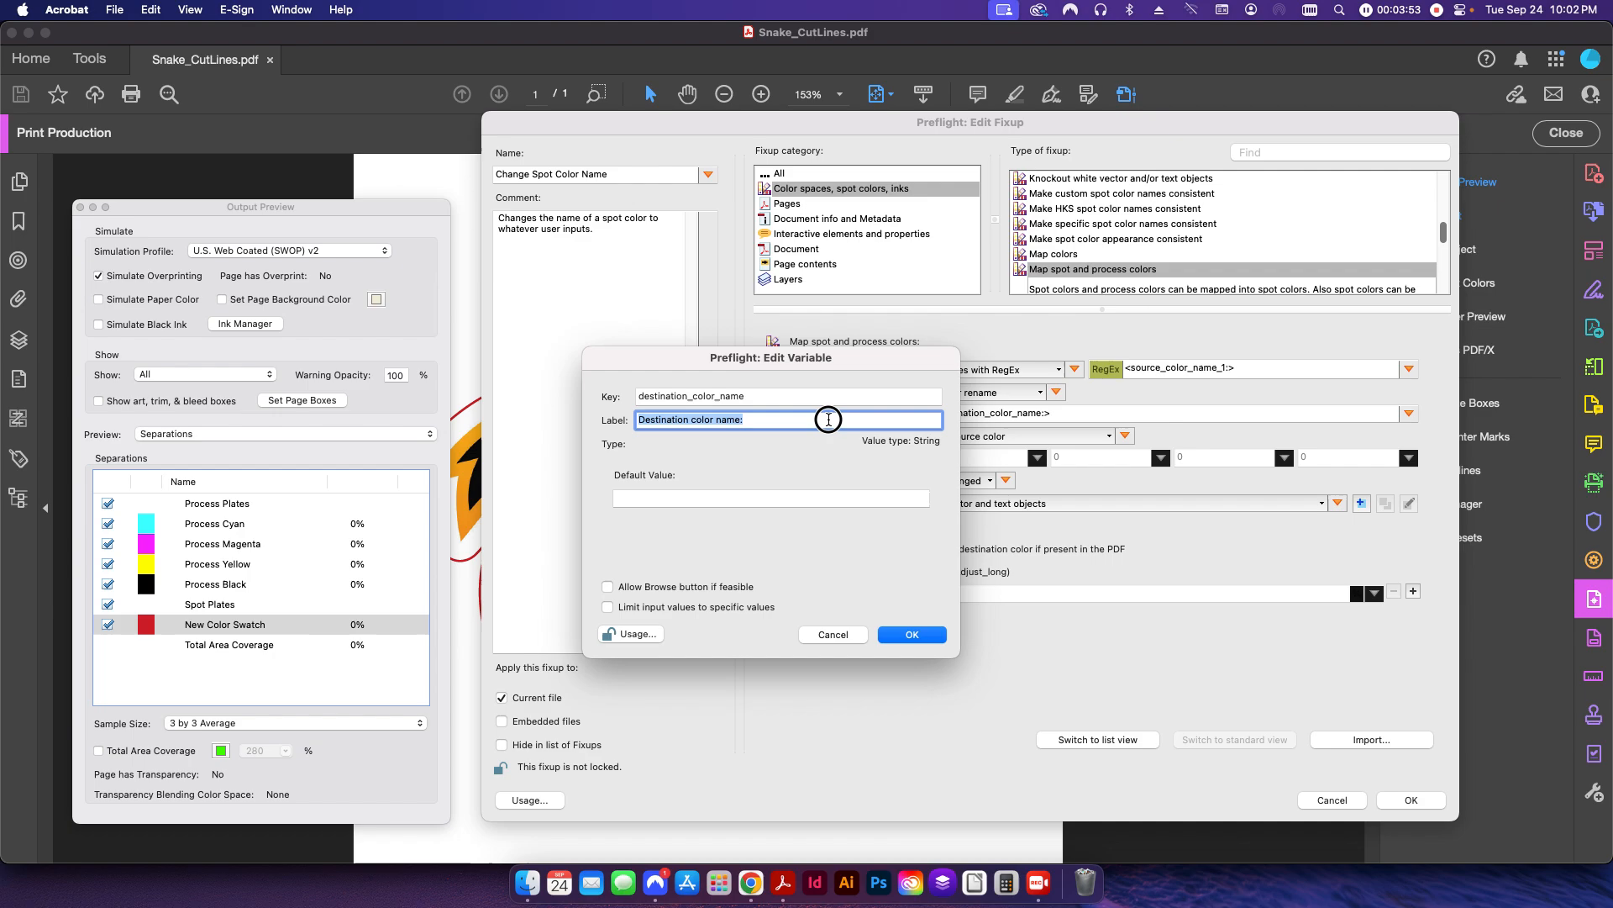
mouse_move(659, 450)
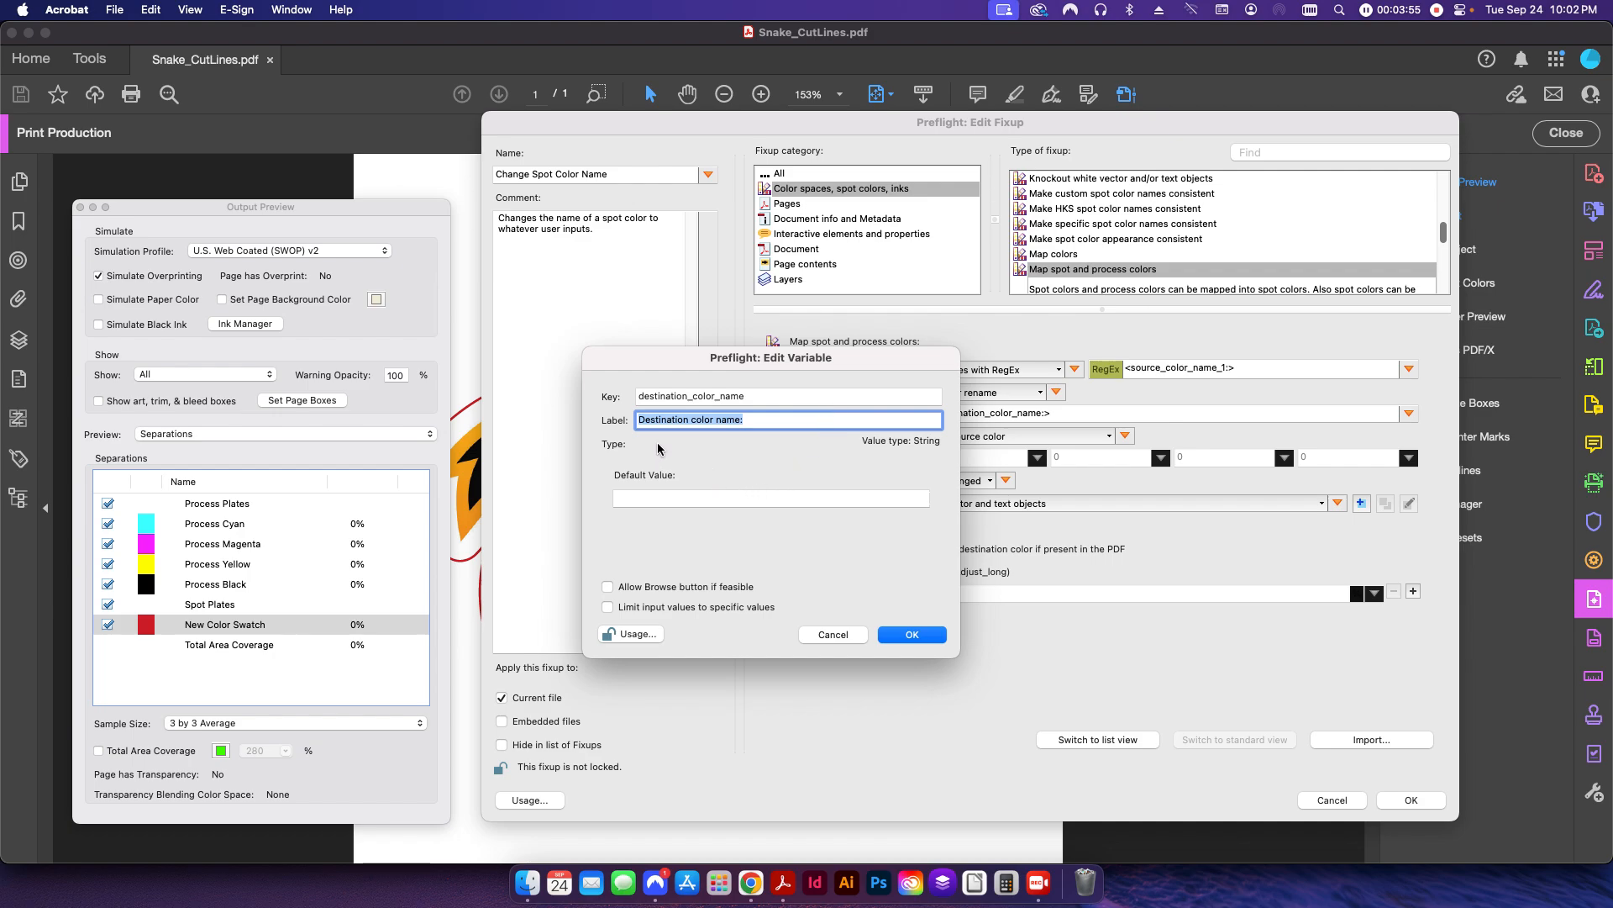
mouse_move(826, 639)
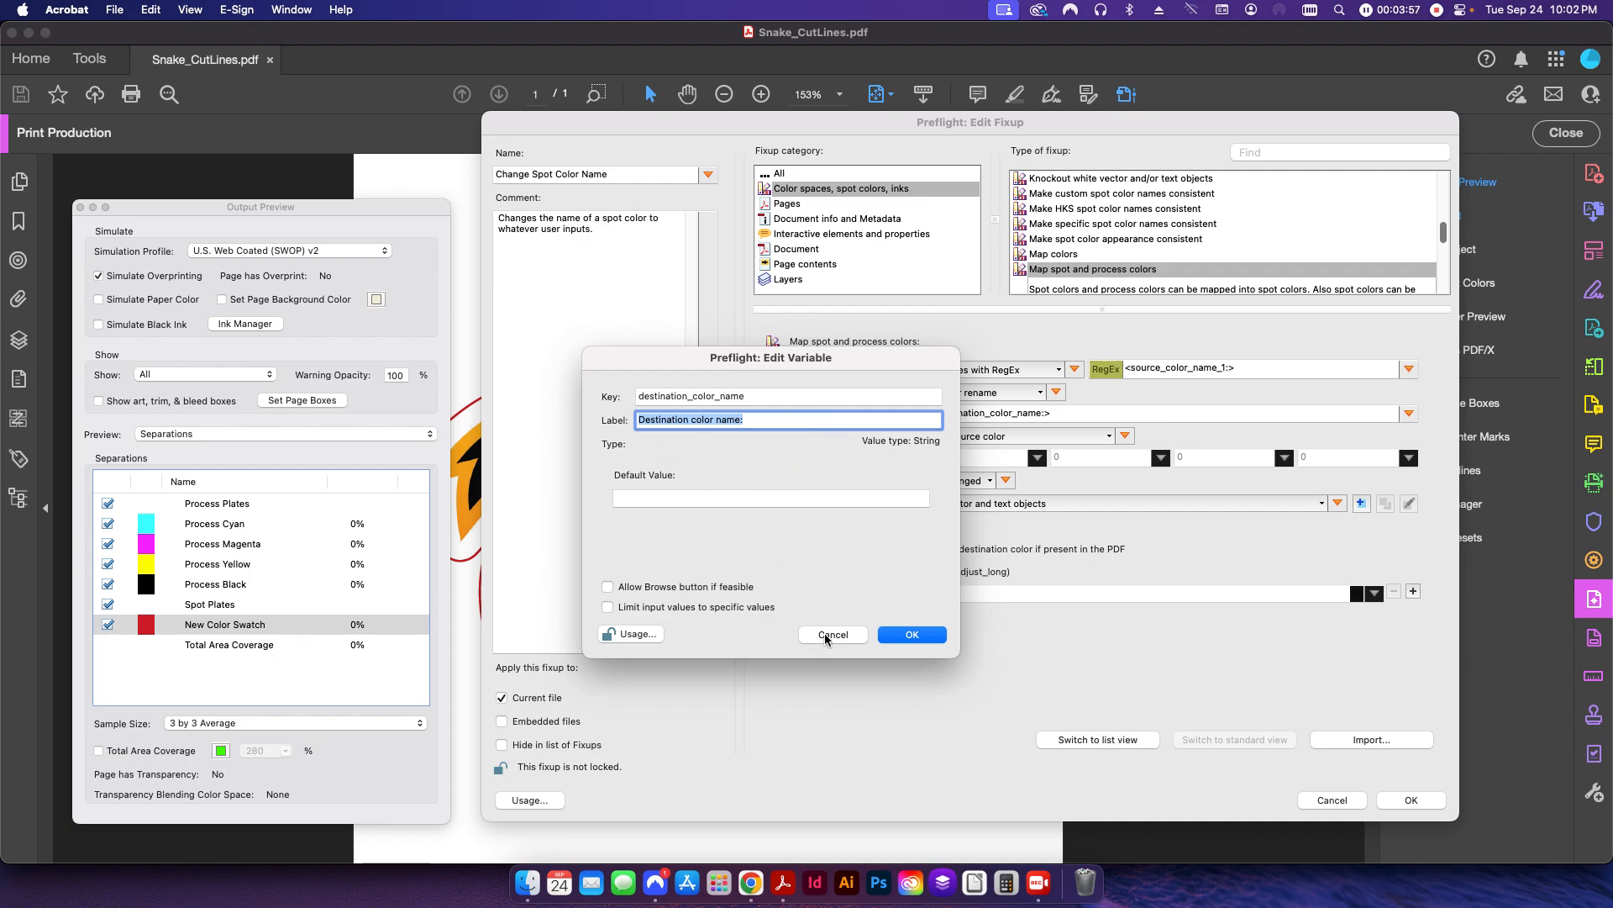
left_click(909, 634)
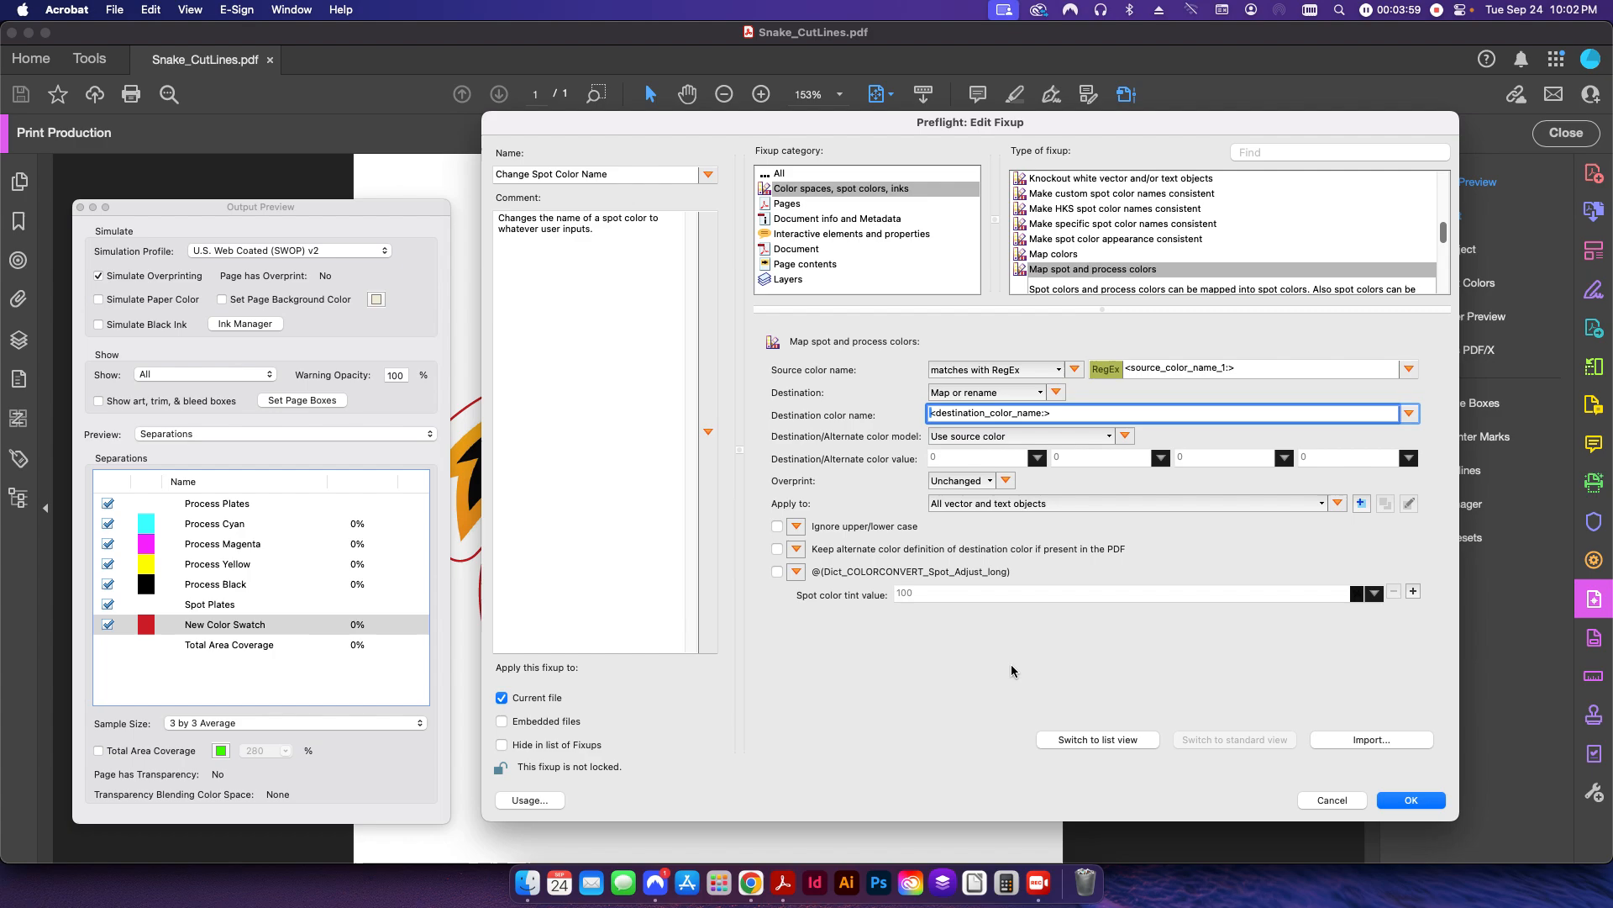
mouse_move(1009, 643)
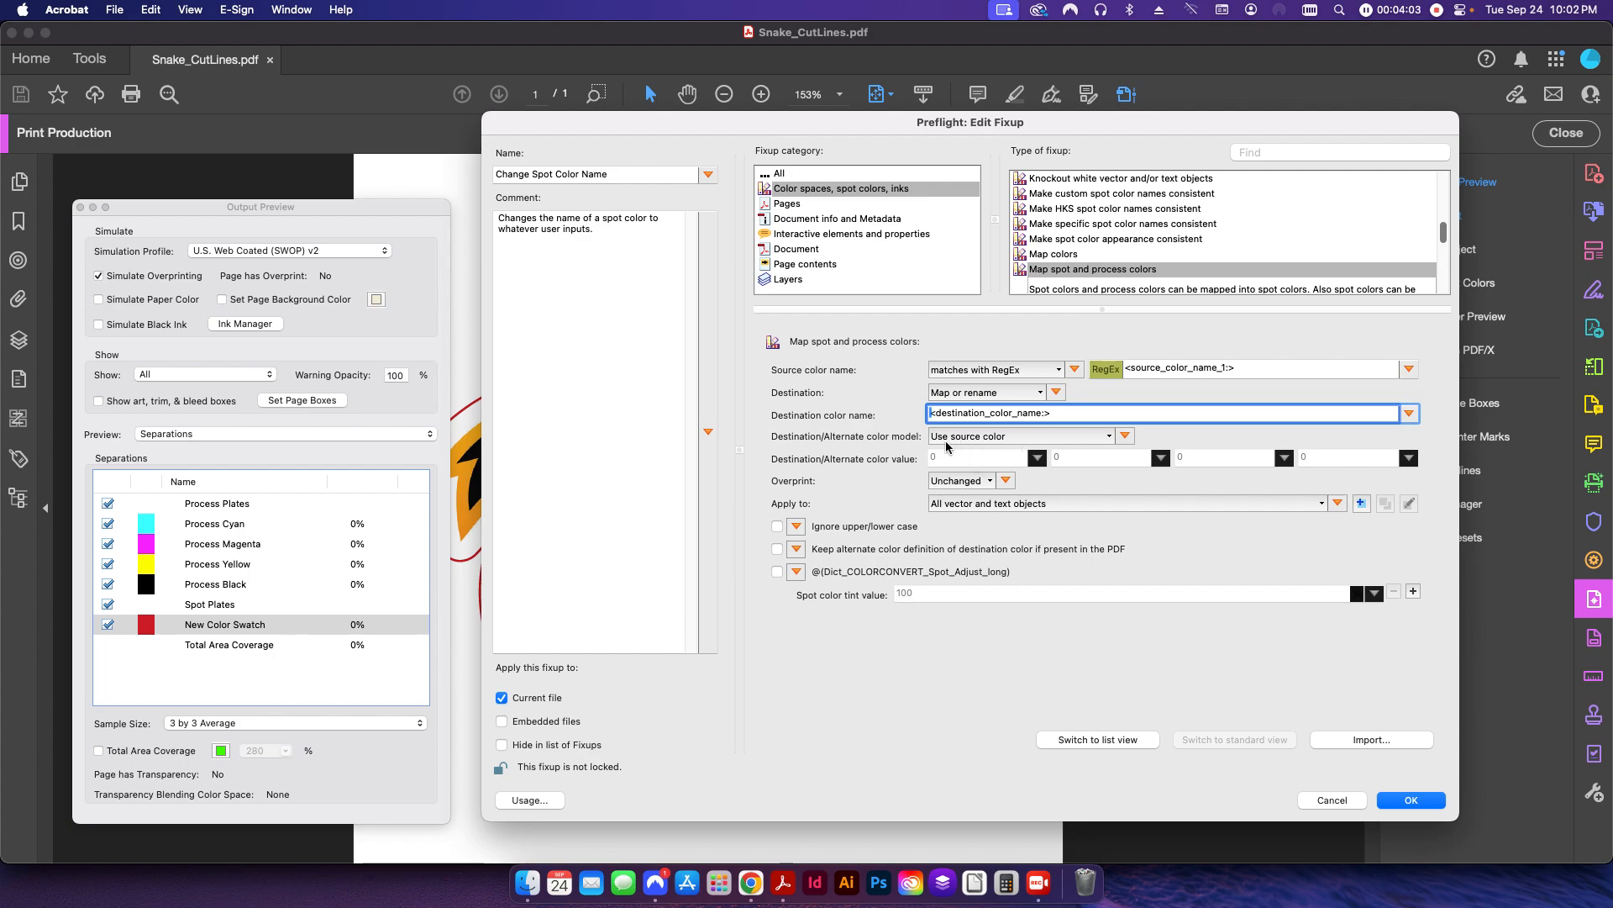
mouse_move(724, 635)
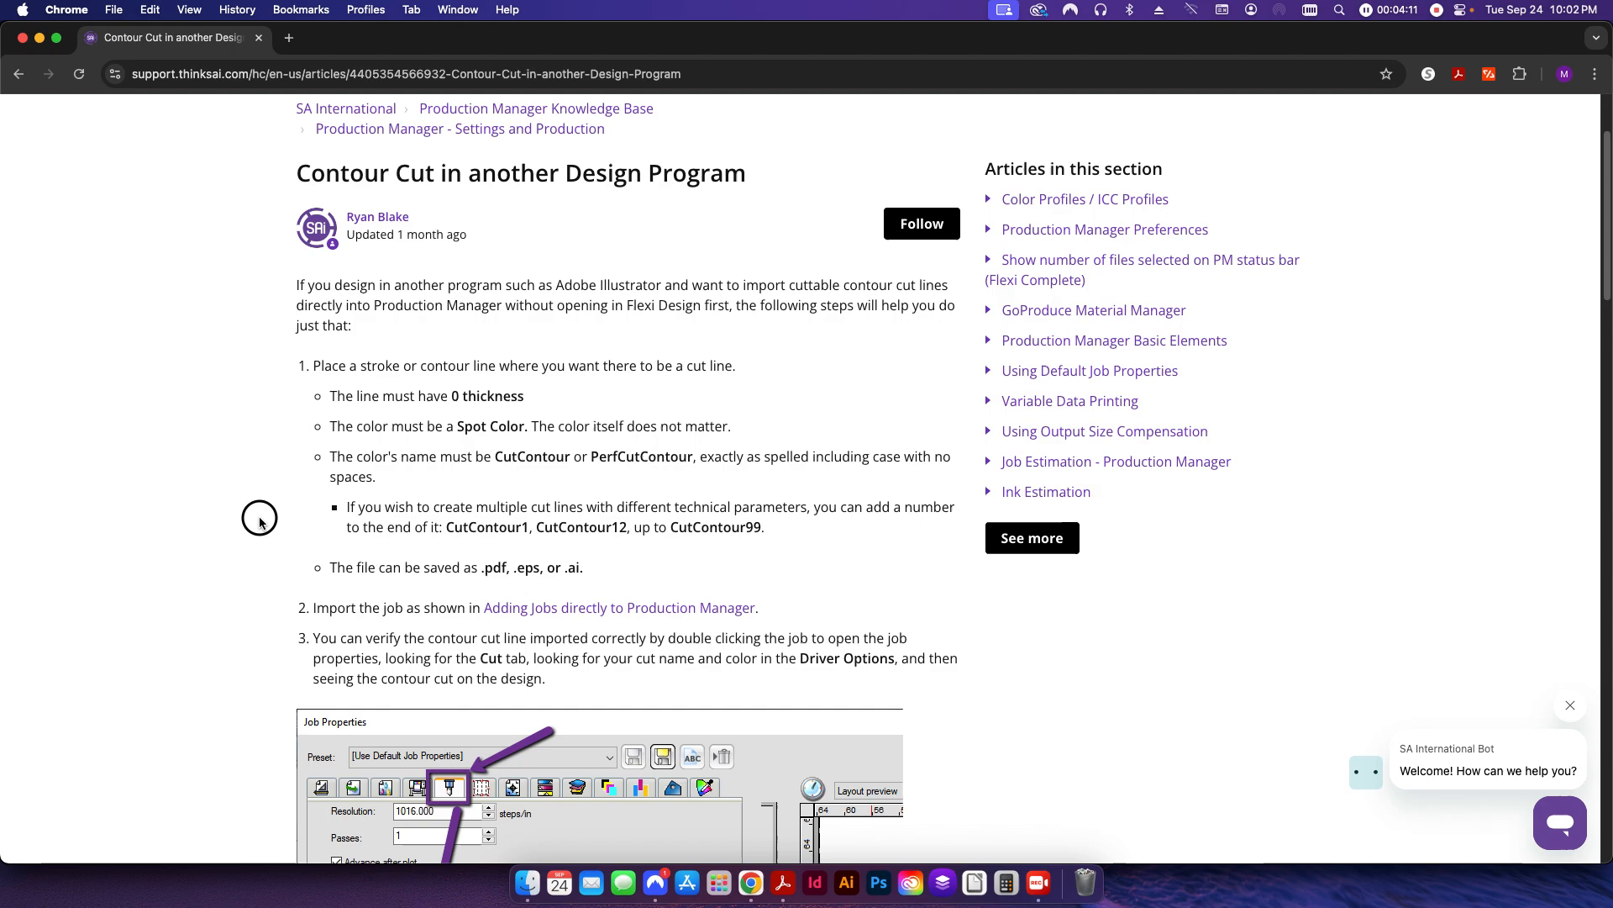
mouse_move(783, 882)
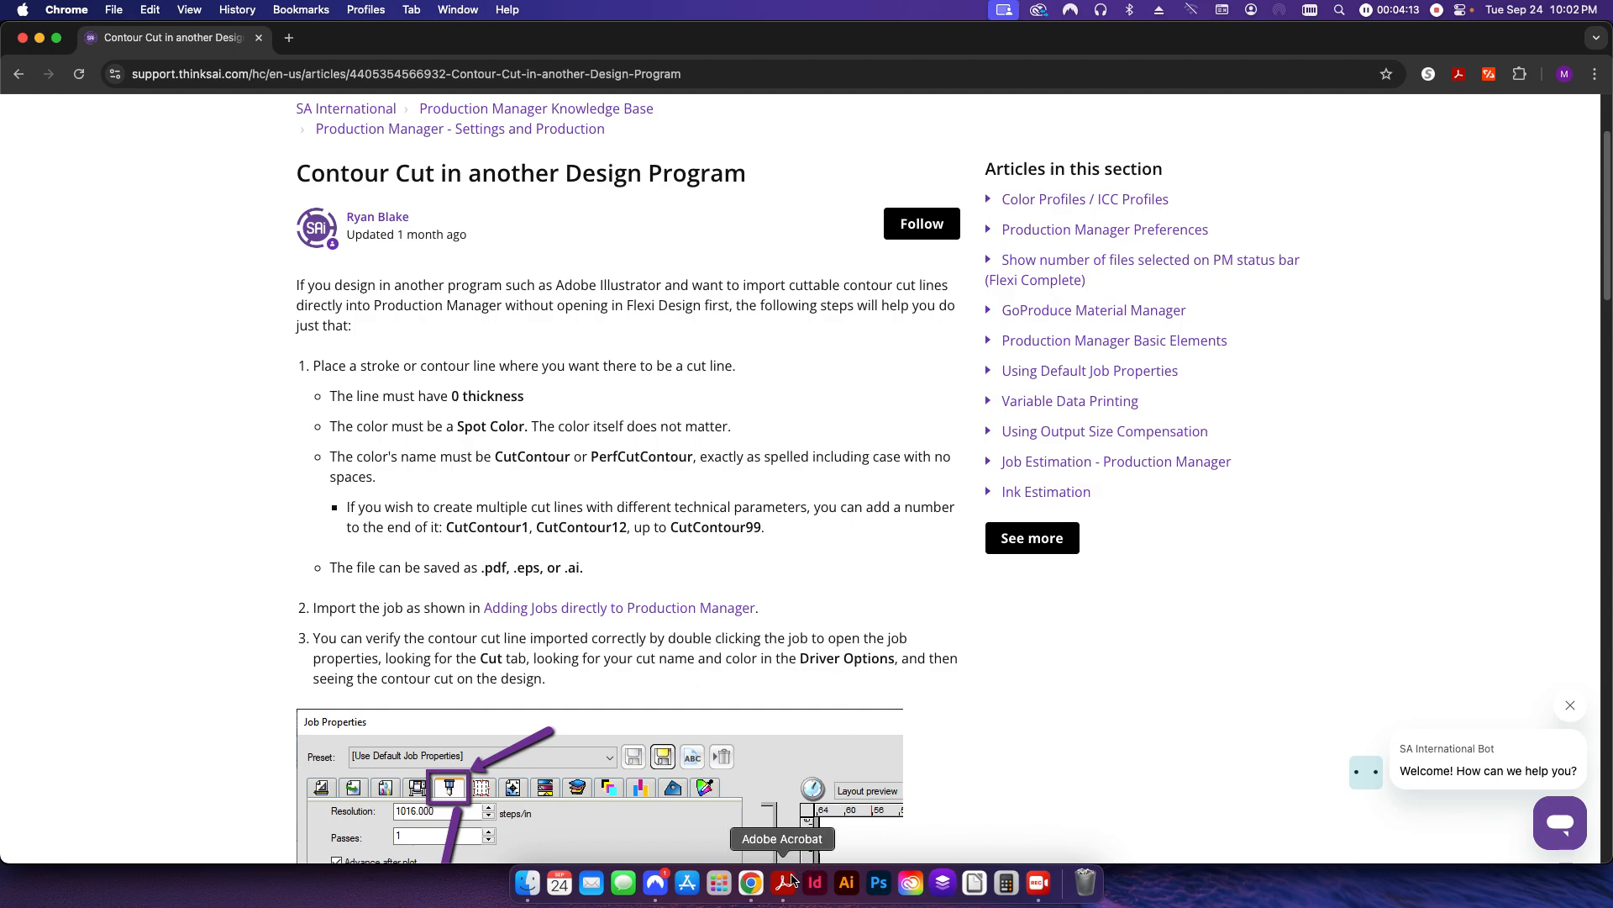
Switch from the Chrome CutContour article back to the Acrobat fixup editor
left_click(782, 883)
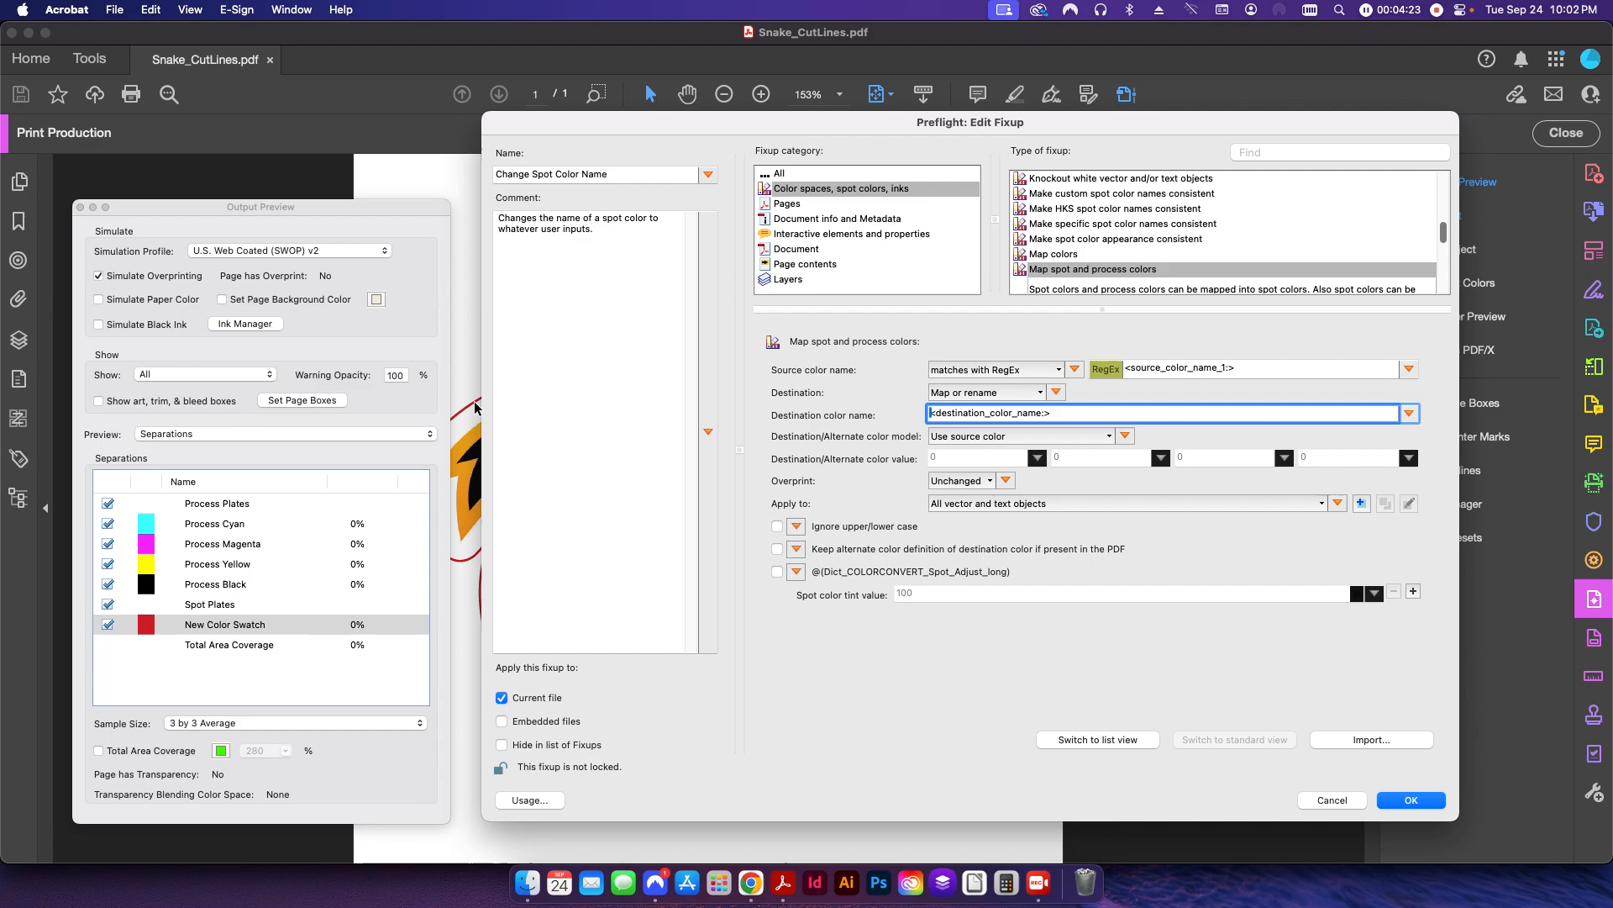
mouse_move(414, 519)
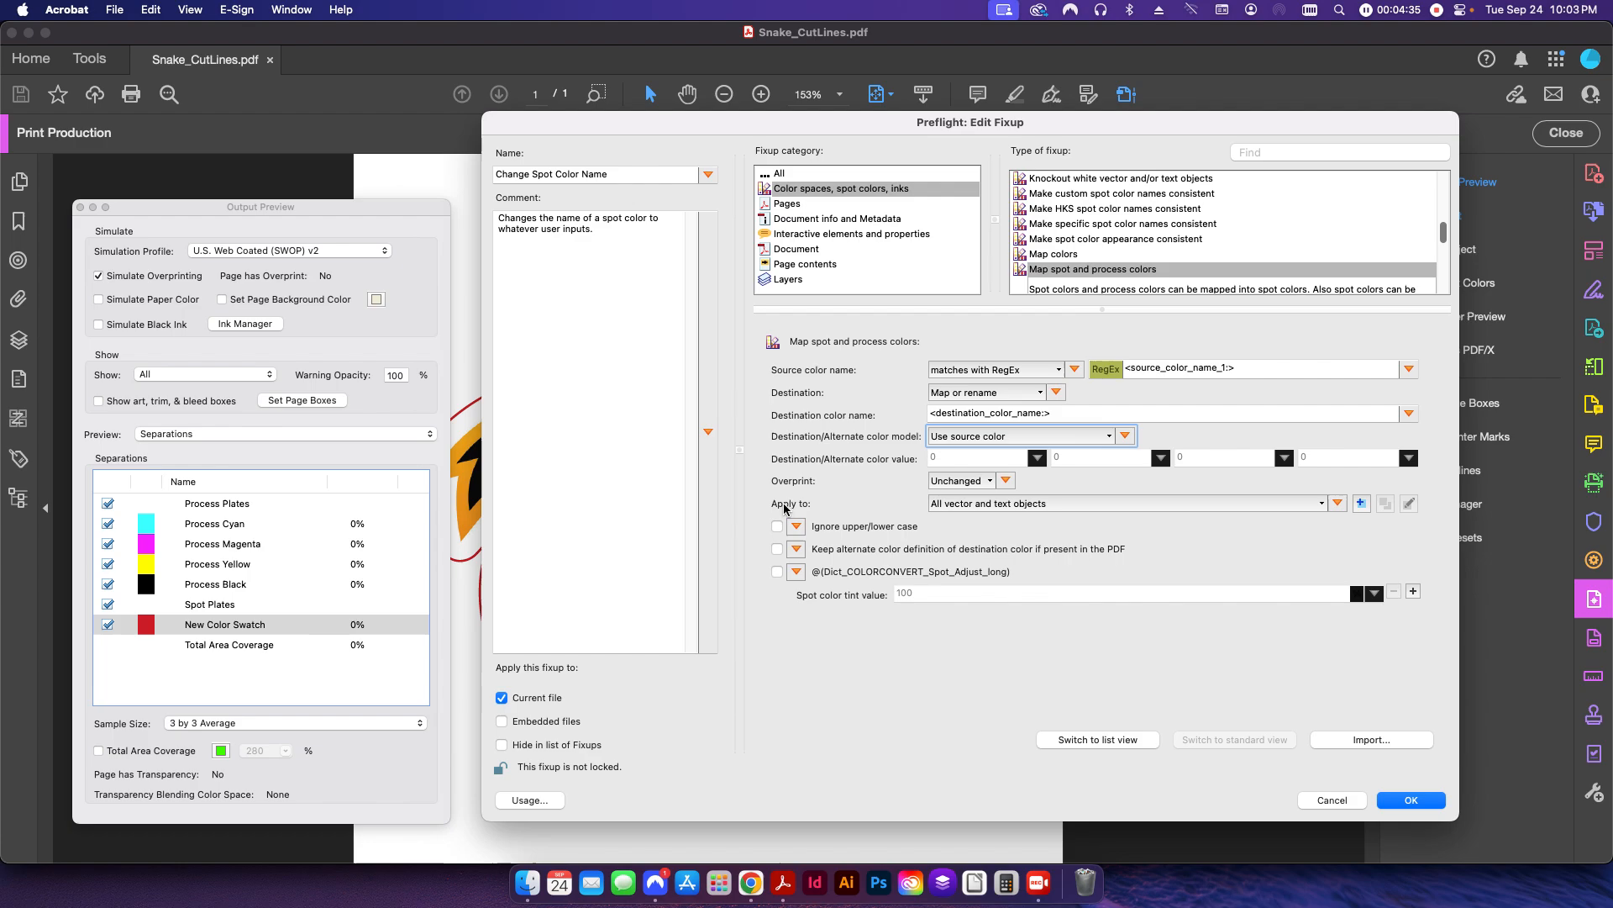
Set the fixup's Apply to option to 'All vector and text objects'
left_click(1321, 503)
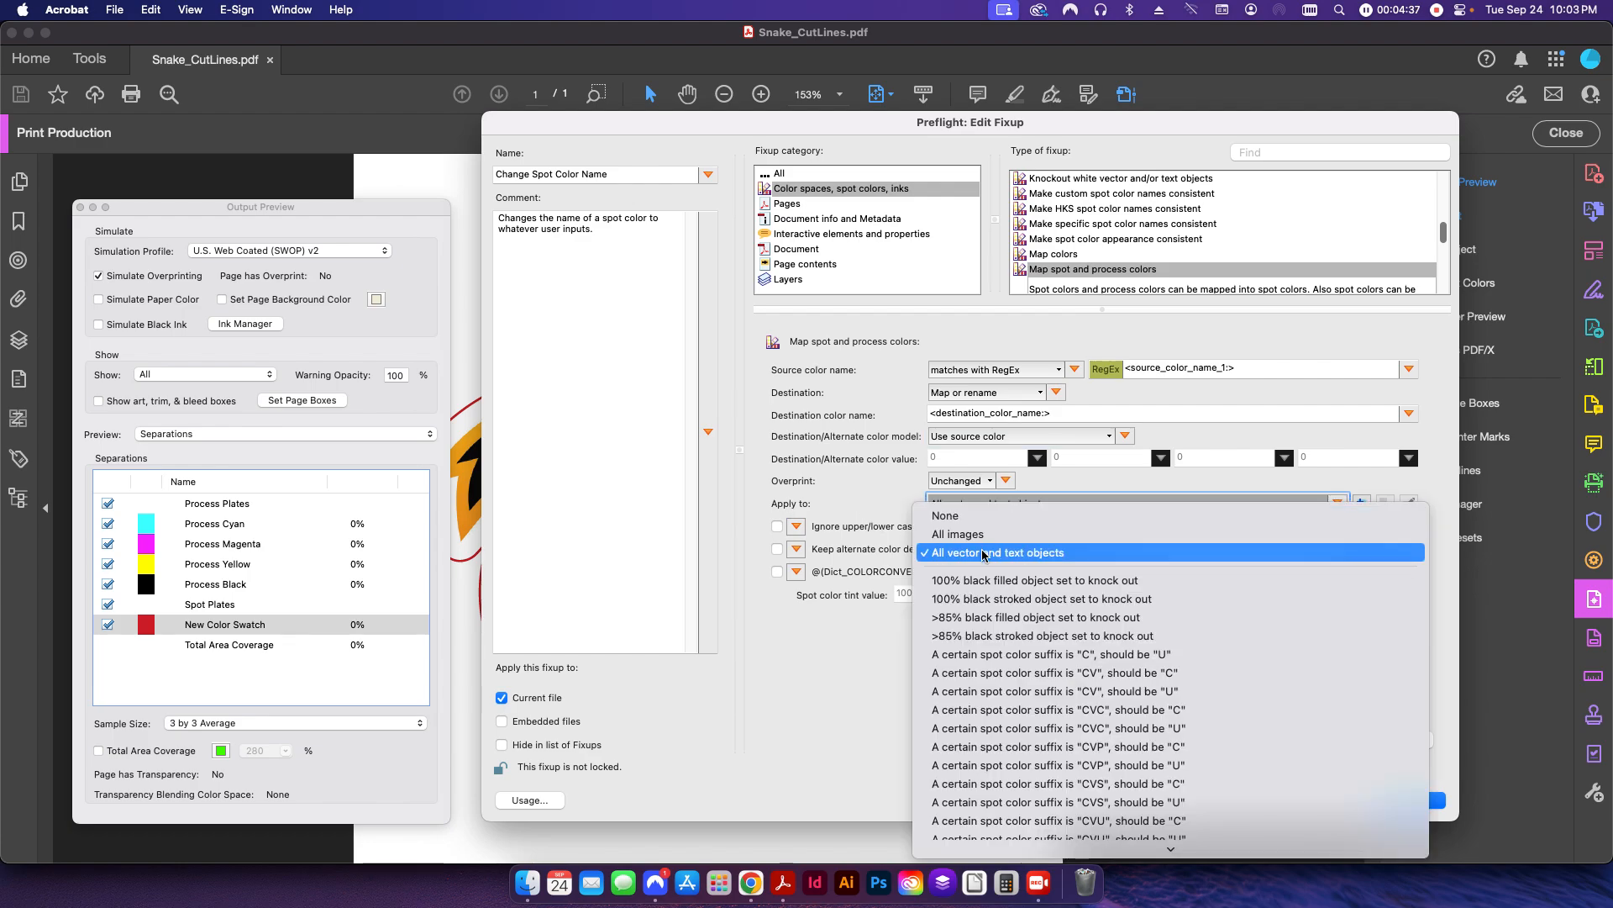
left_click(994, 553)
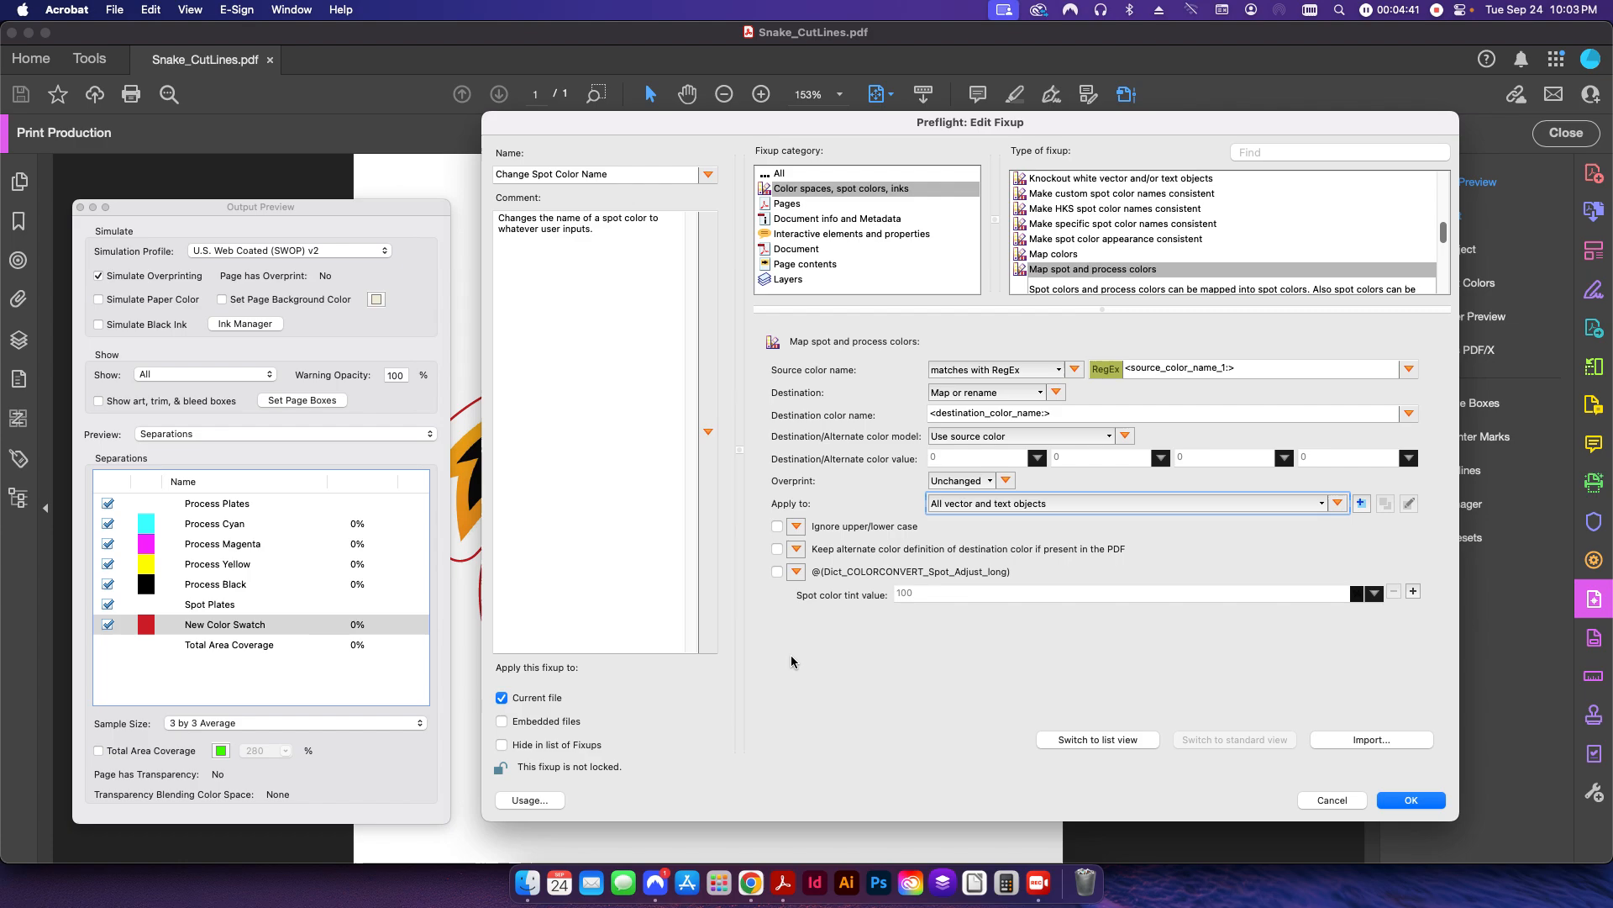
mouse_move(839, 641)
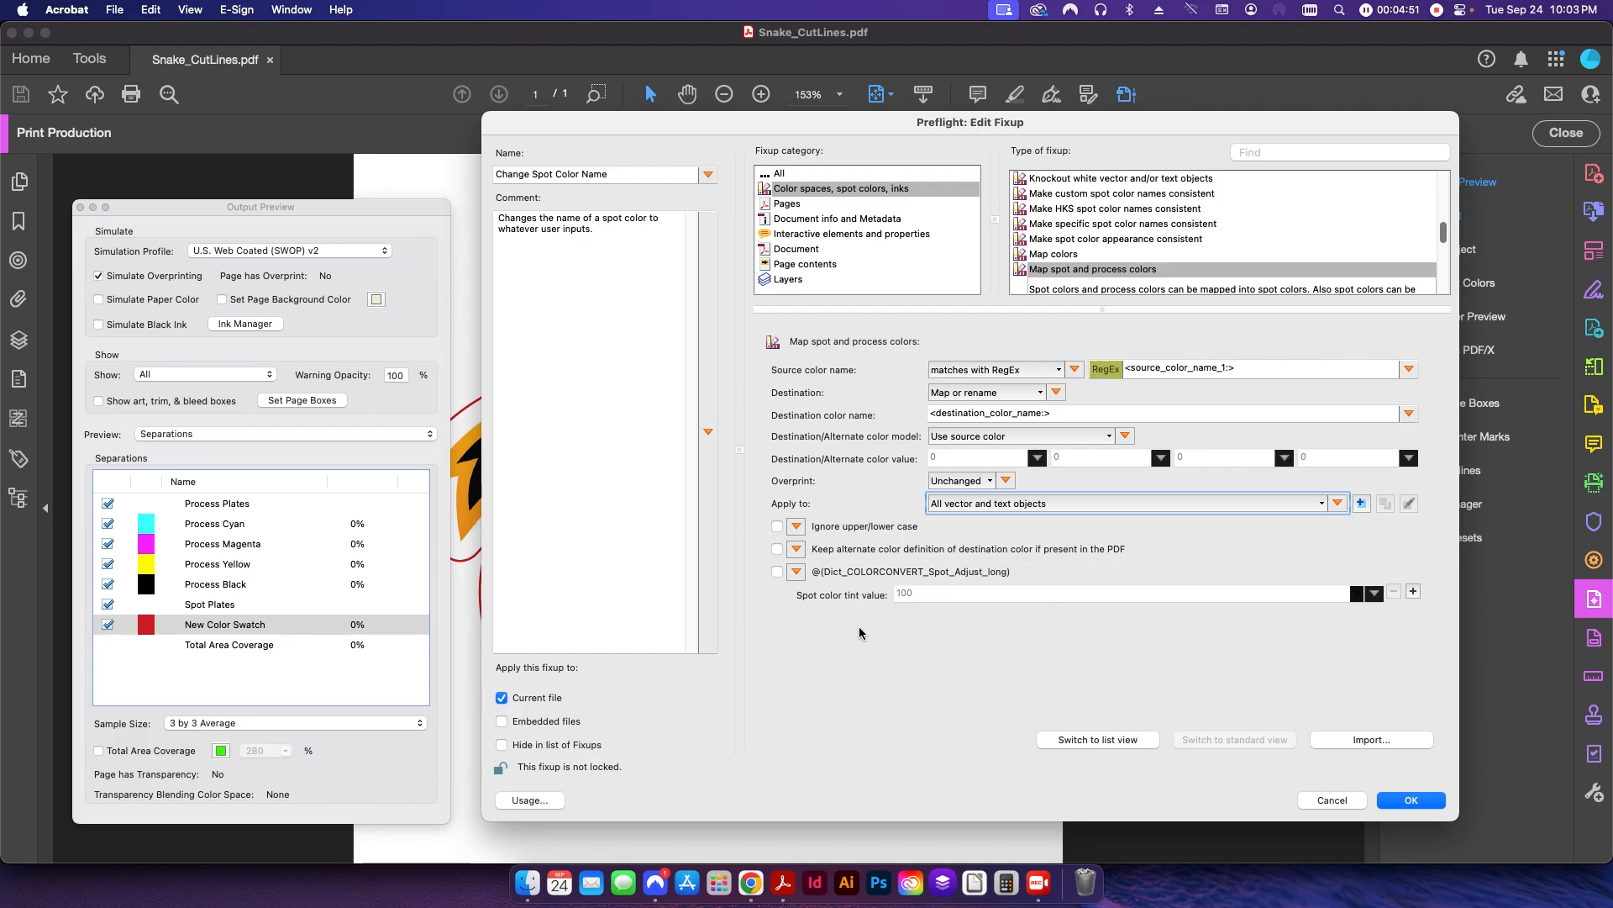
Leave 'Ignore upper/lower case' unchecked and confirm the fixup settings with OK
left_click(776, 526)
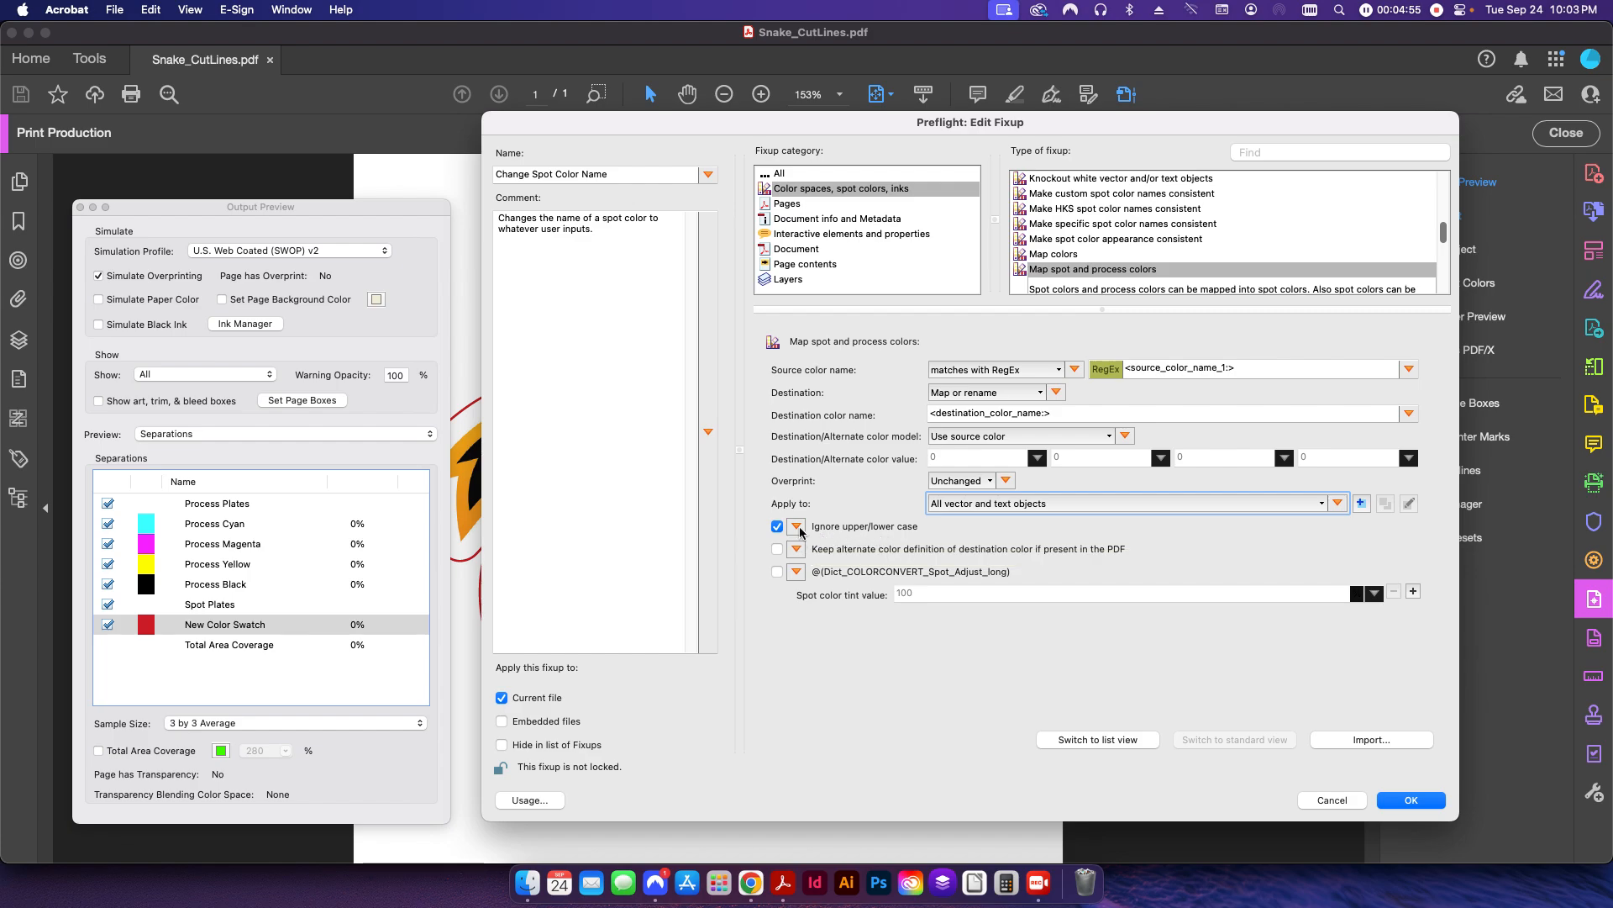
left_click(777, 526)
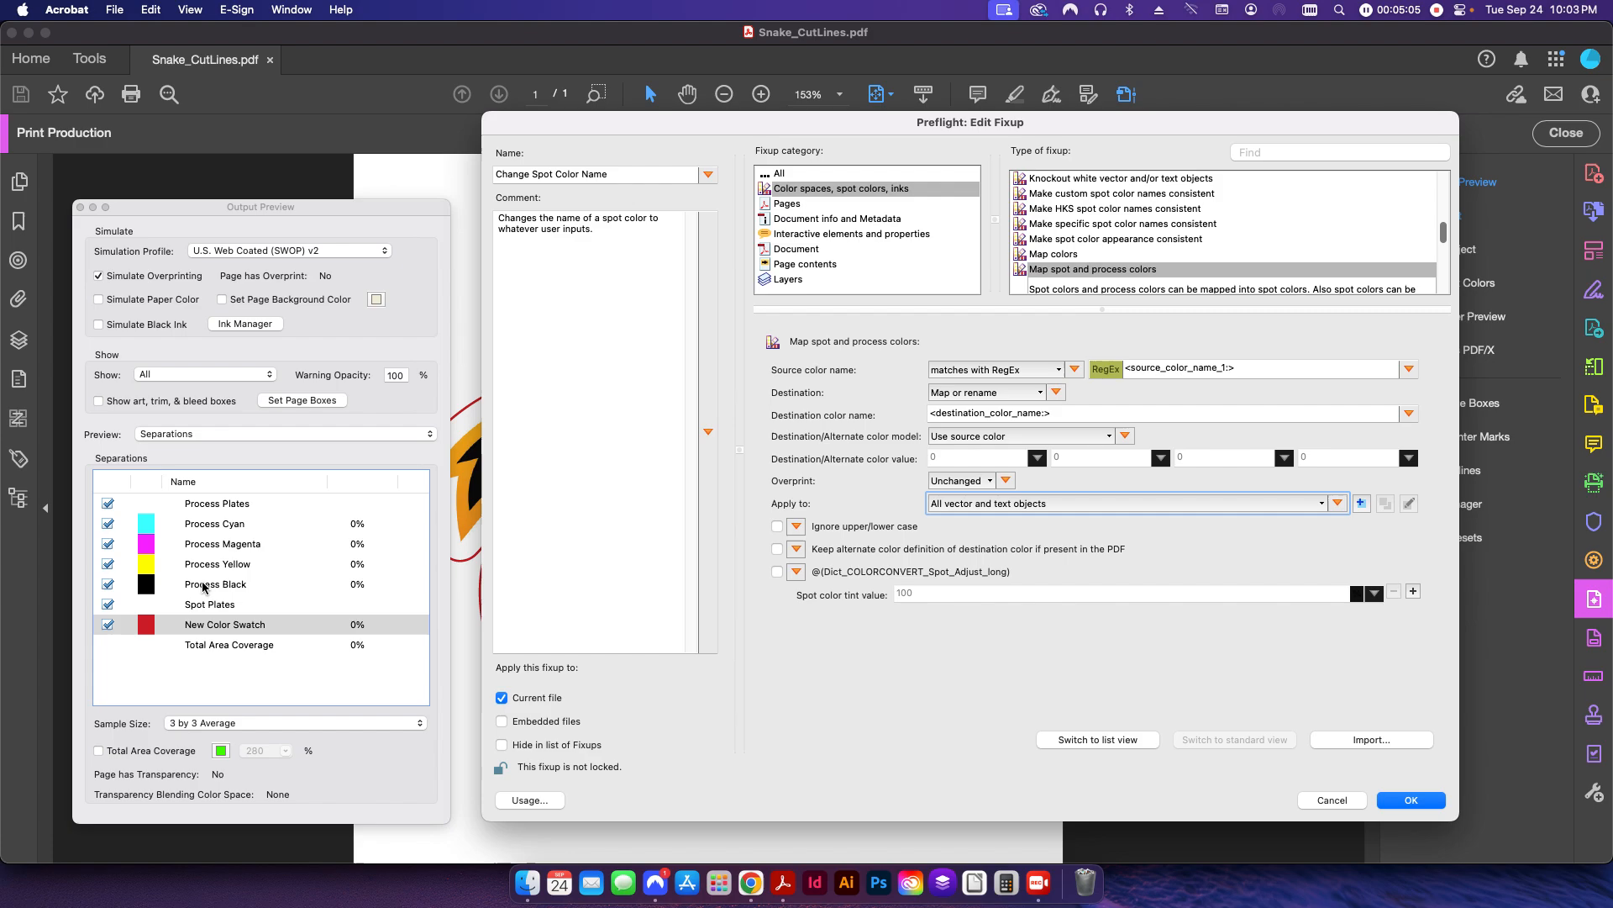
mouse_move(177, 571)
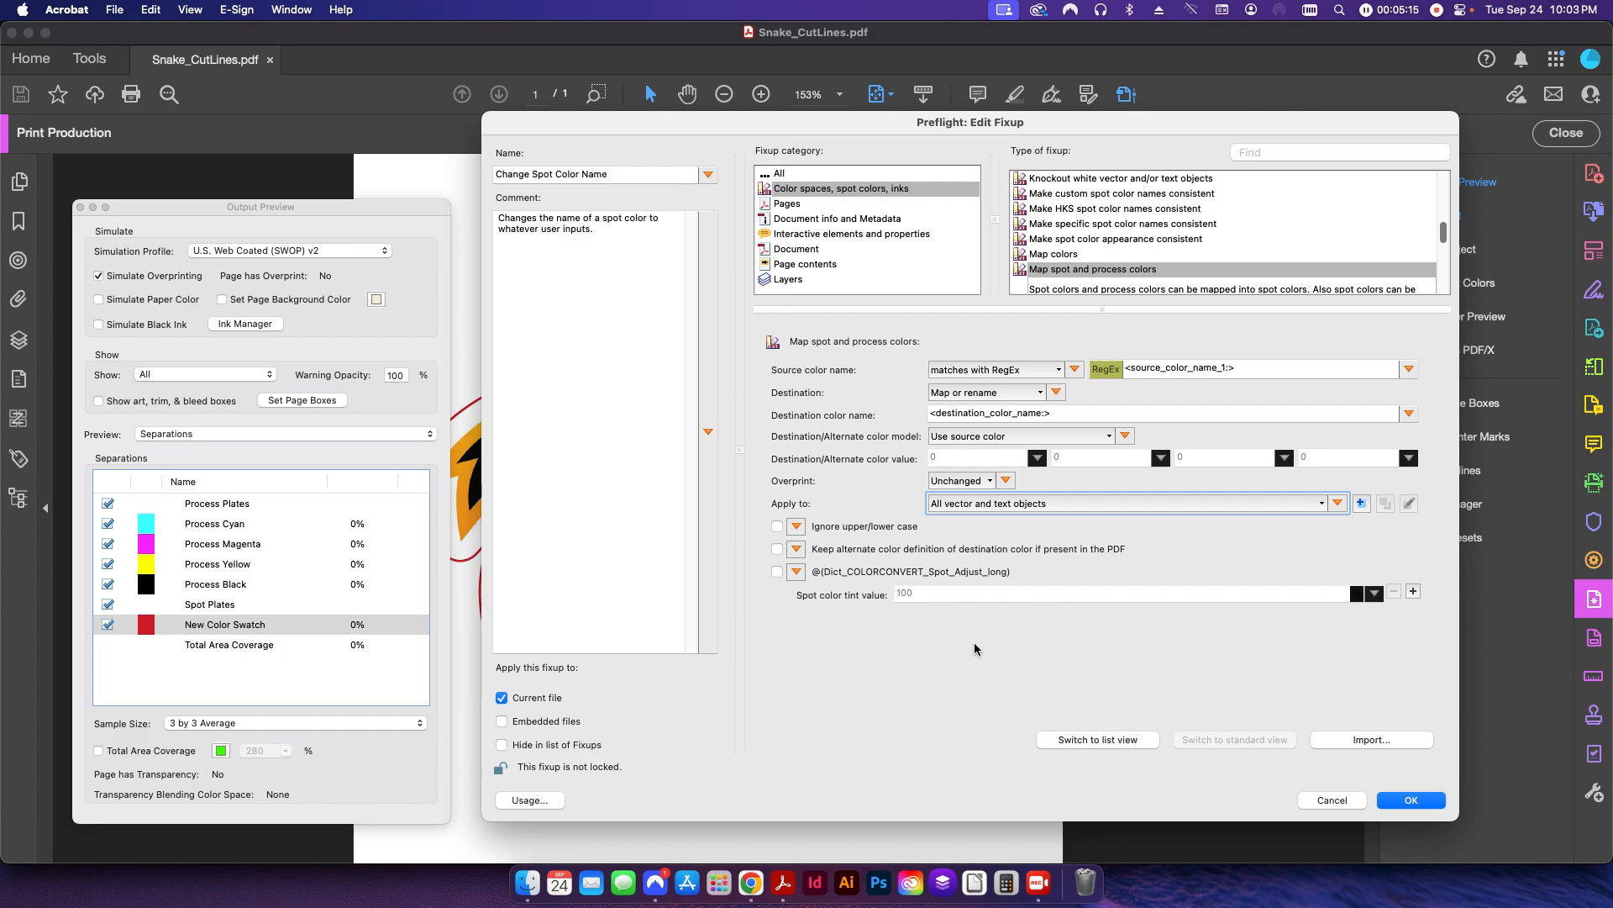
mouse_move(1139, 533)
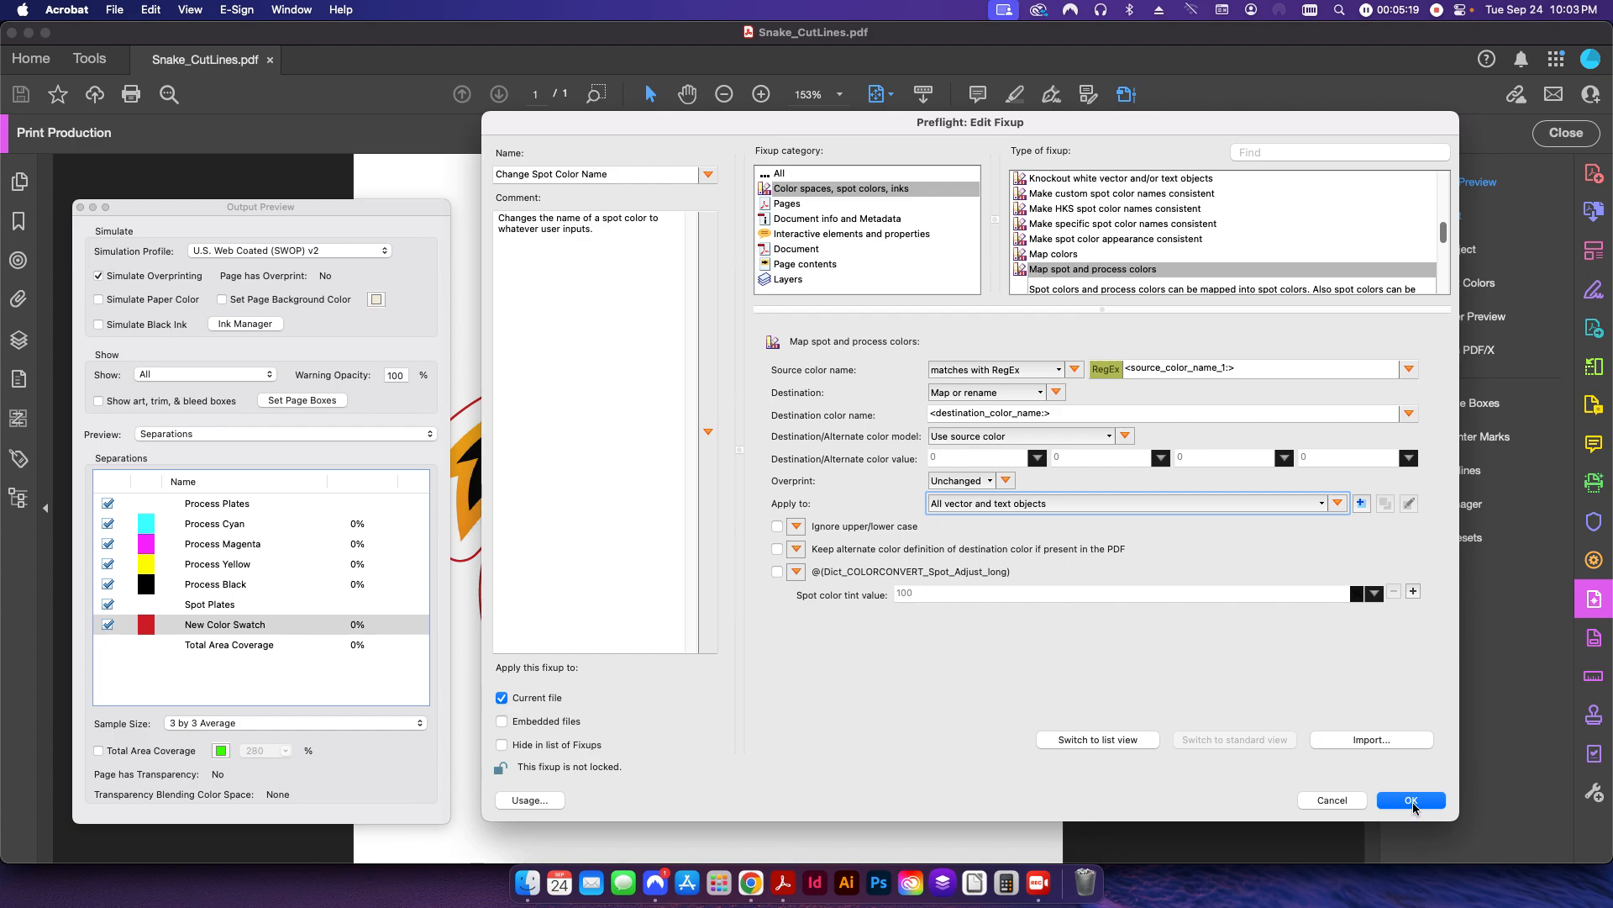
left_click(1411, 801)
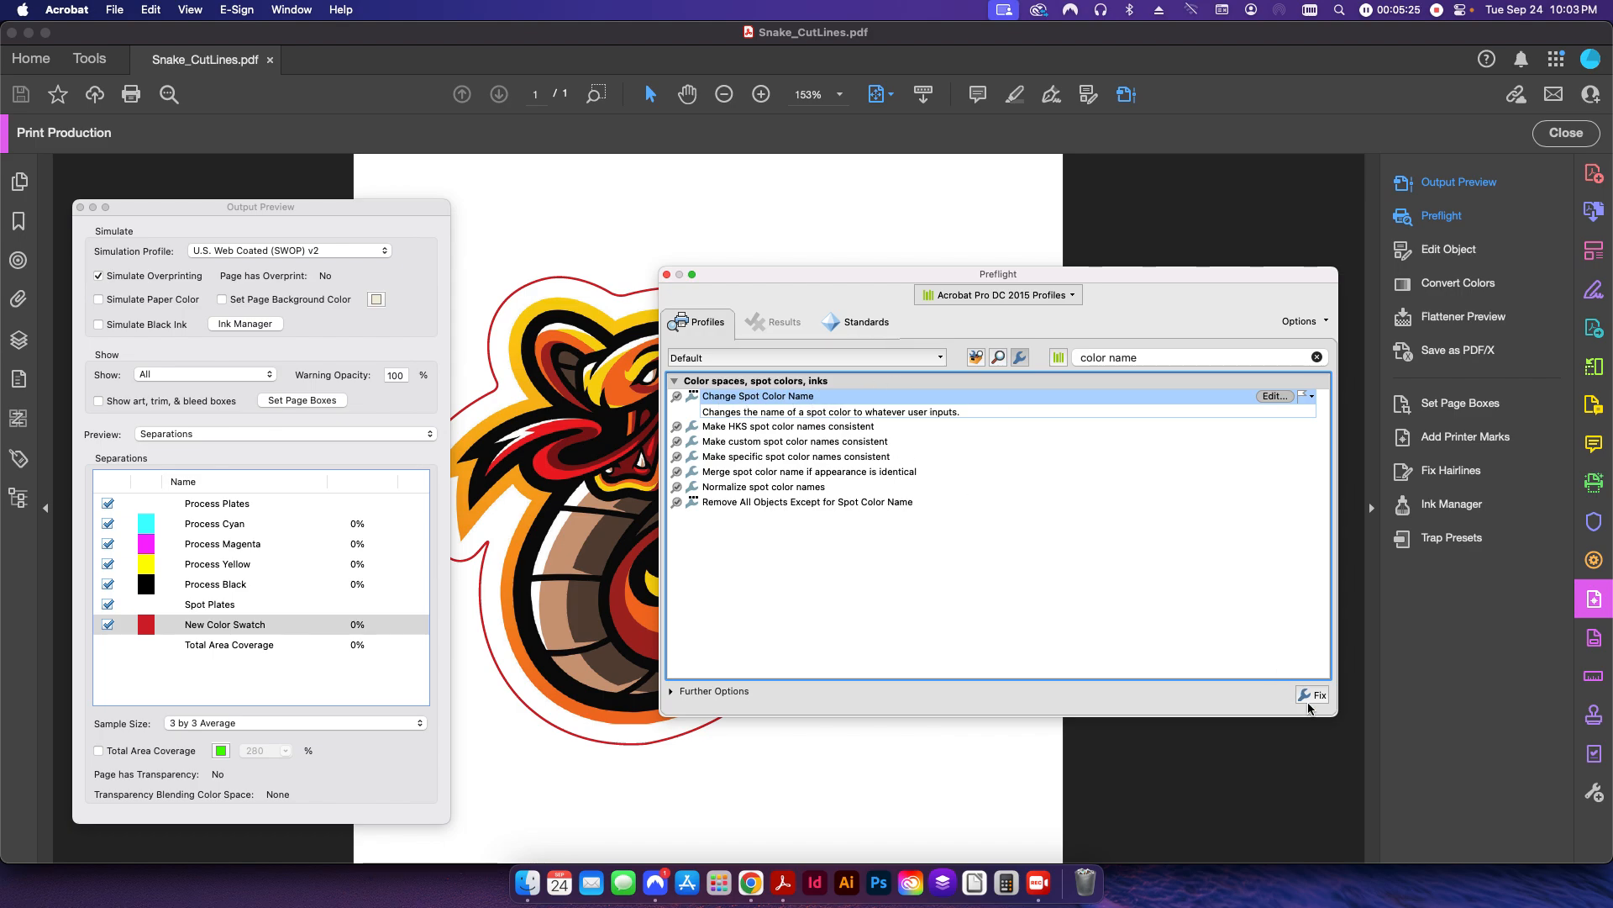
Run the fix renaming source New Color Swatch to destination CutContour
left_click(1319, 695)
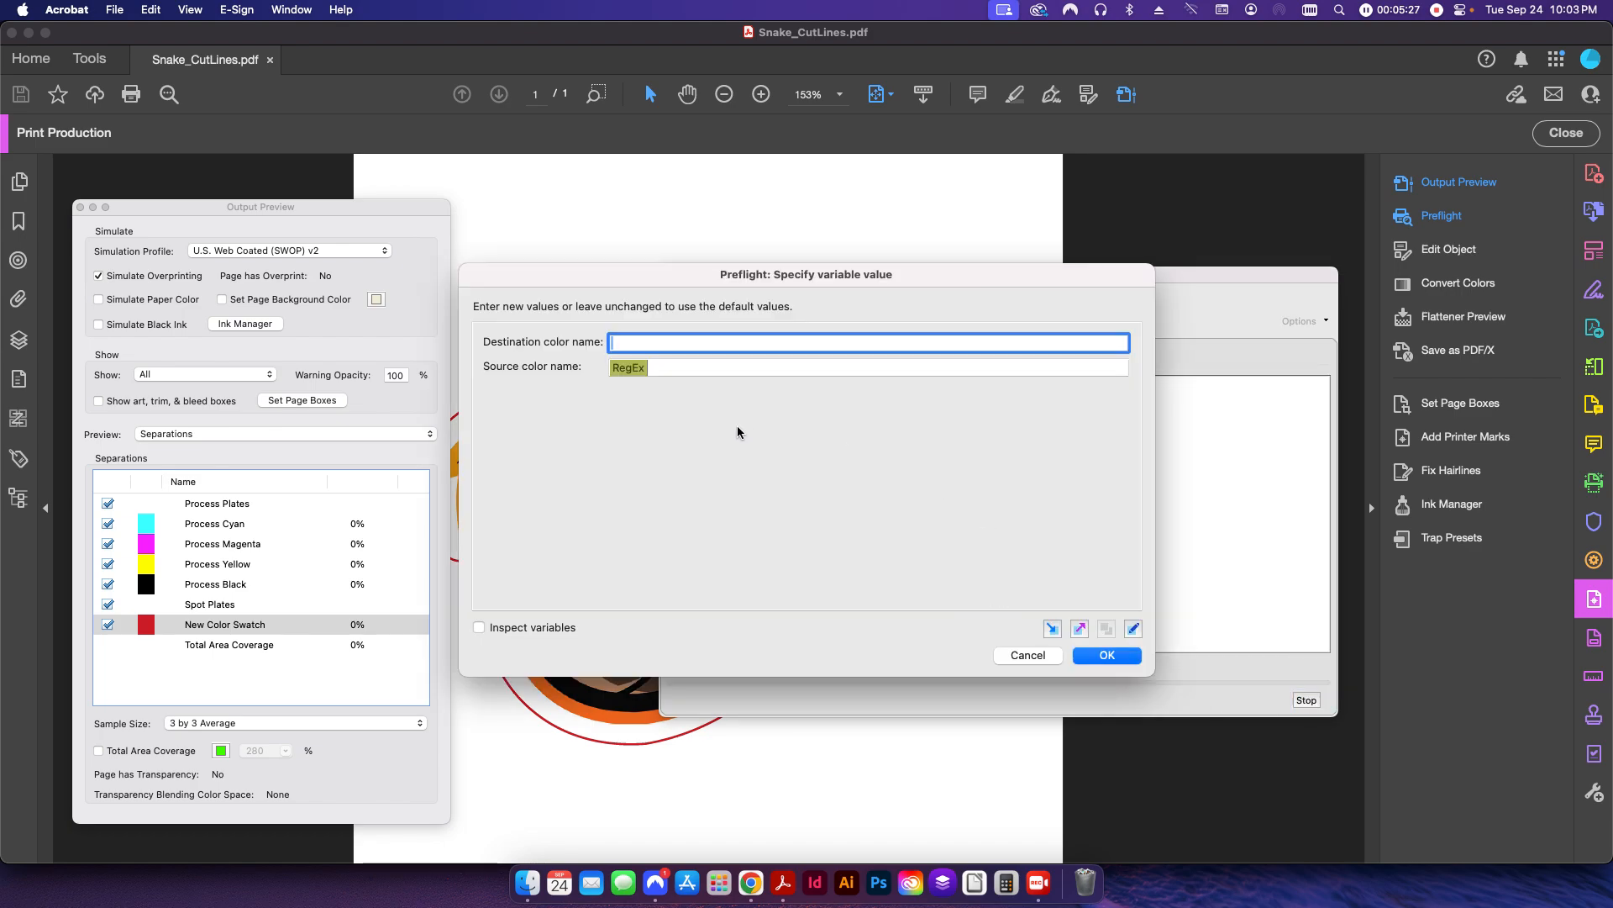
mouse_move(751, 484)
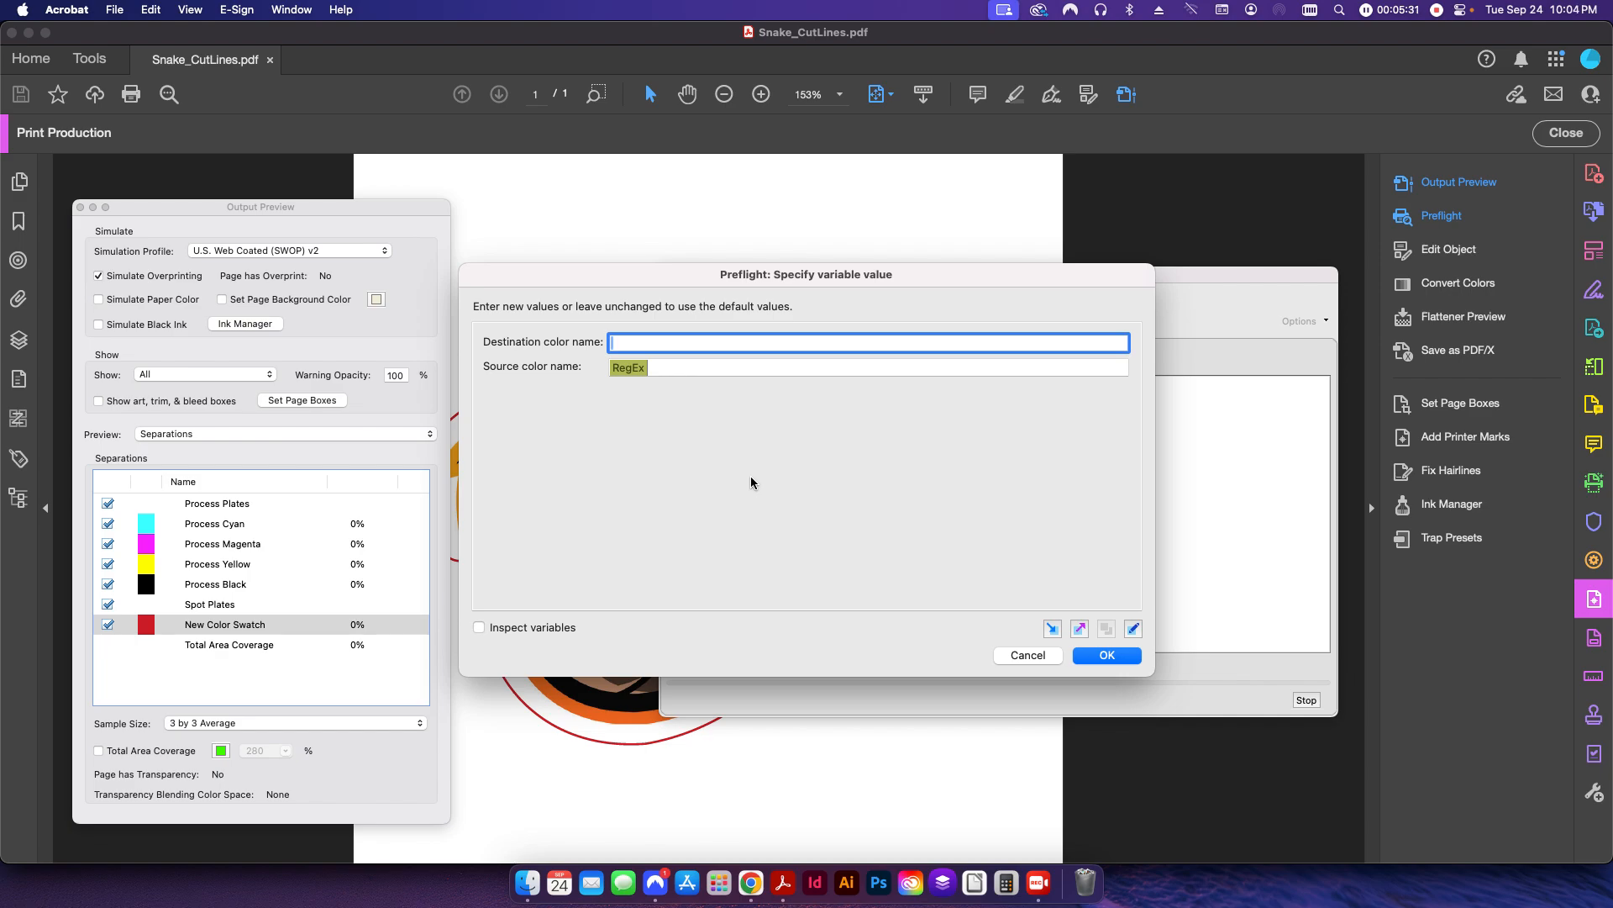
type("CutContour")
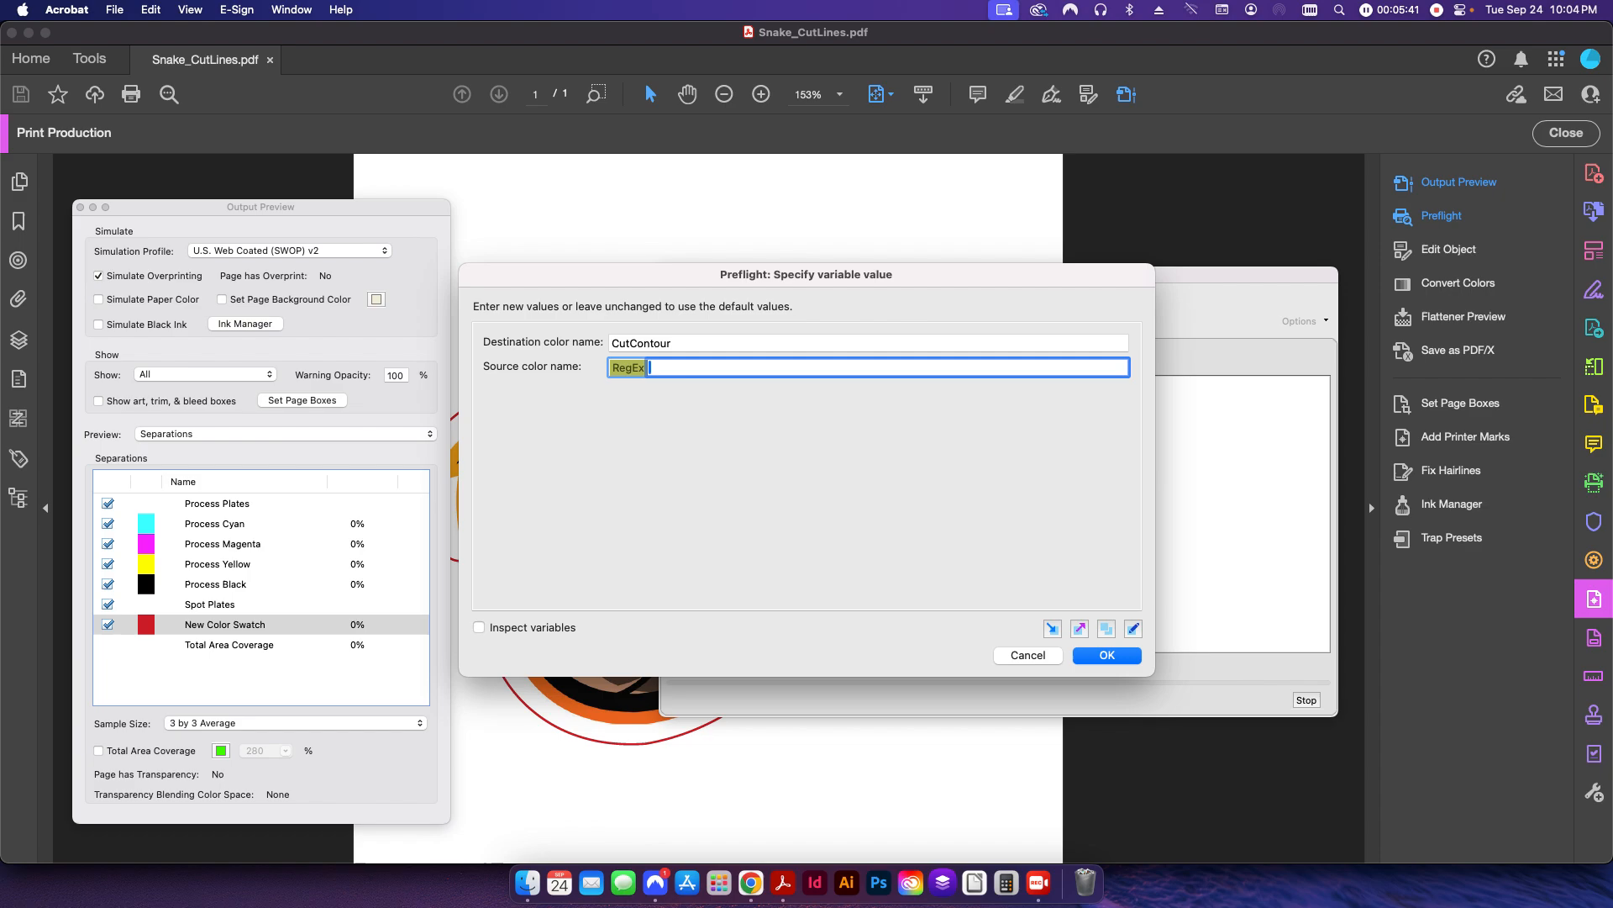
mouse_move(439, 620)
type("New Color Swatch")
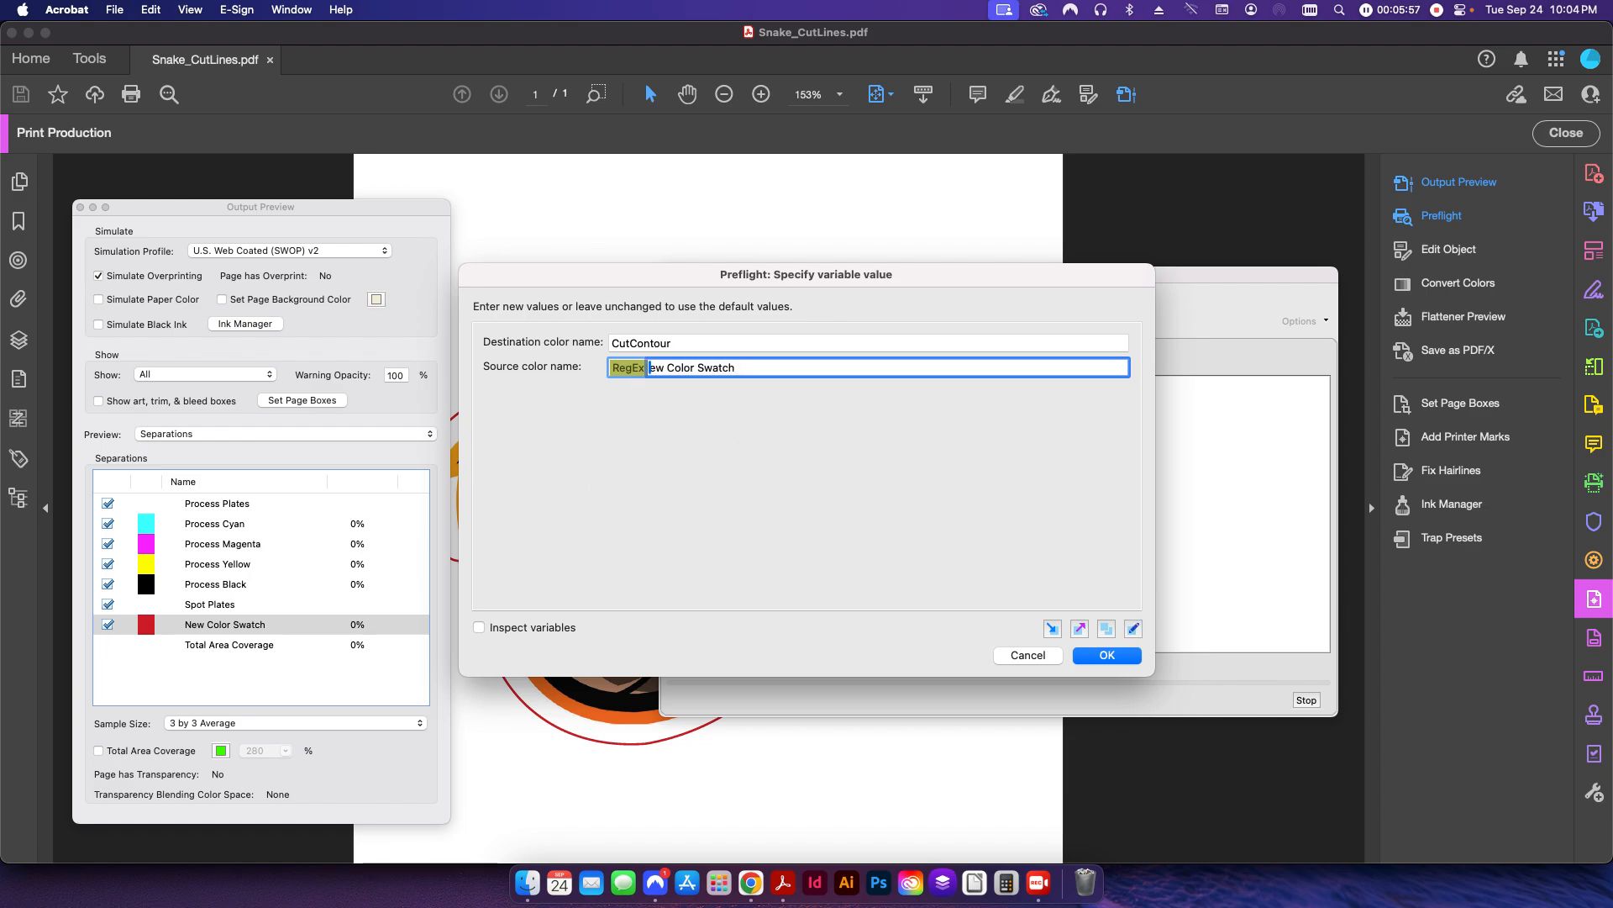
left_click(1105, 656)
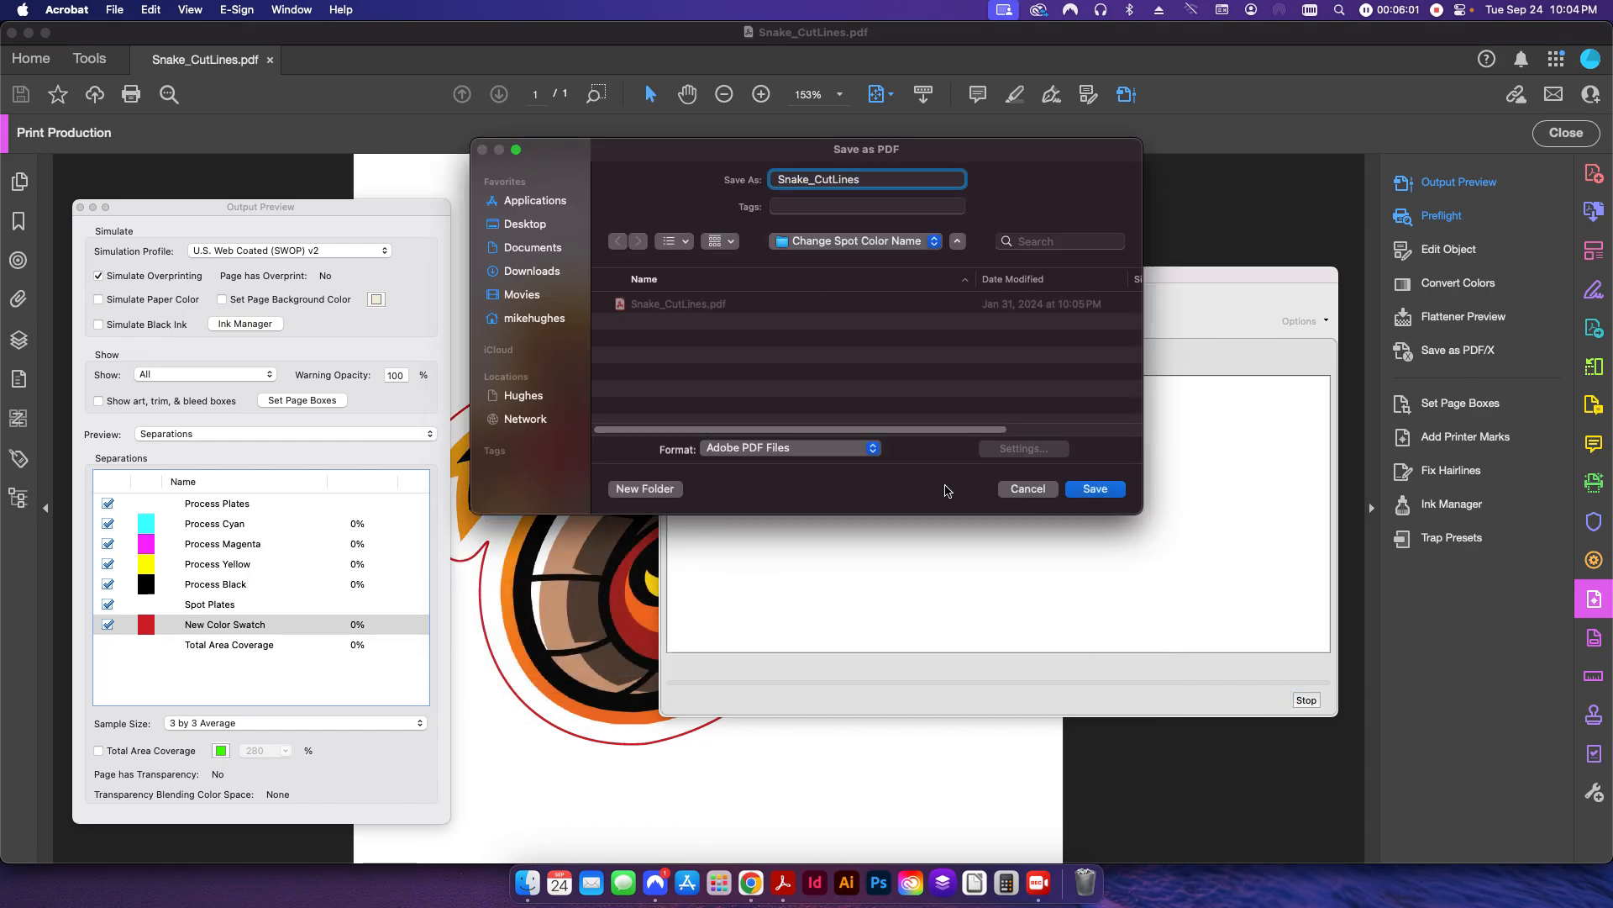
Save as Snake_CutLines_Swatch Name Fixed, close Preflight, and toggle the CutContour plate
type("_Swatch Name Fixed")
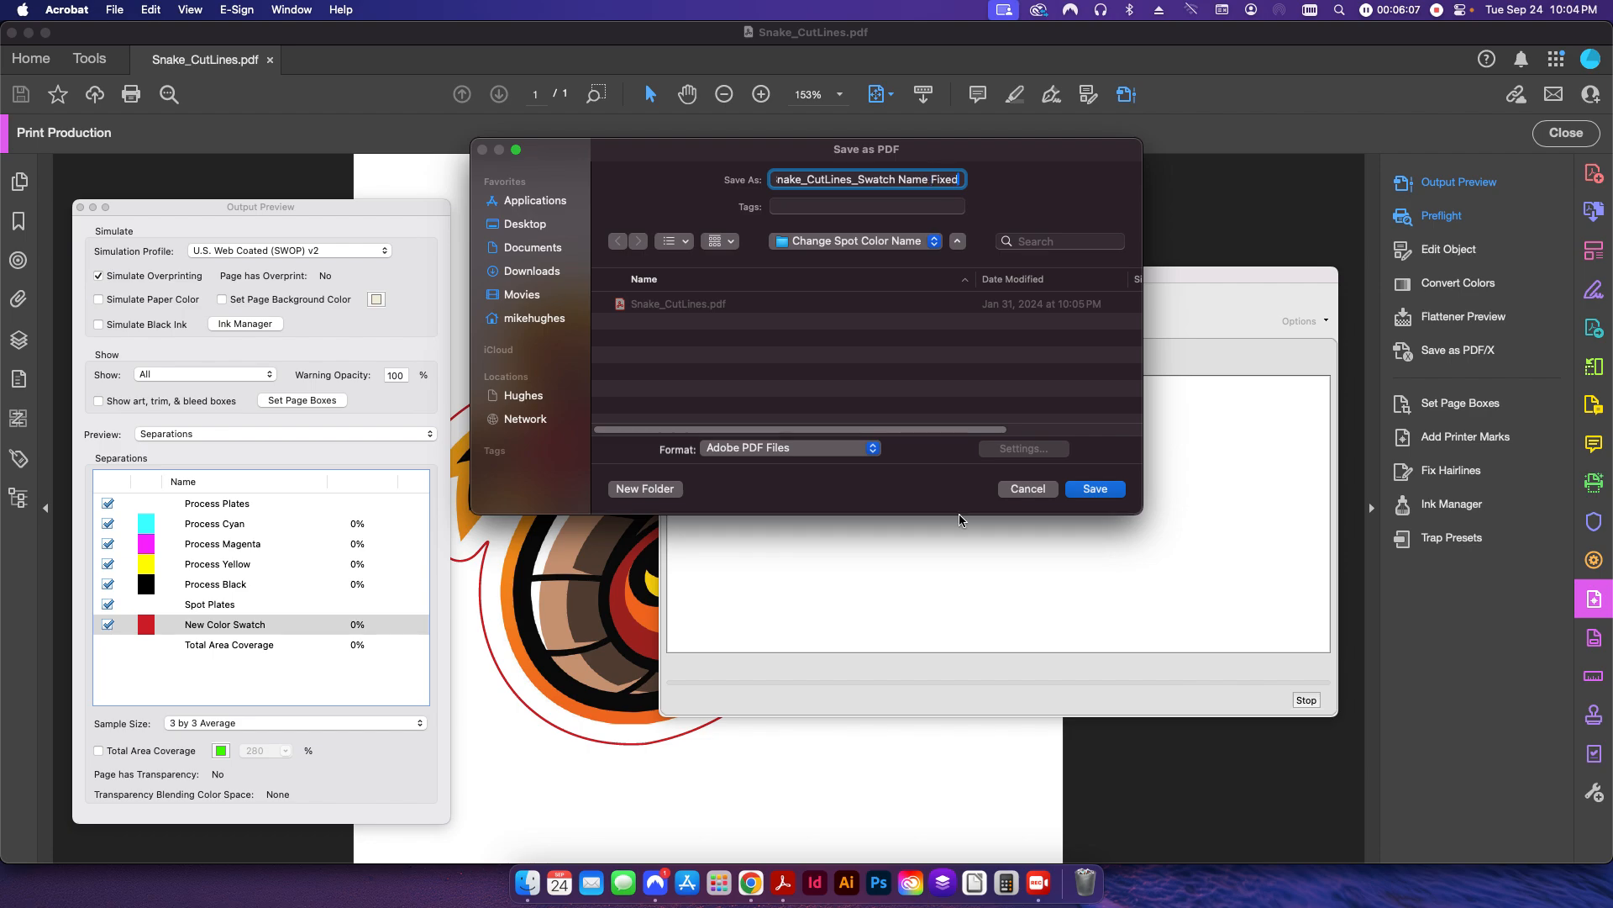
left_click(1094, 488)
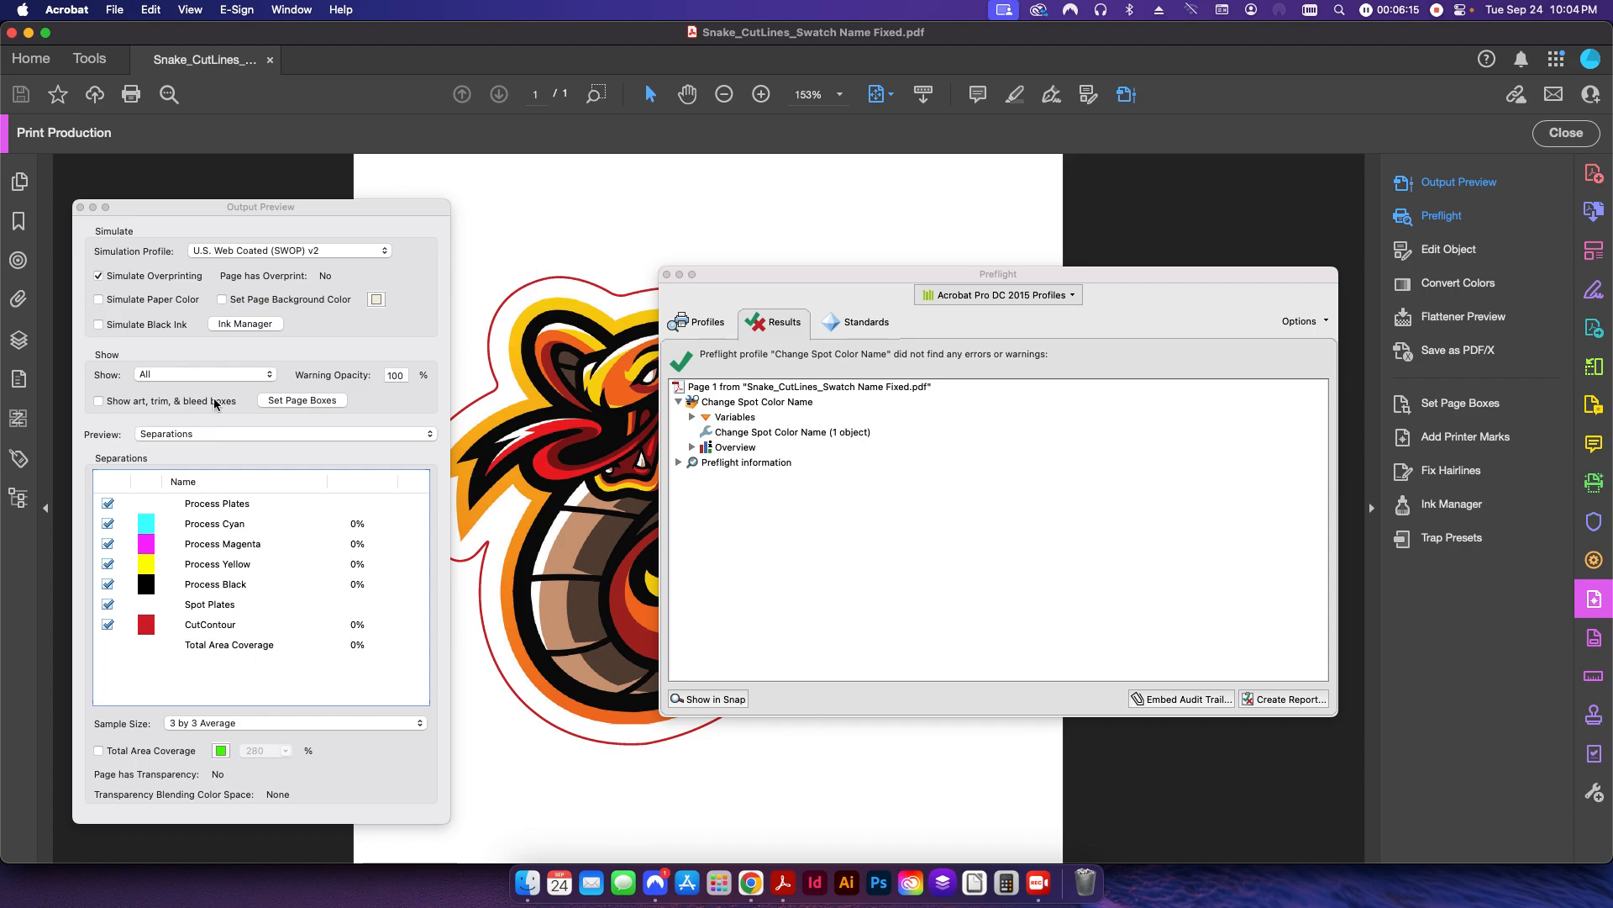
mouse_move(199, 638)
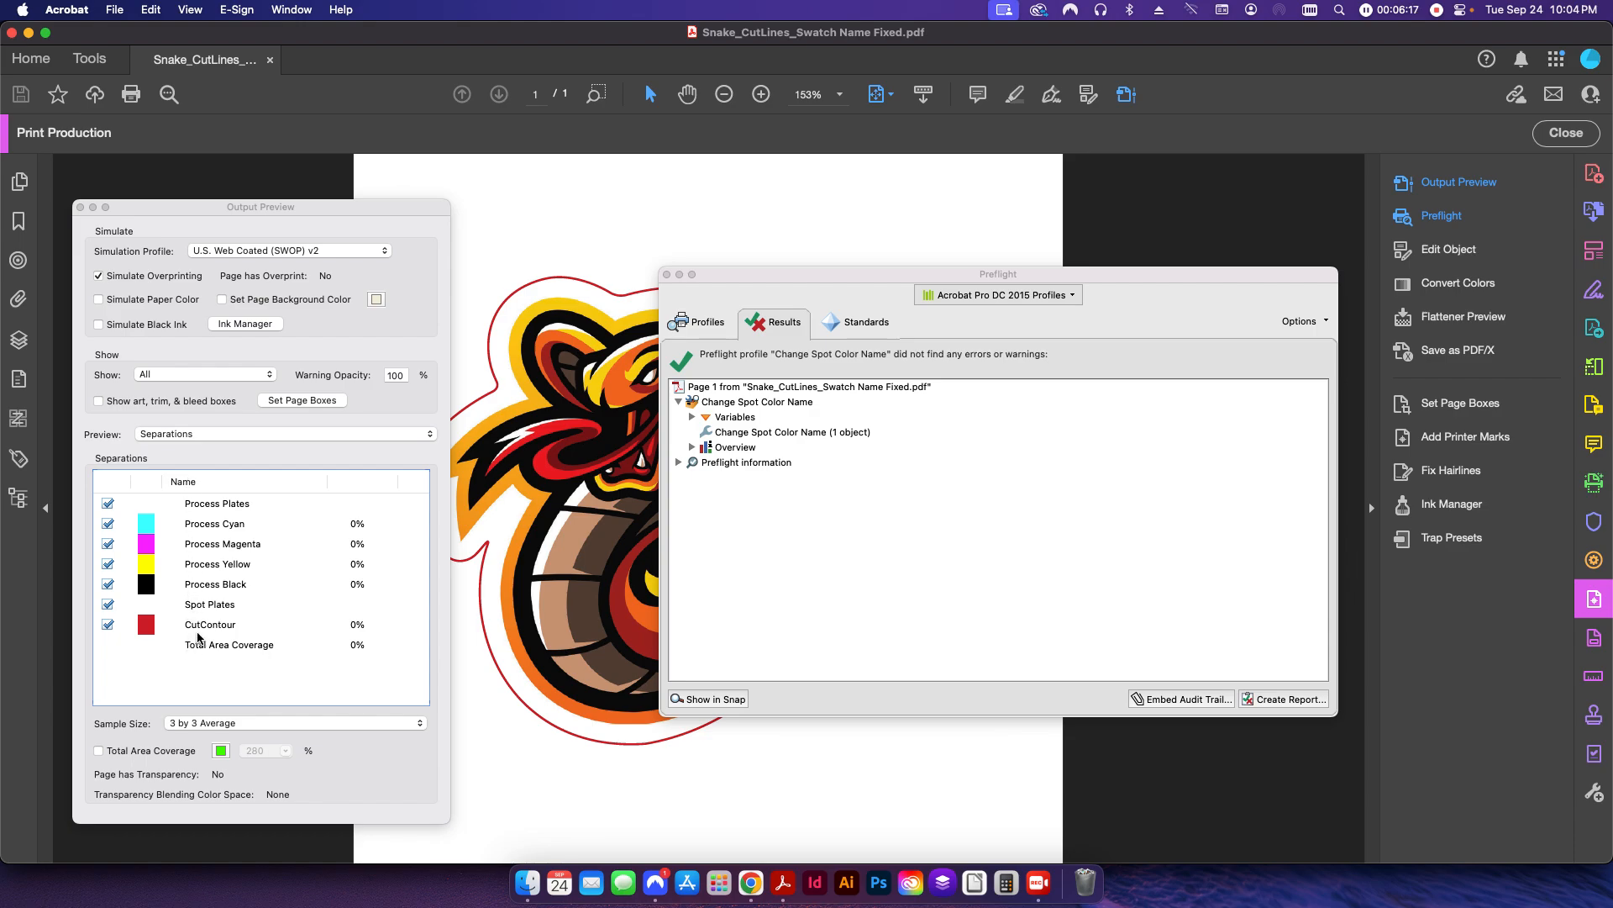
mouse_move(197, 636)
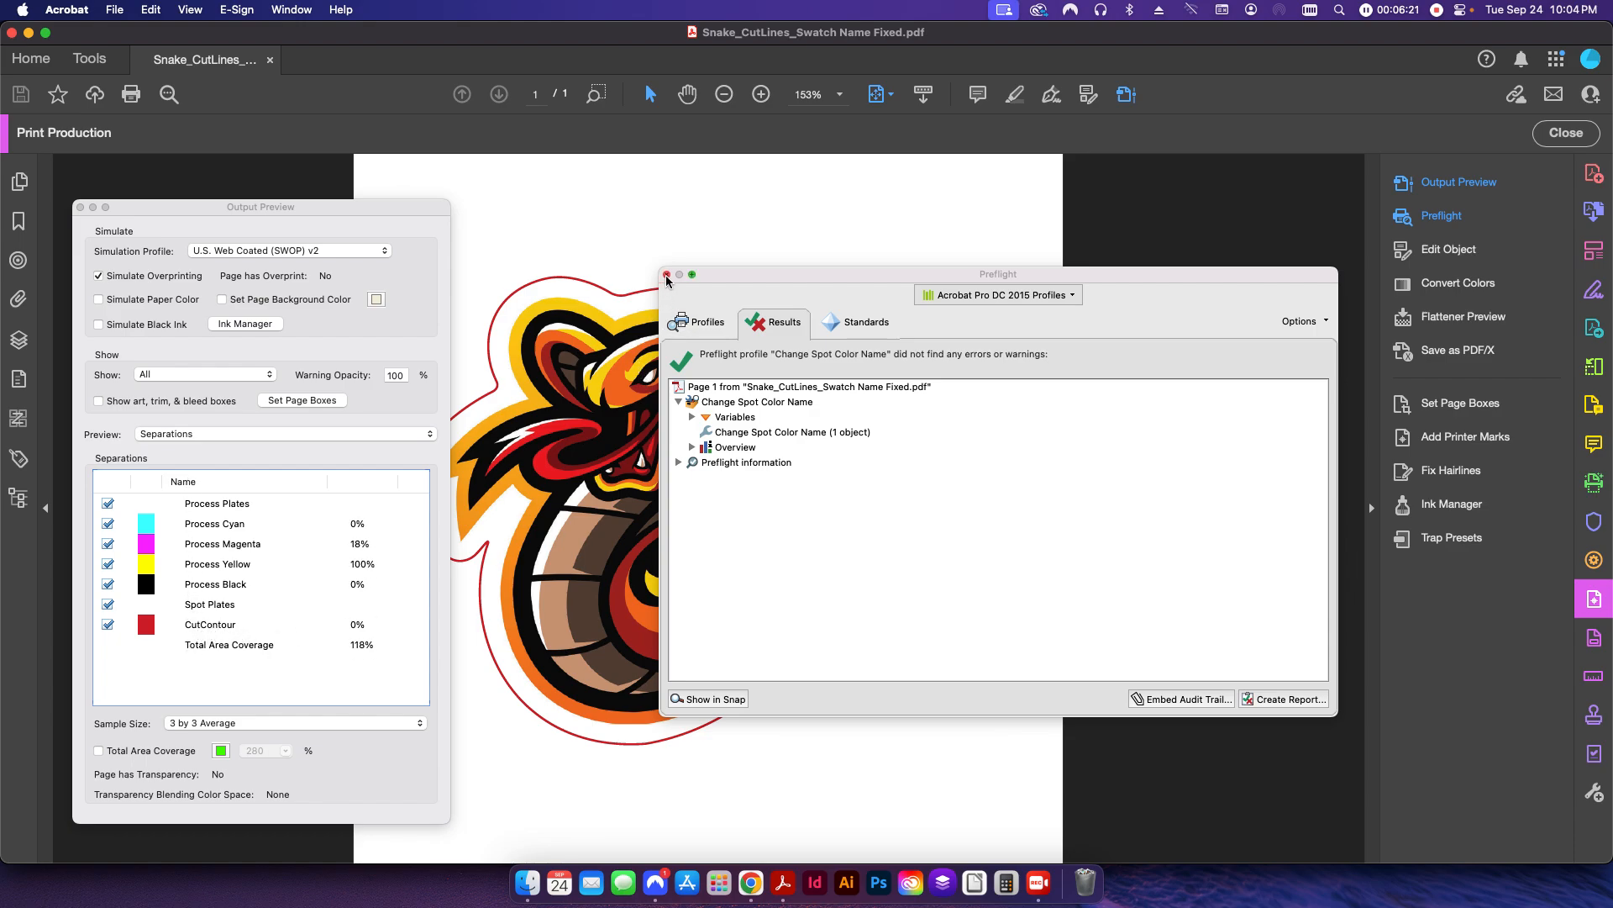
left_click(666, 275)
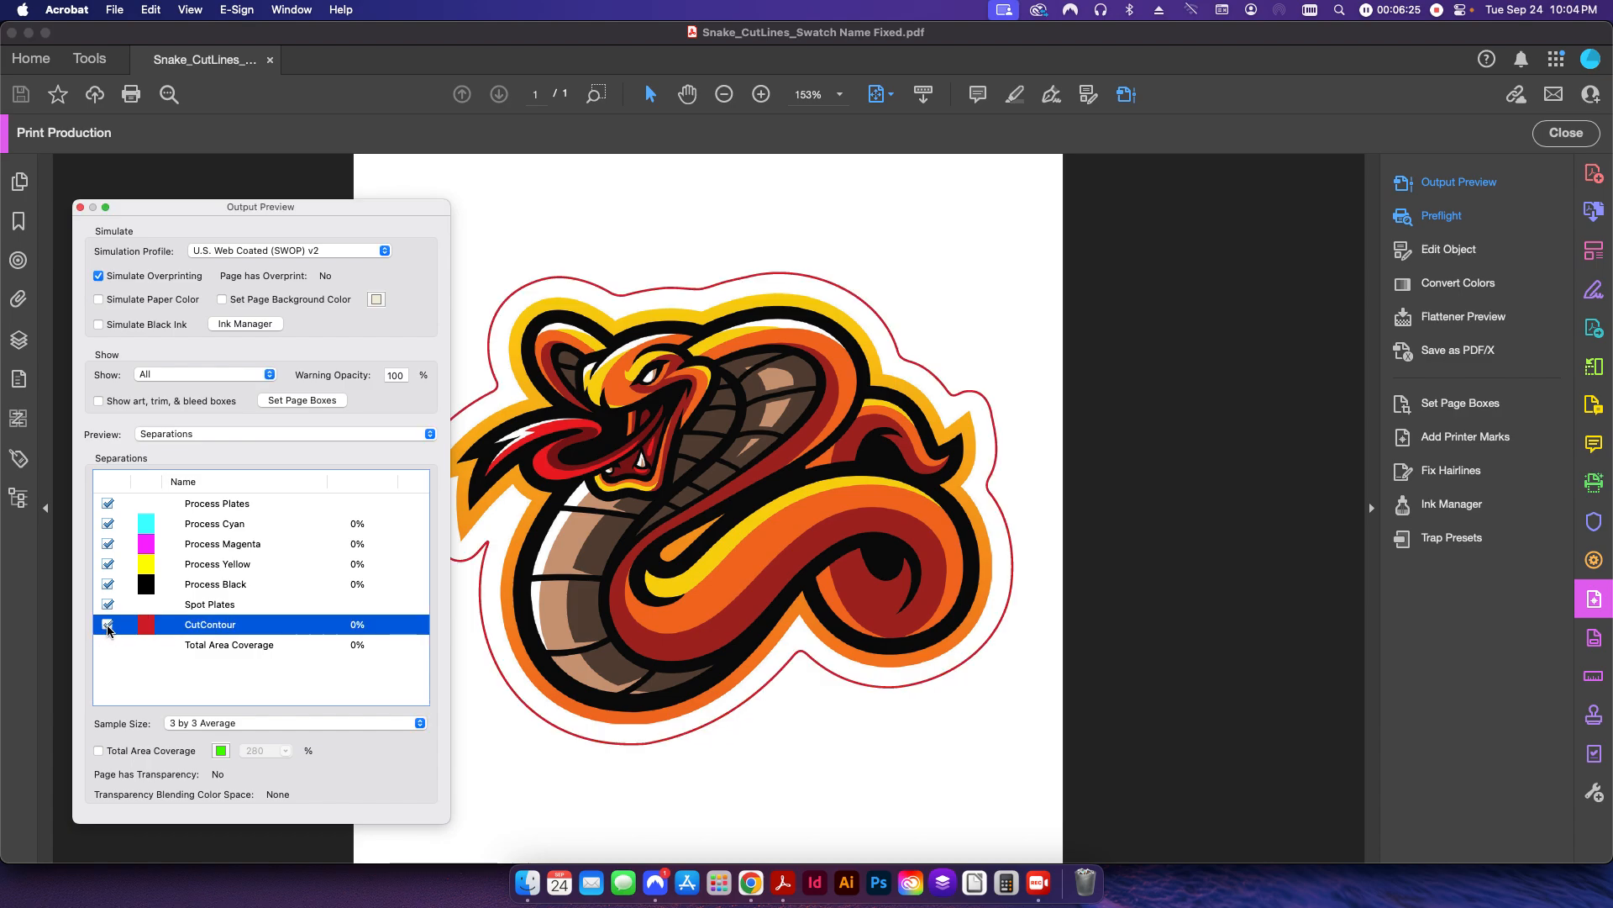
left_click(108, 625)
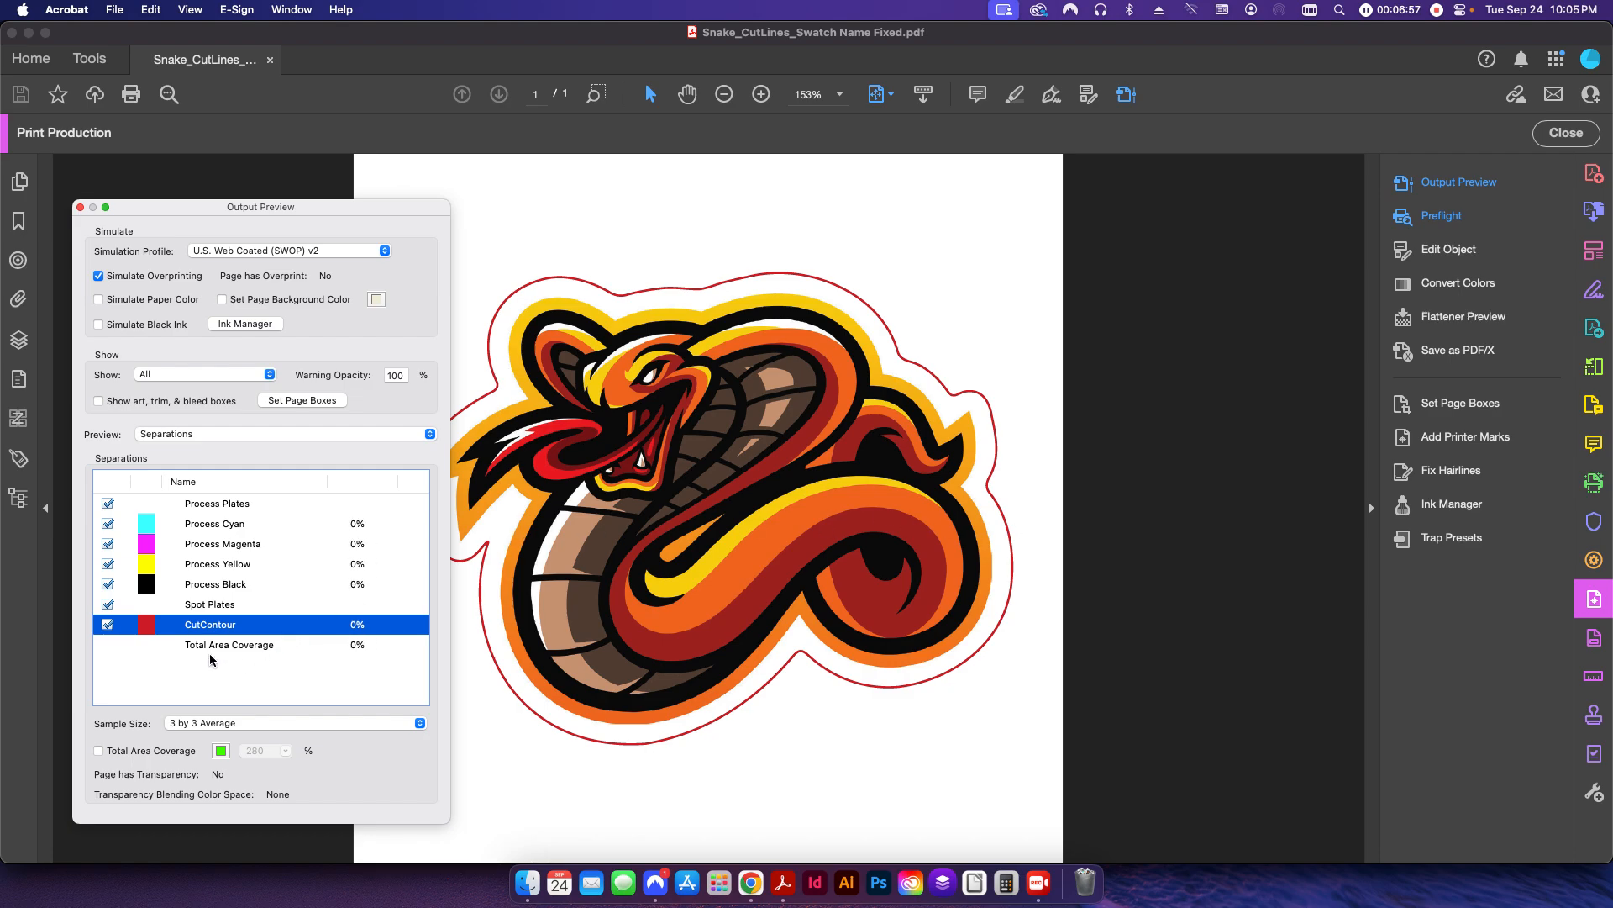
mouse_move(215, 666)
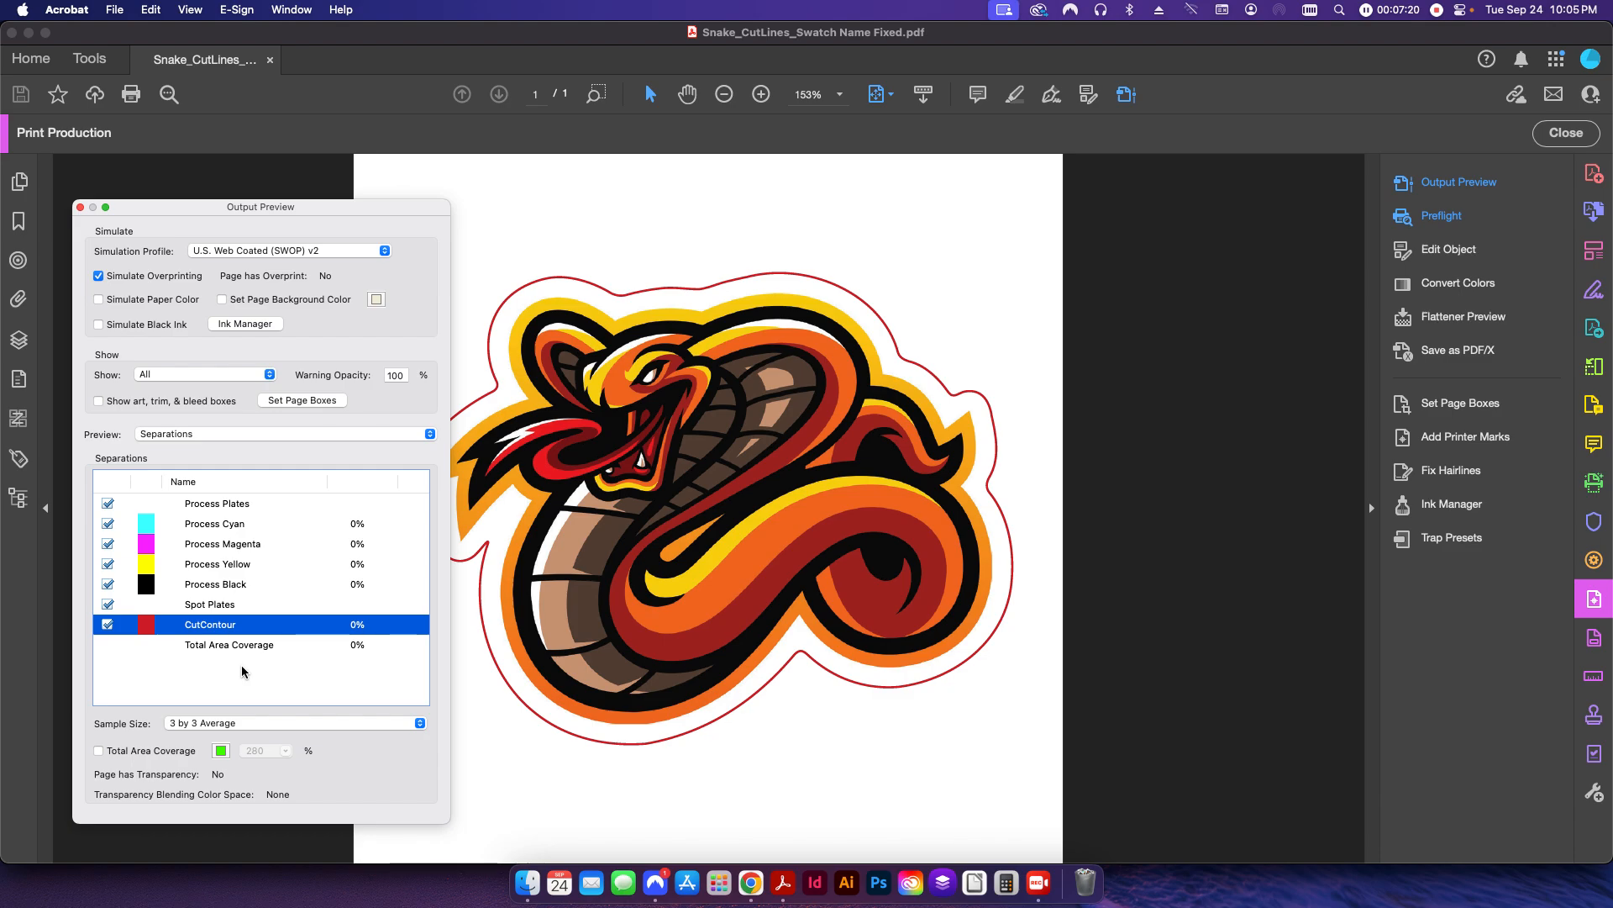
mouse_move(975, 416)
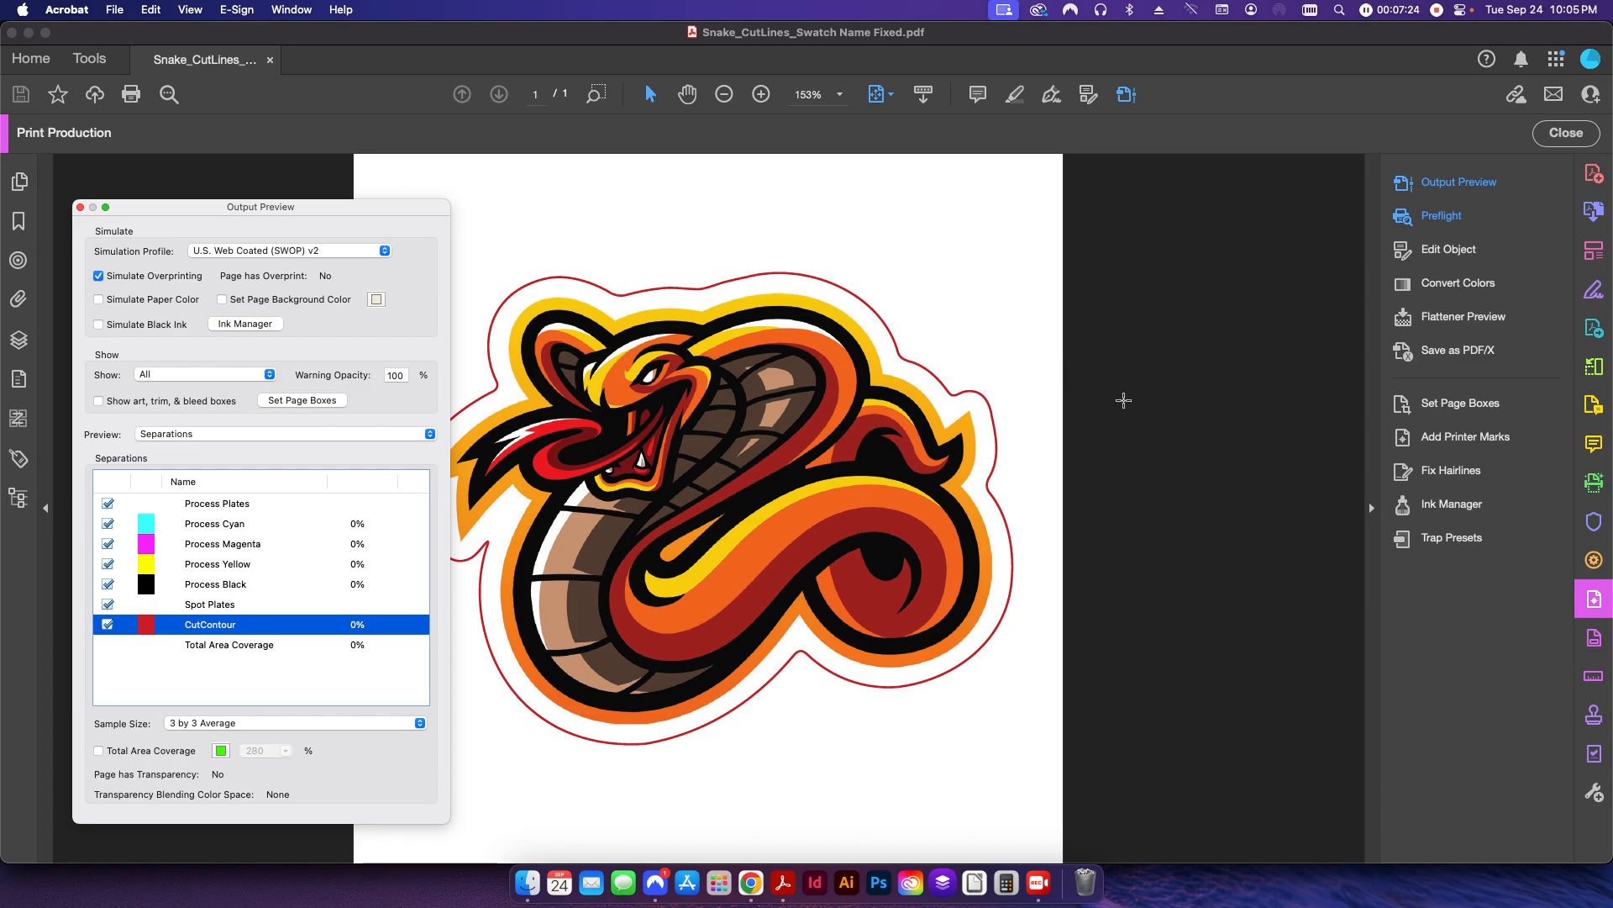
mouse_move(1118, 404)
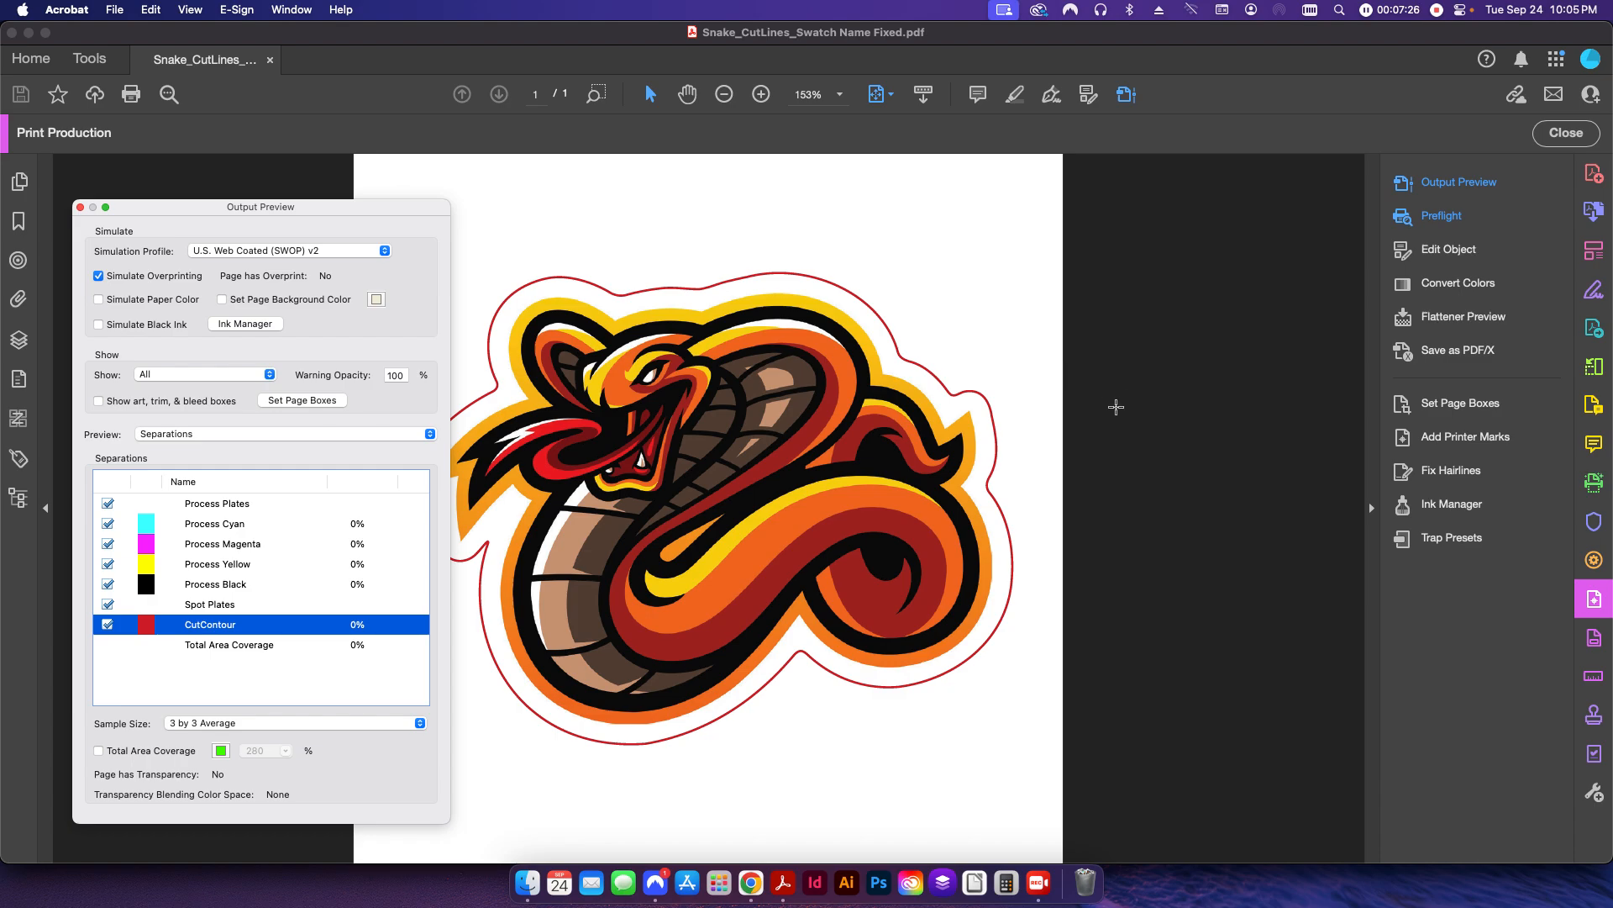